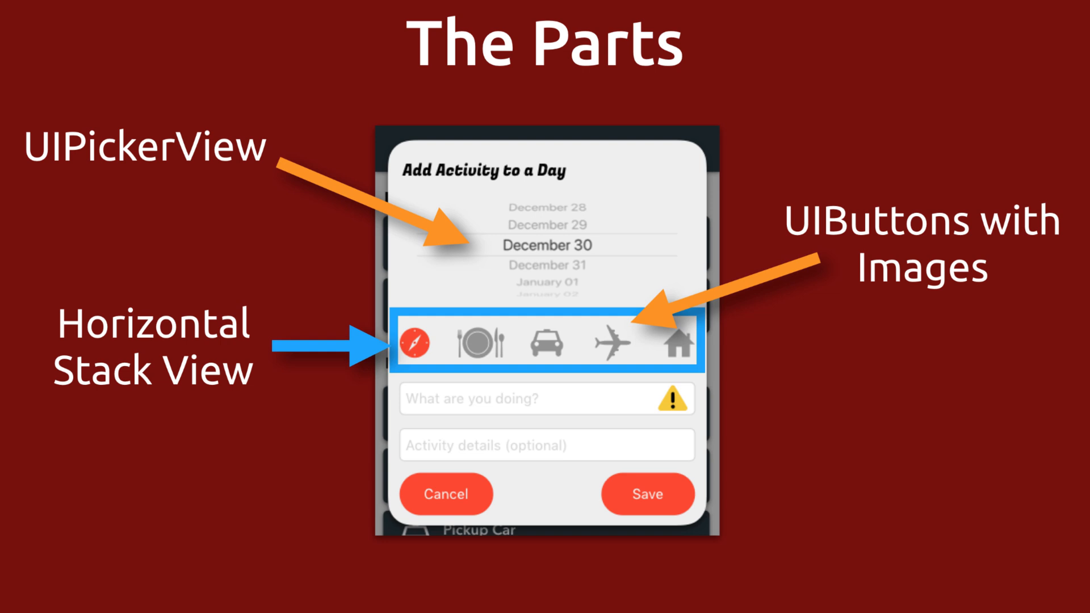
Move the duplicate-day alert card to Done and the add-activities popup feature to Doing This Week
key(Right)
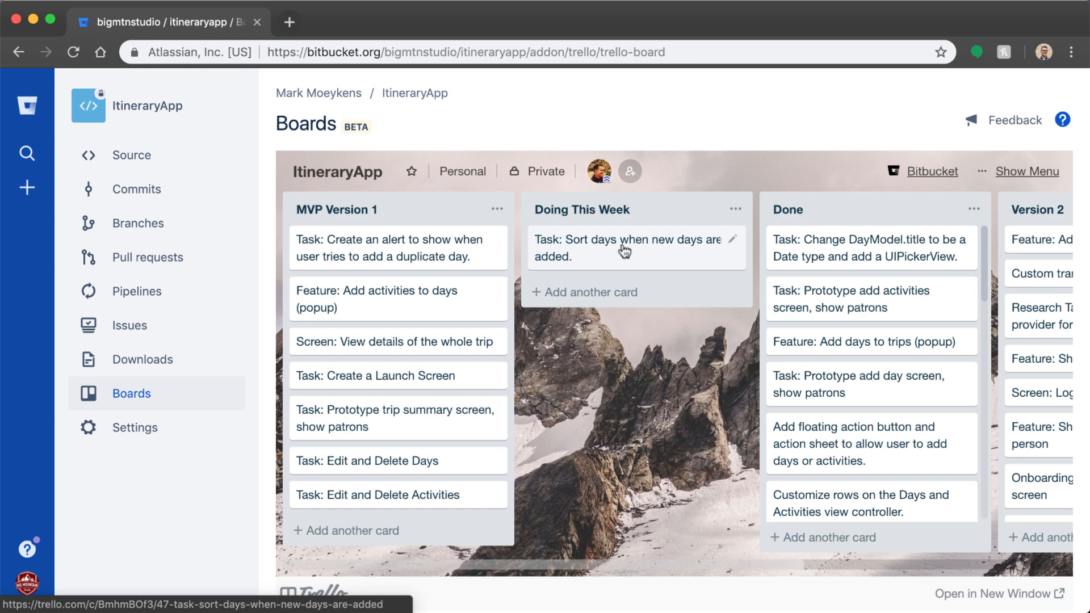
mouse_move(622, 253)
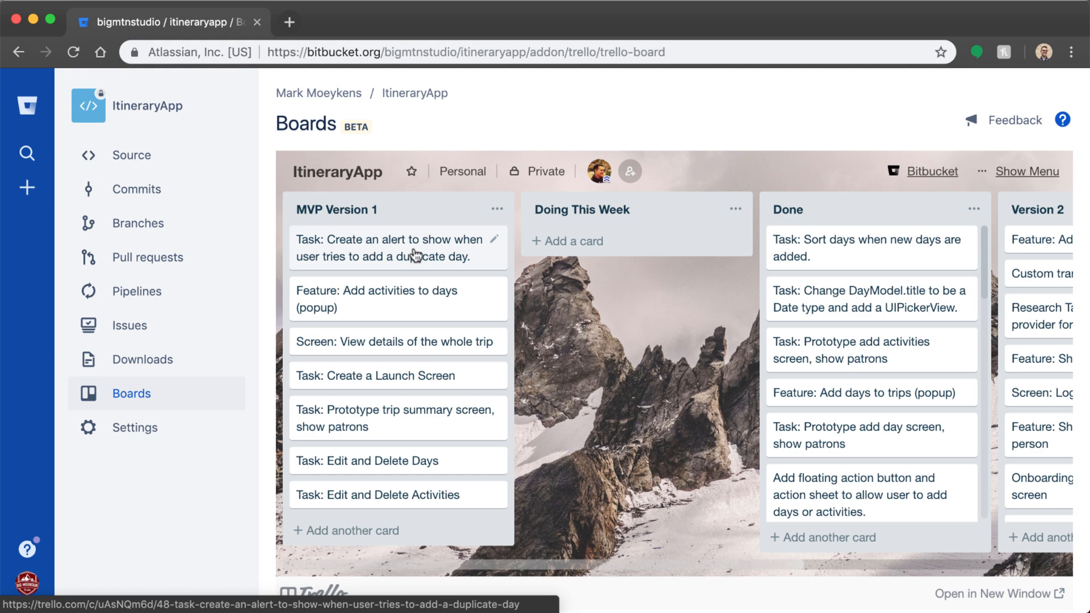
drag(399, 248, 871, 248)
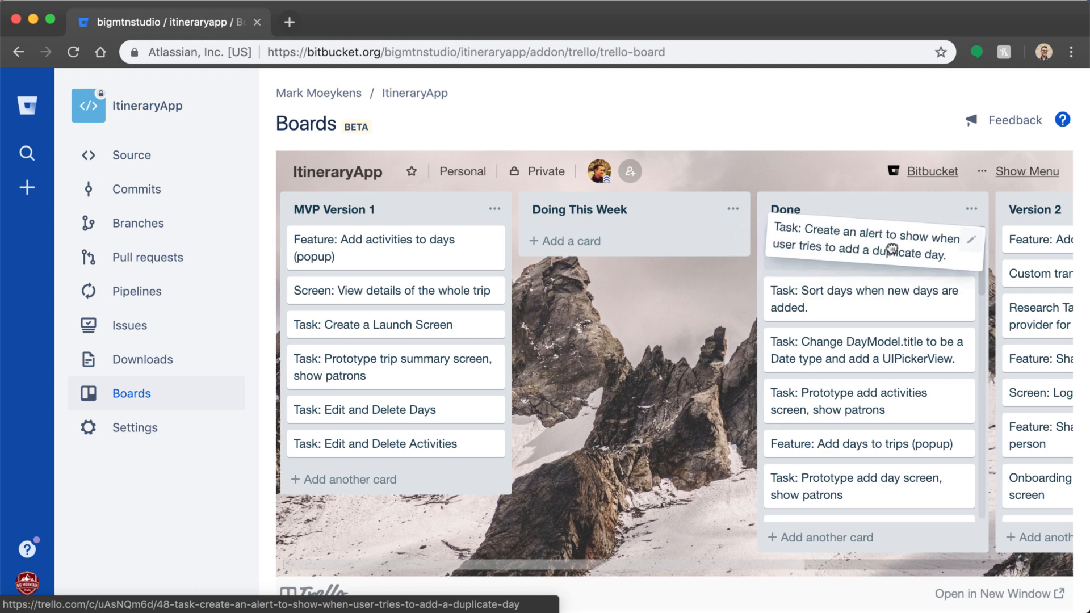
mouse_move(478, 285)
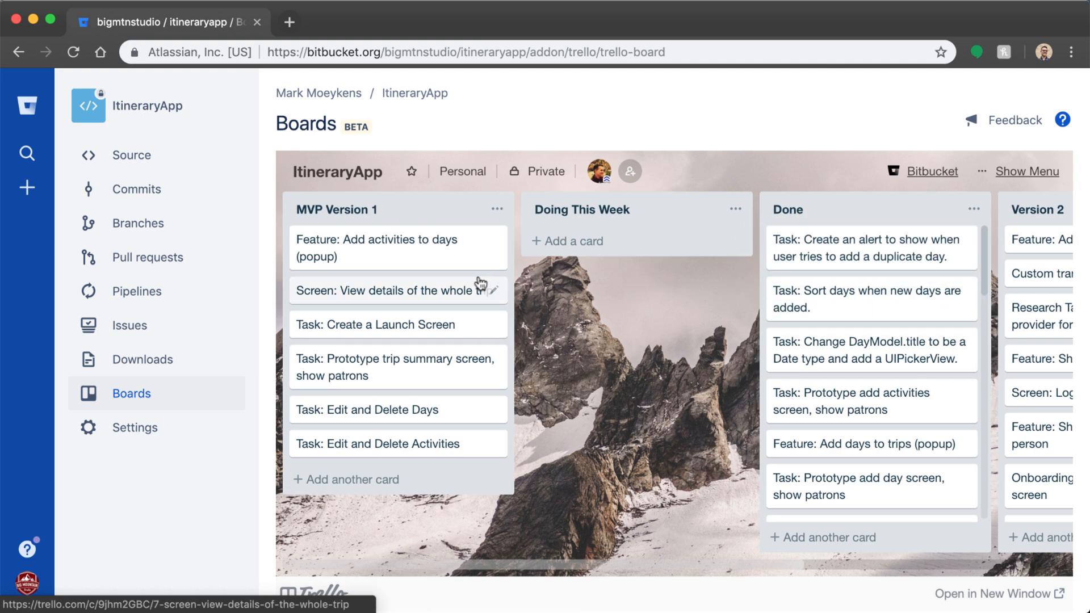
mouse_move(375, 261)
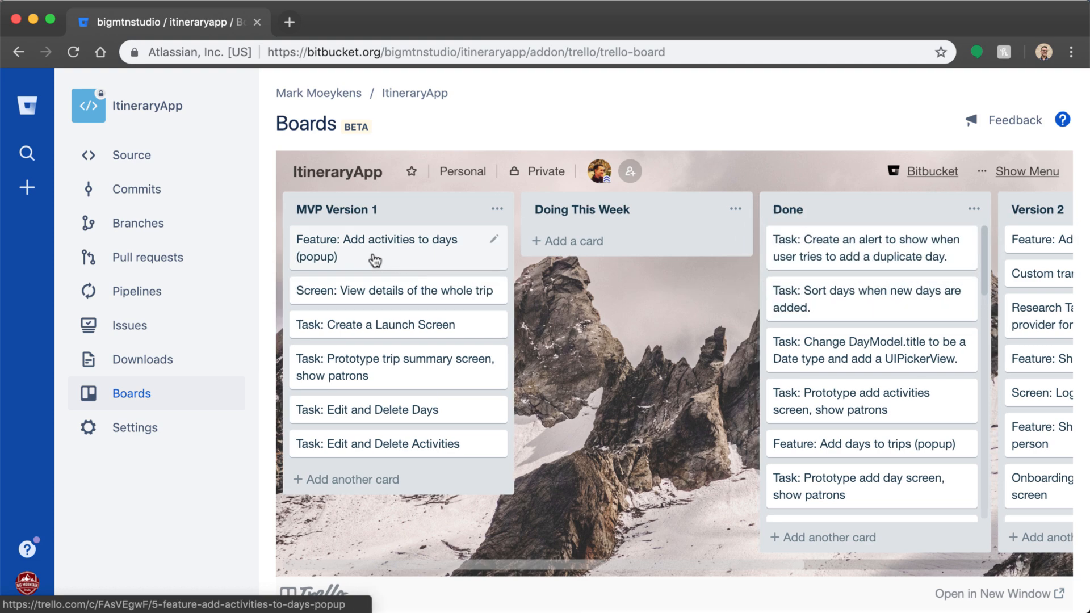
drag(376, 248, 626, 247)
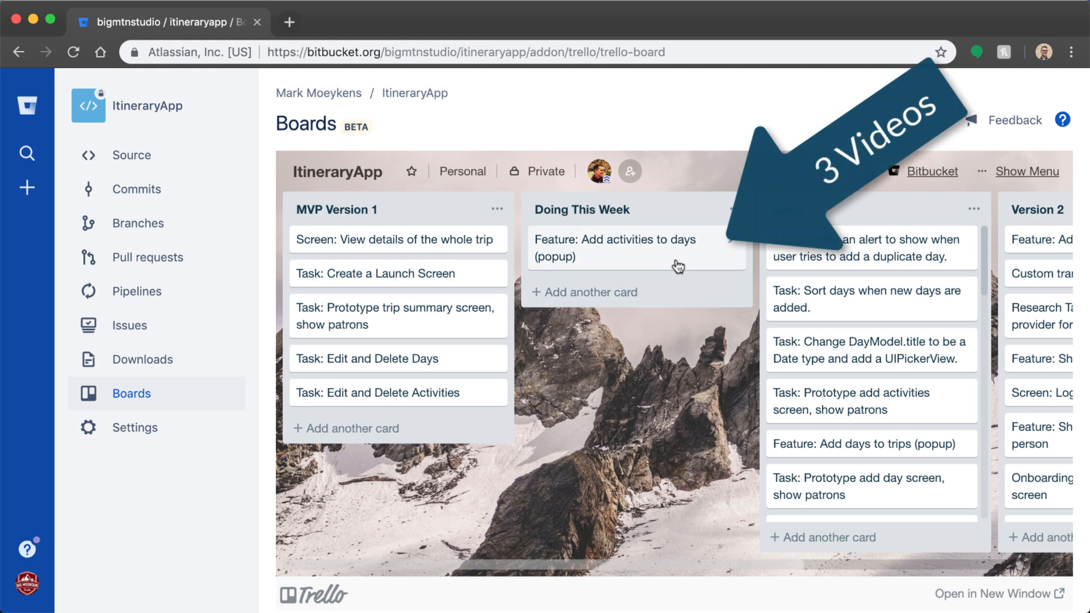
mouse_move(679, 263)
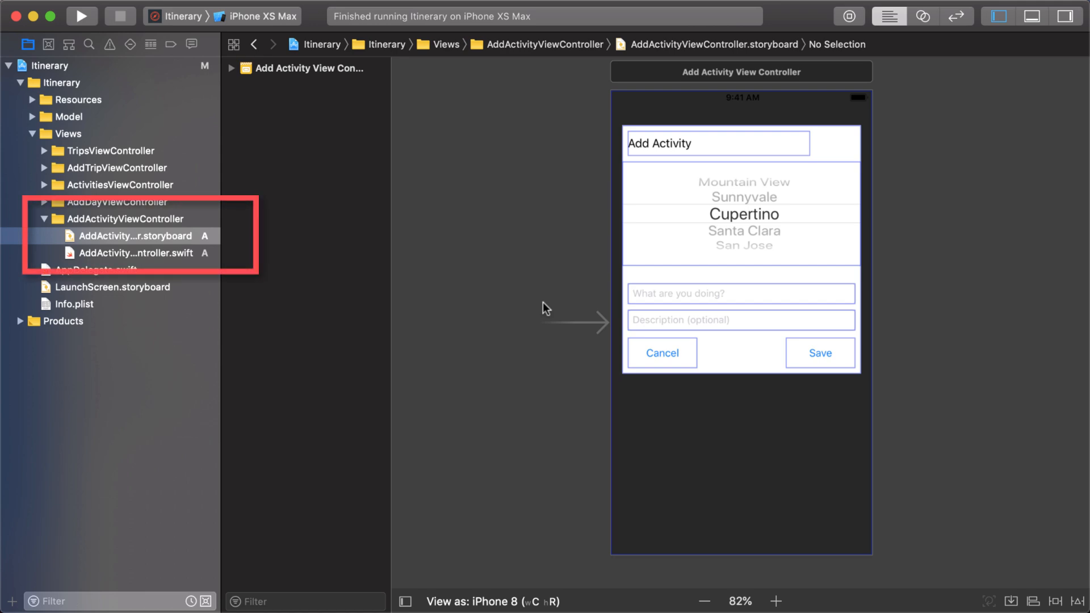
mouse_move(416, 259)
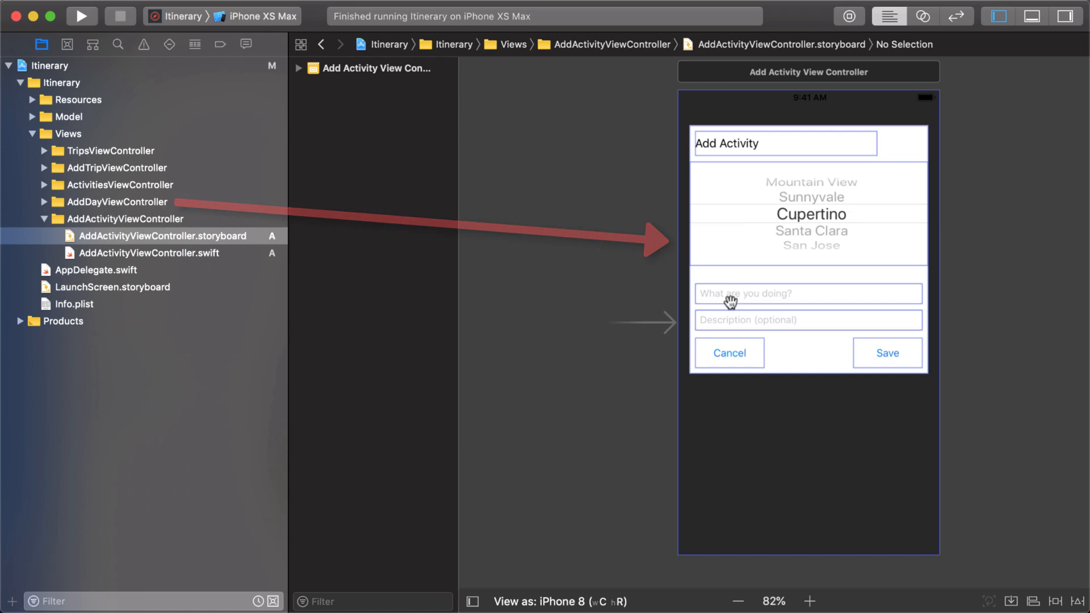
Expand the Add Activity scene in the outline and turn off Show Bounds Rectangles
click(298, 68)
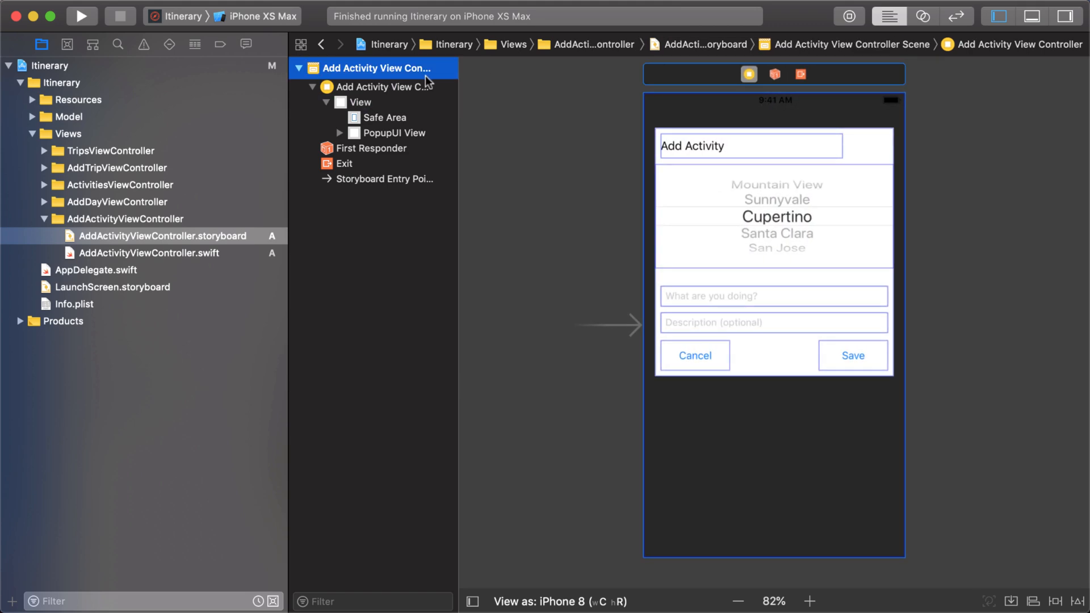
mouse_move(840, 181)
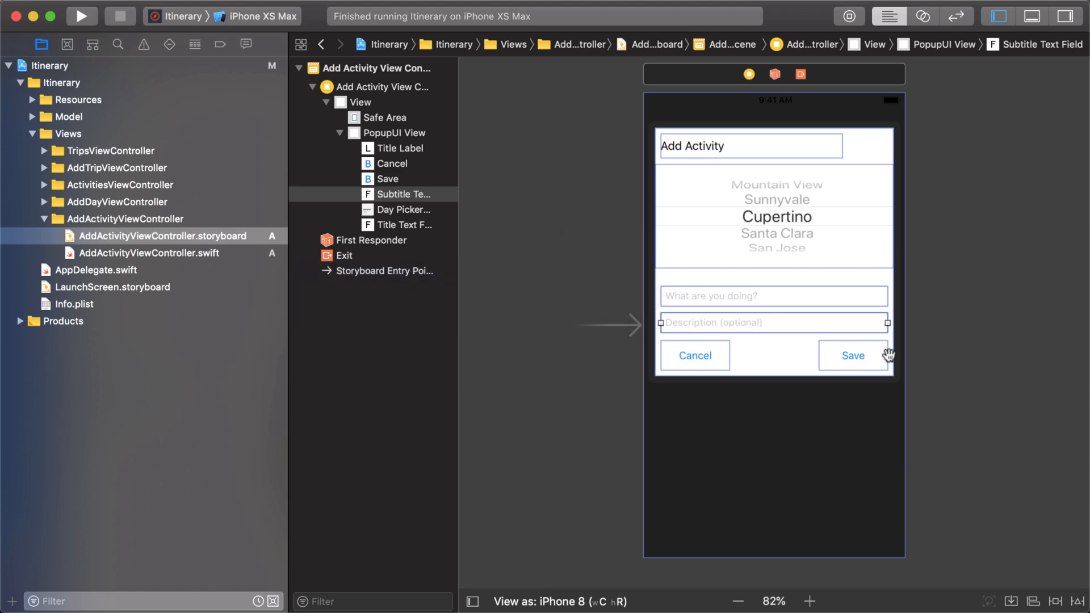
mouse_move(756, 357)
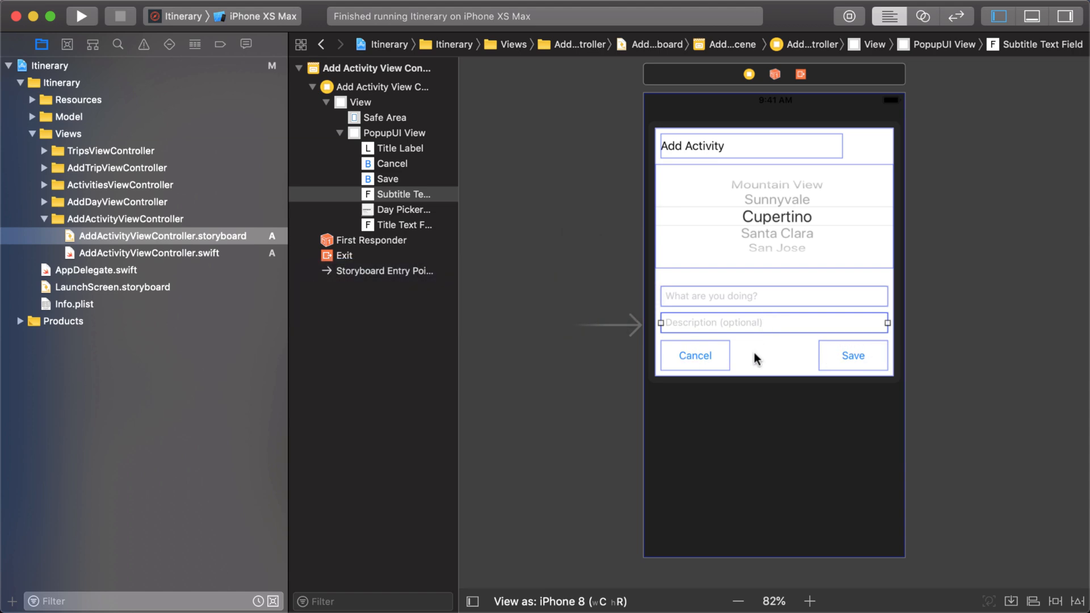
mouse_move(640, 364)
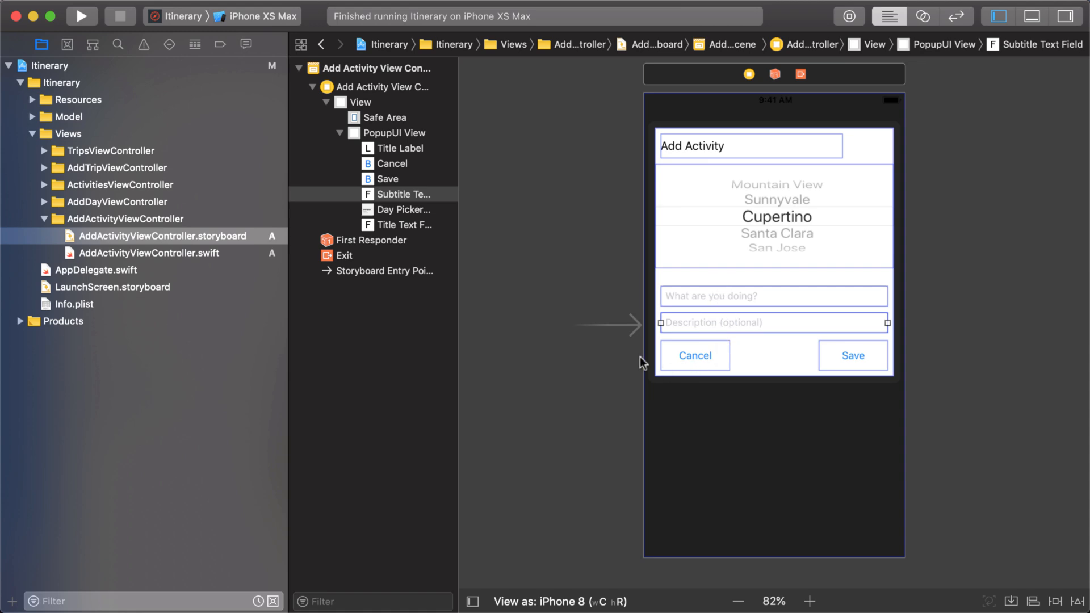
mouse_move(641, 170)
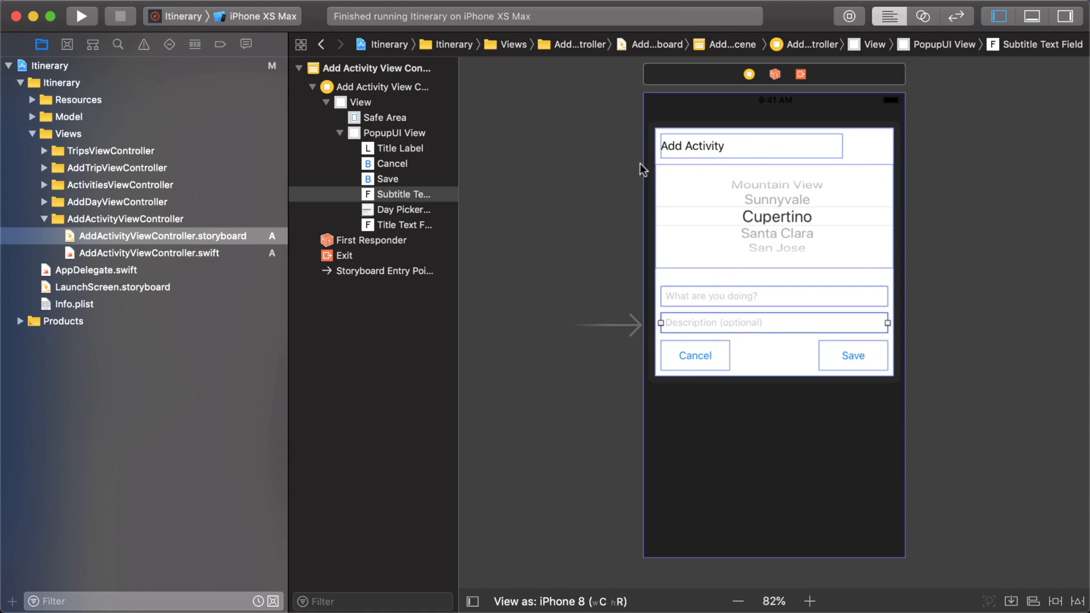
mouse_move(636, 166)
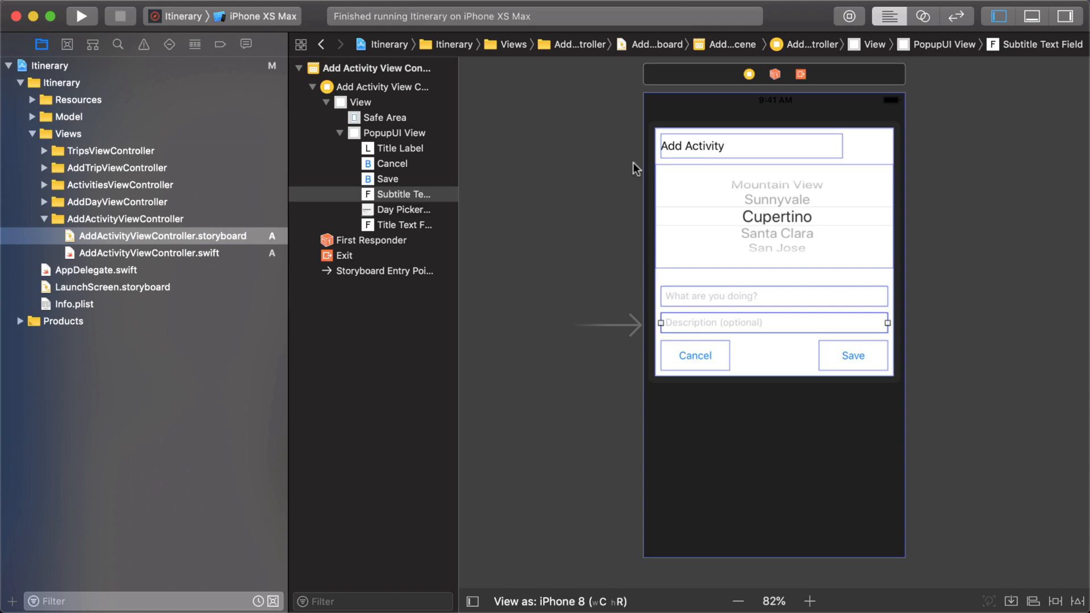
mouse_move(334, 24)
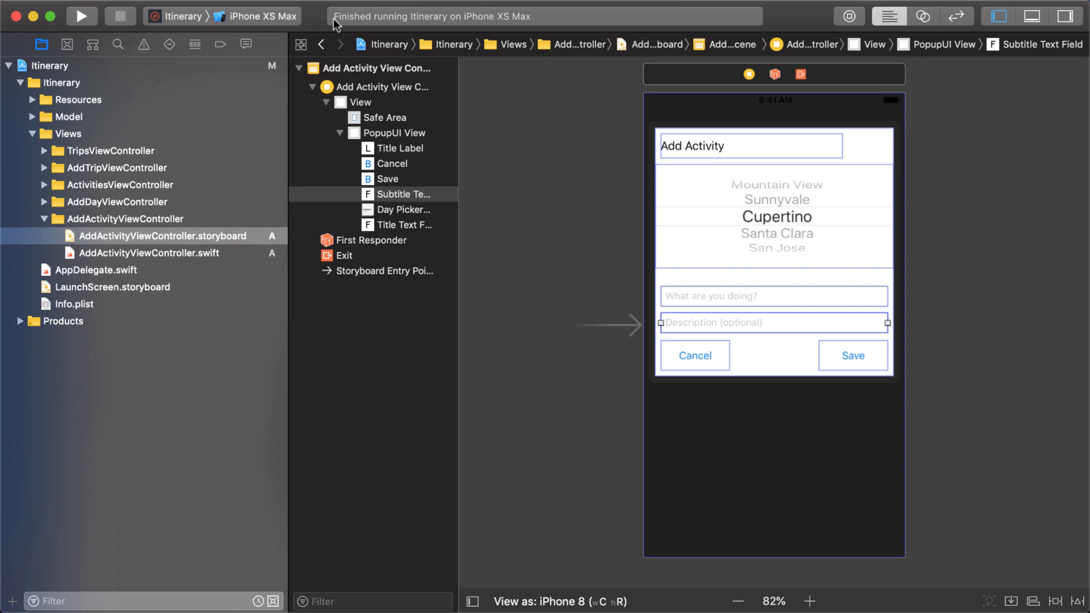
click(332, 9)
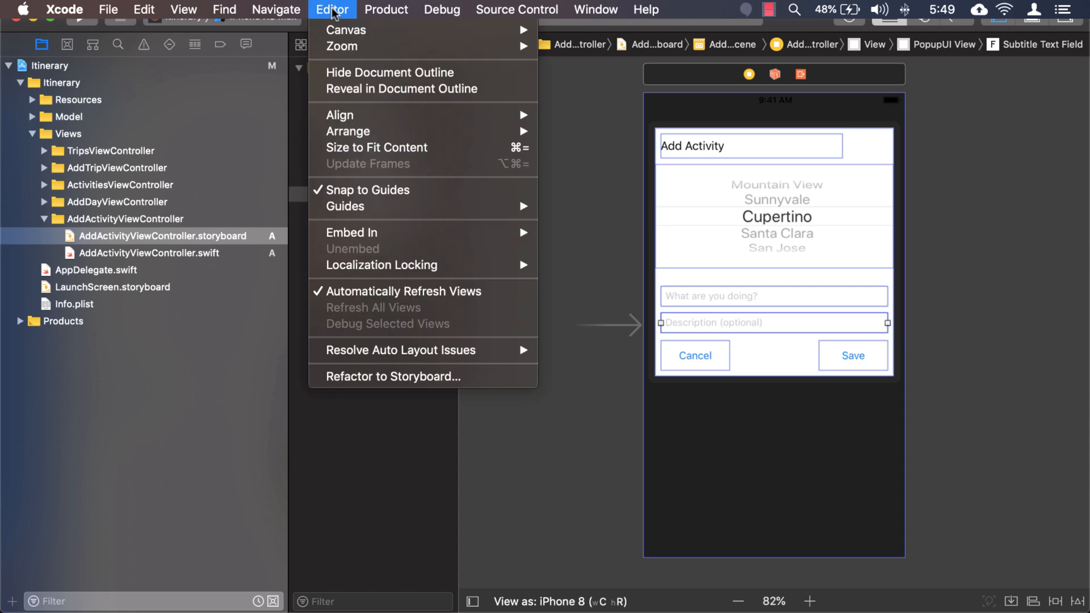
mouse_move(345, 29)
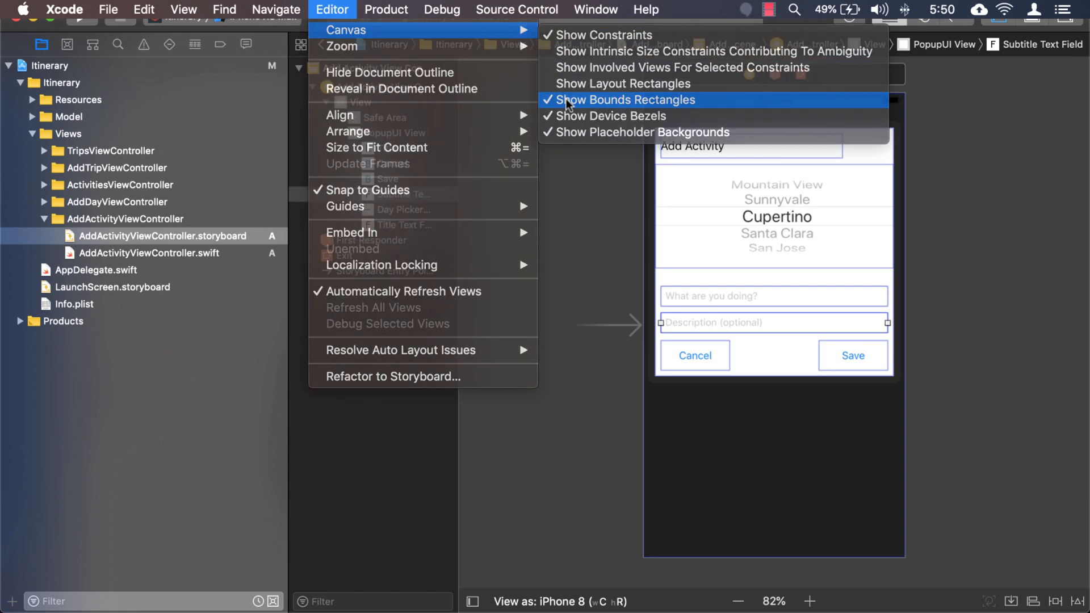
click(626, 100)
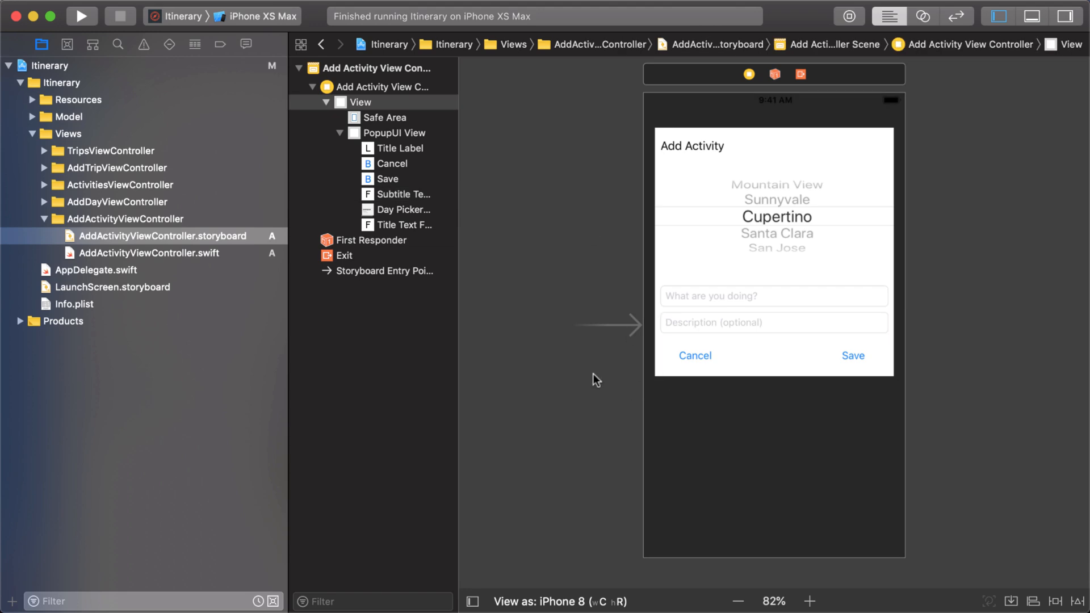
mouse_move(190, 266)
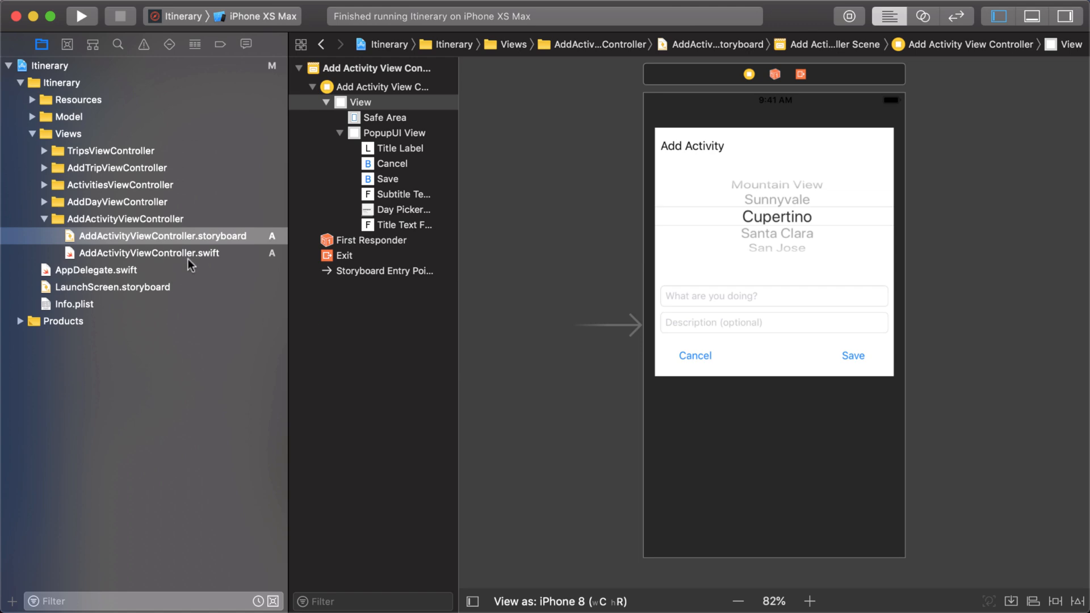
Open AddActivityViewController.swift, highlight tripIndex, then return to the Add Activity storyboard
click(149, 253)
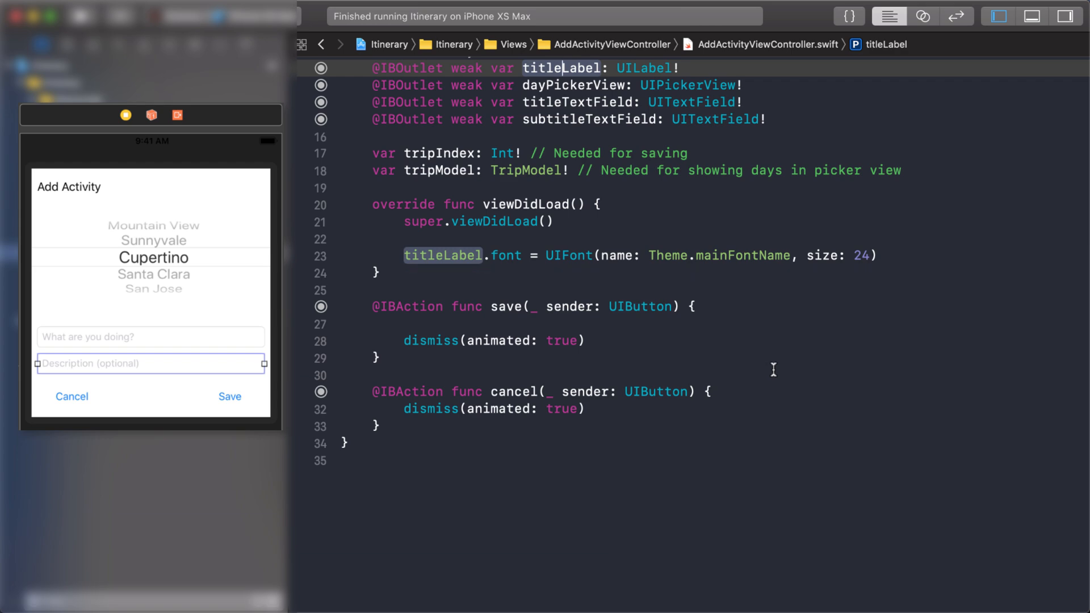
mouse_move(496, 396)
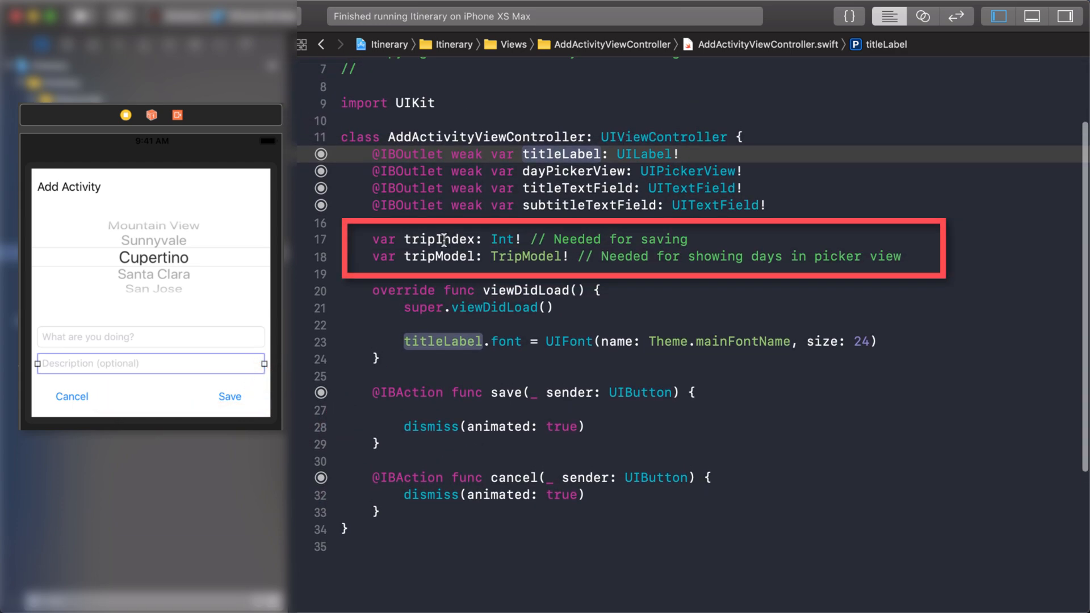
double_click(438, 239)
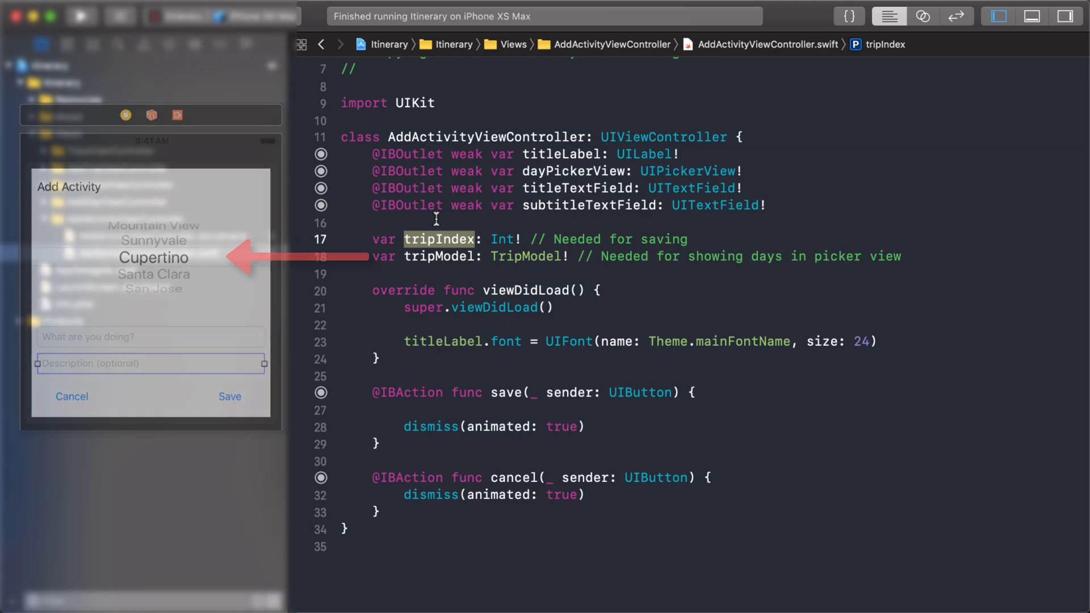
click(161, 236)
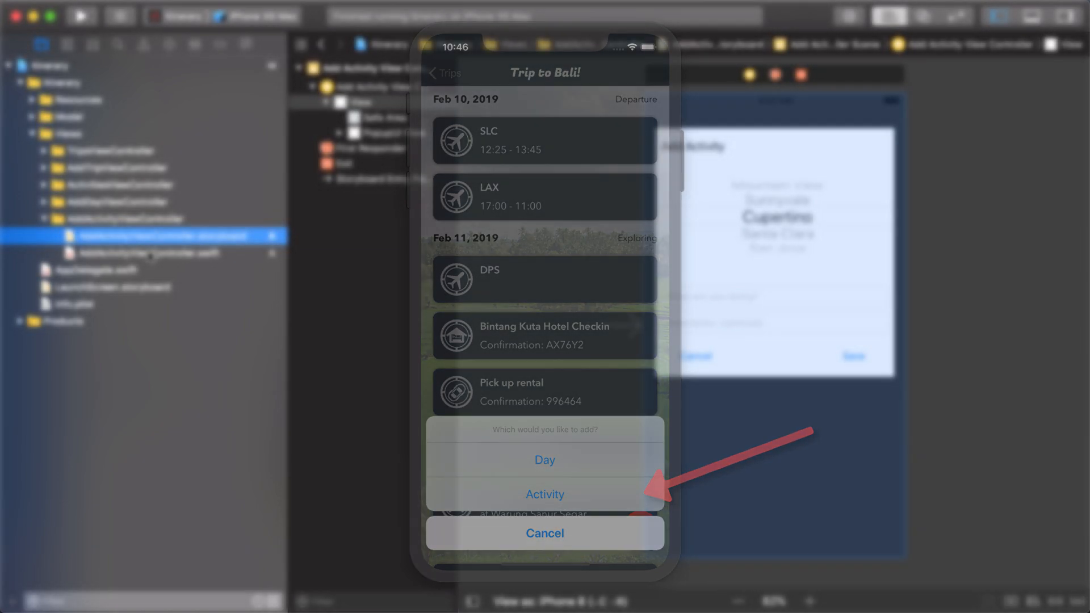
Run the app, choose + > Activity on Trip to Bali, then expand ActivitiesViewController
click(80, 16)
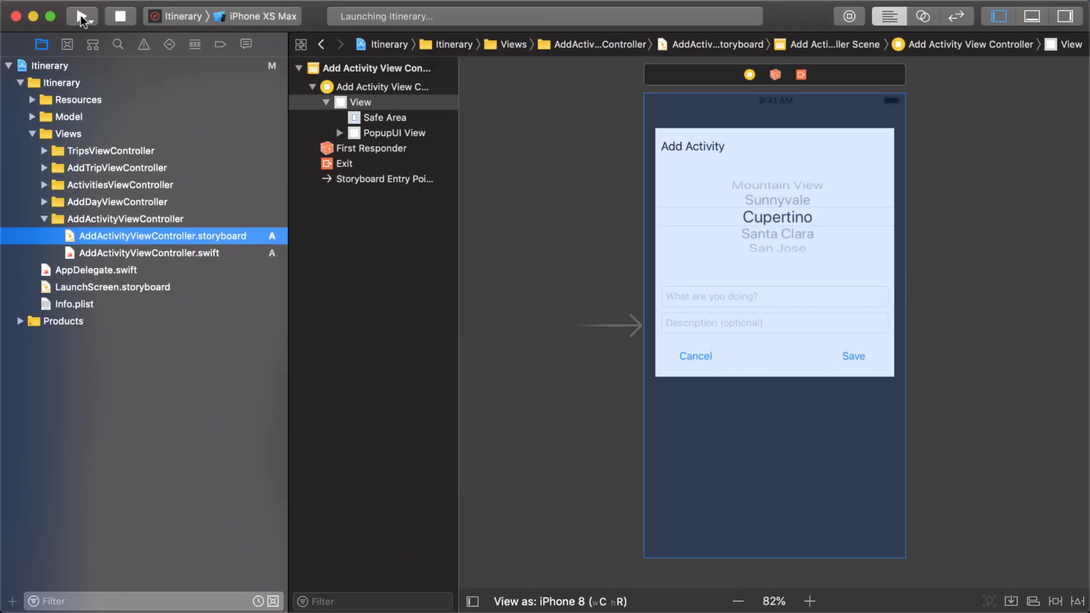
click(84, 15)
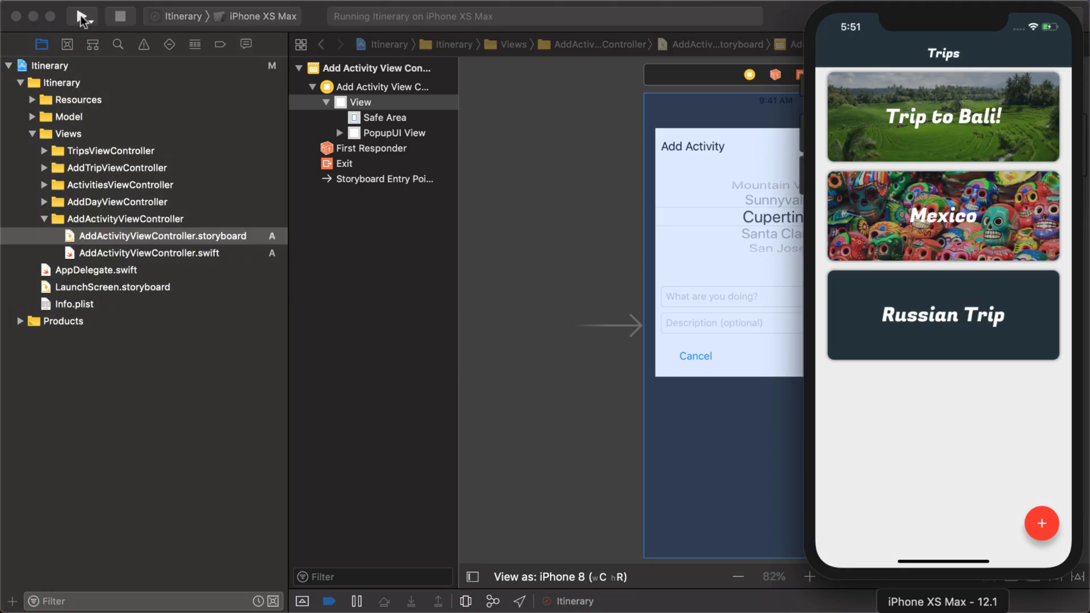
click(942, 117)
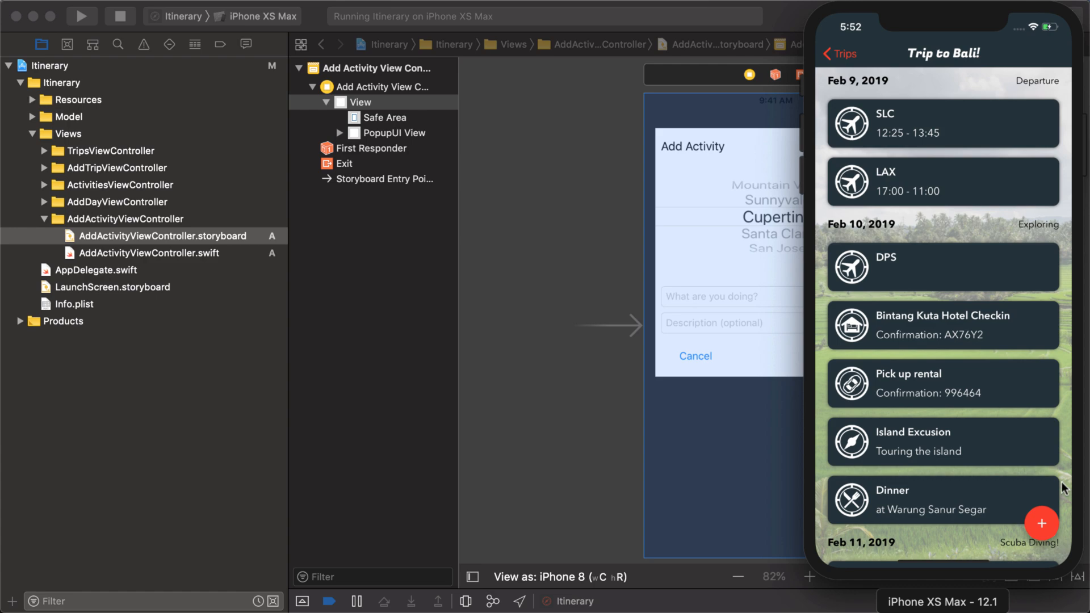
click(1041, 520)
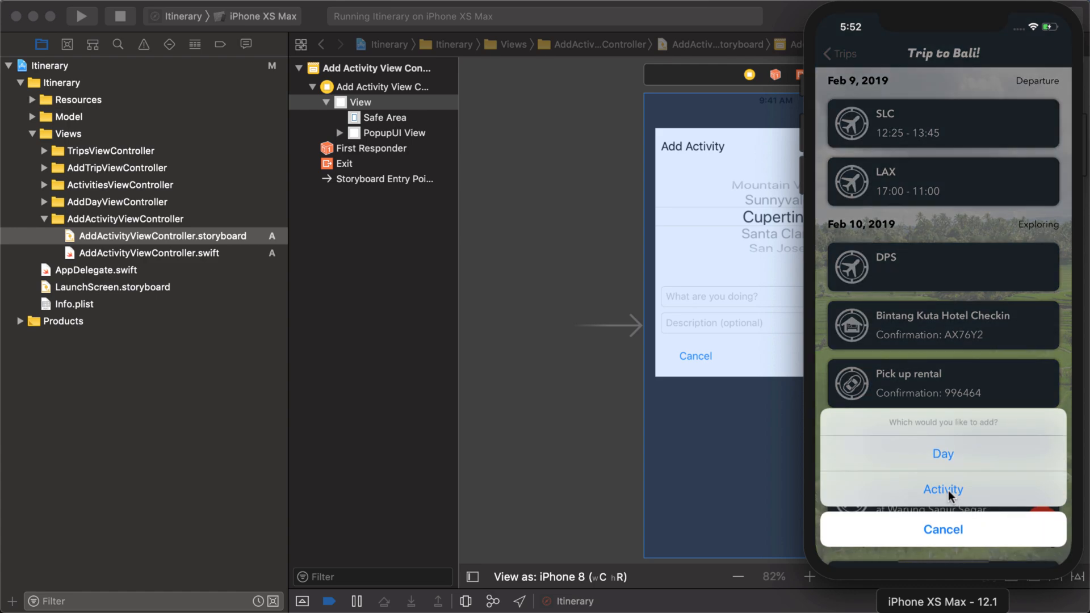
click(942, 490)
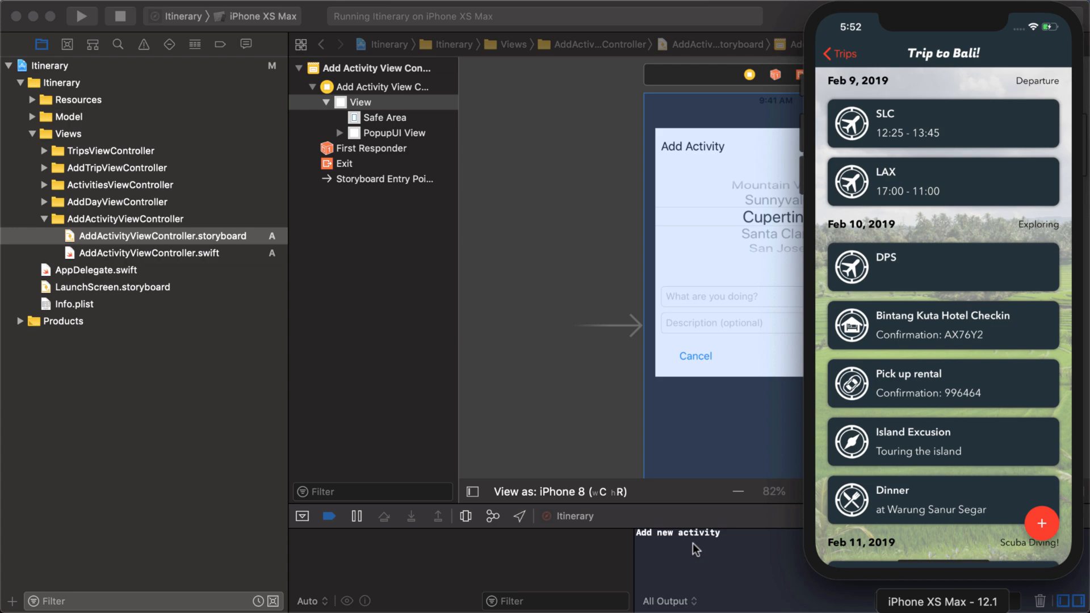
mouse_move(418, 336)
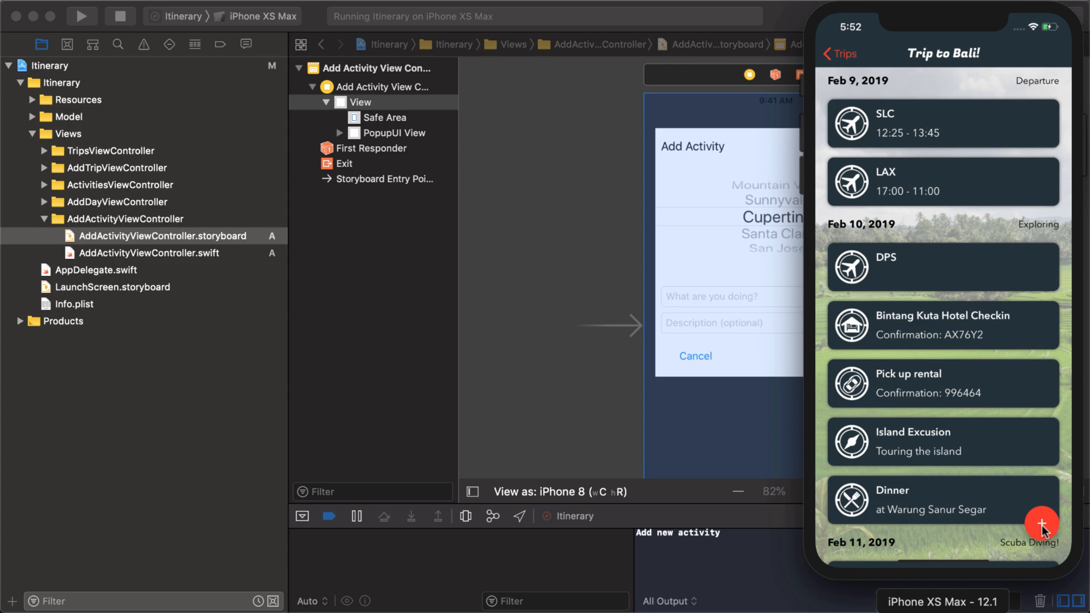
click(1044, 525)
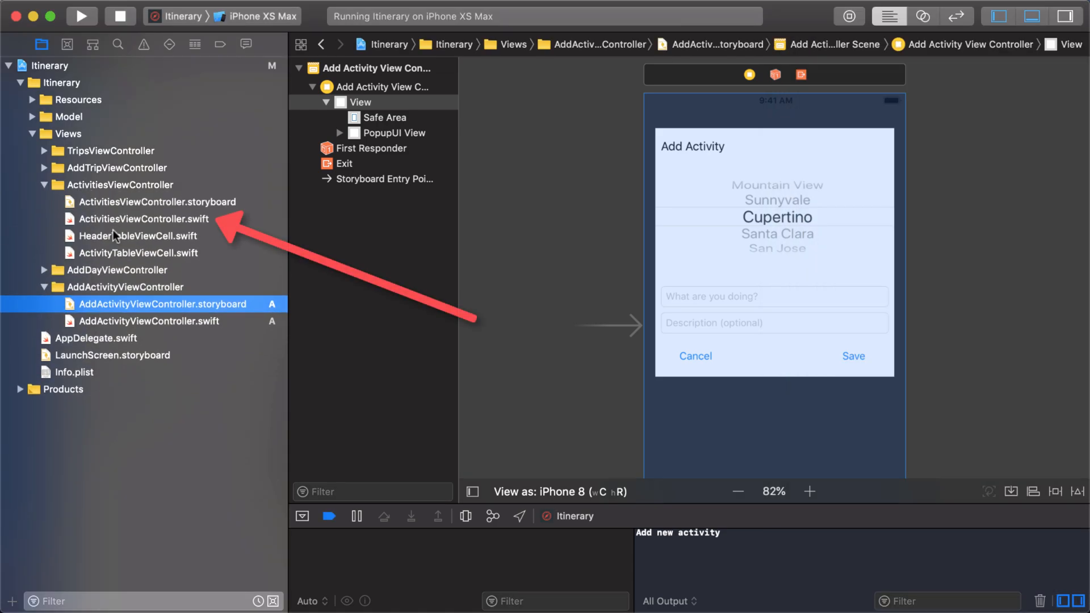
Open ActivitiesViewController.swift and select the Activity action's placeholder print statement
click(142, 218)
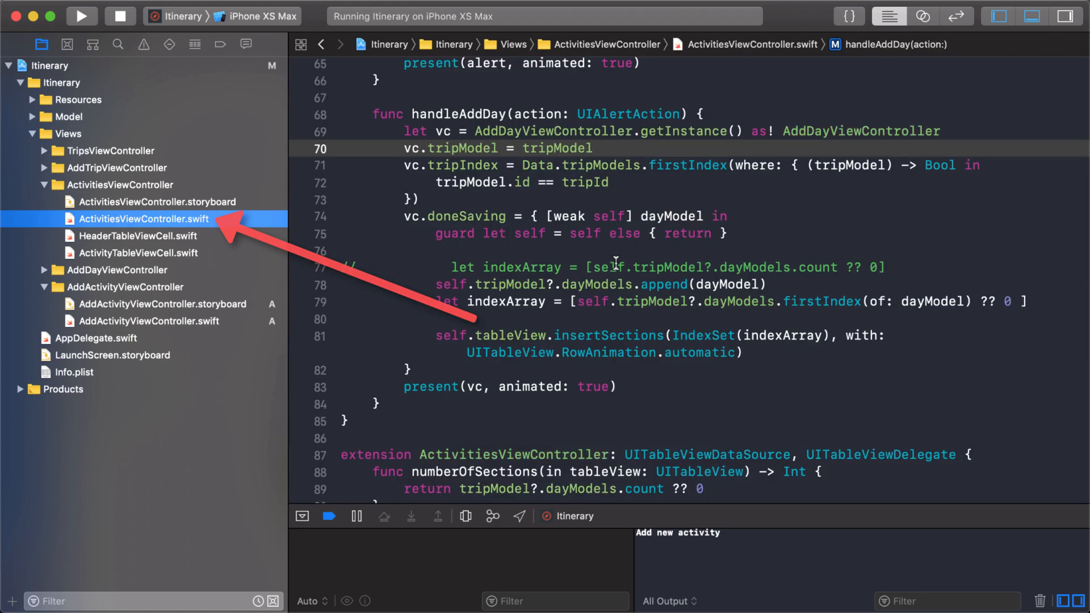
mouse_move(649, 233)
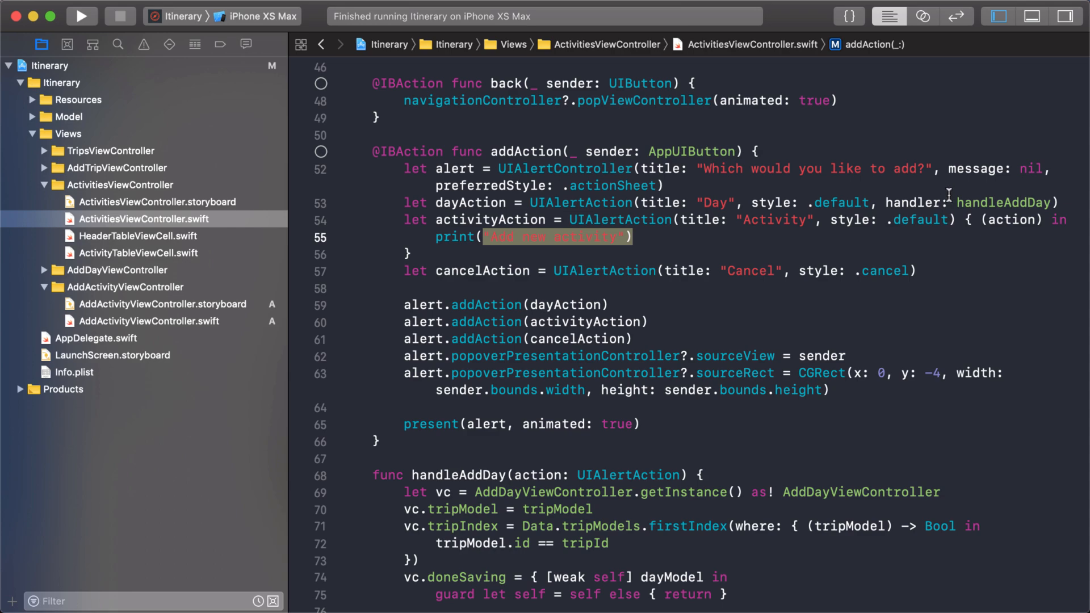
double_click(1004, 201)
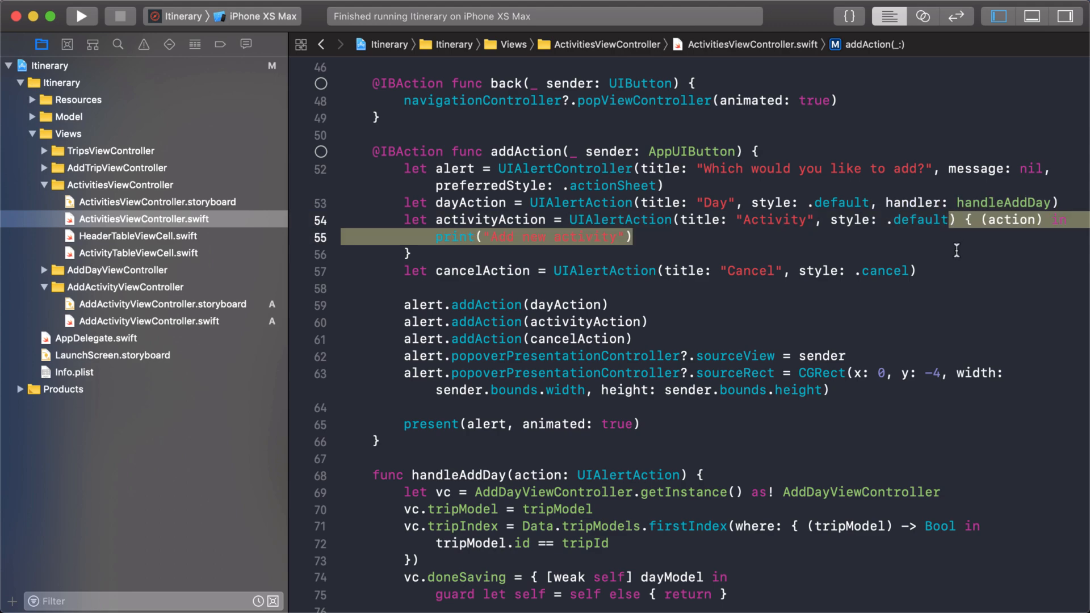
Point the Activity action at handleAddActivity and declare handleAddActivity(action: UIAlertAction)
text(handler: handleAddDay))
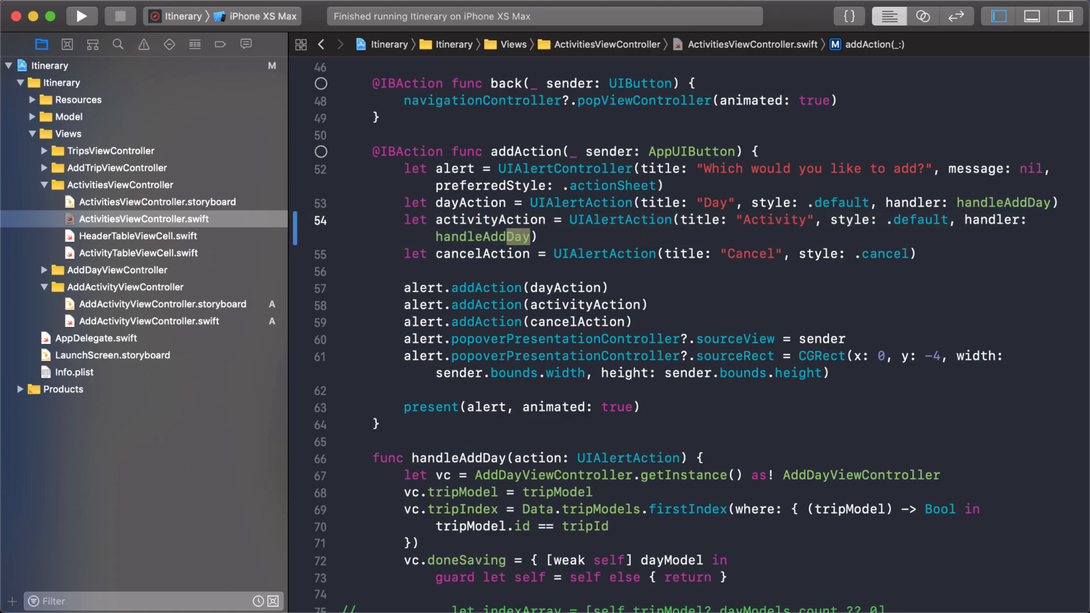
text(Activity)
click(715, 442)
text(func)
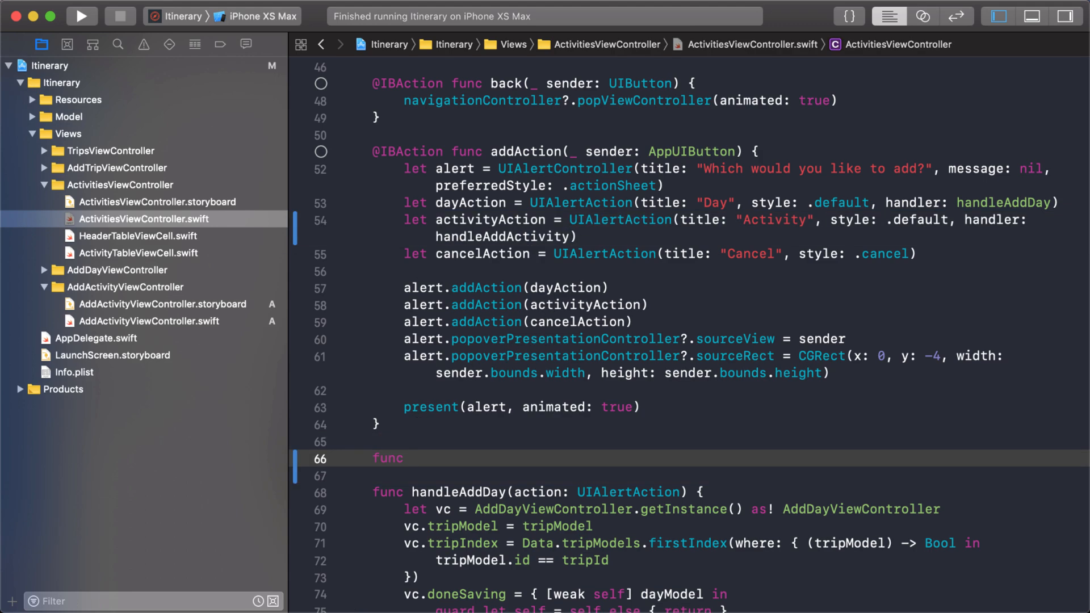
text(handleAddActivity()
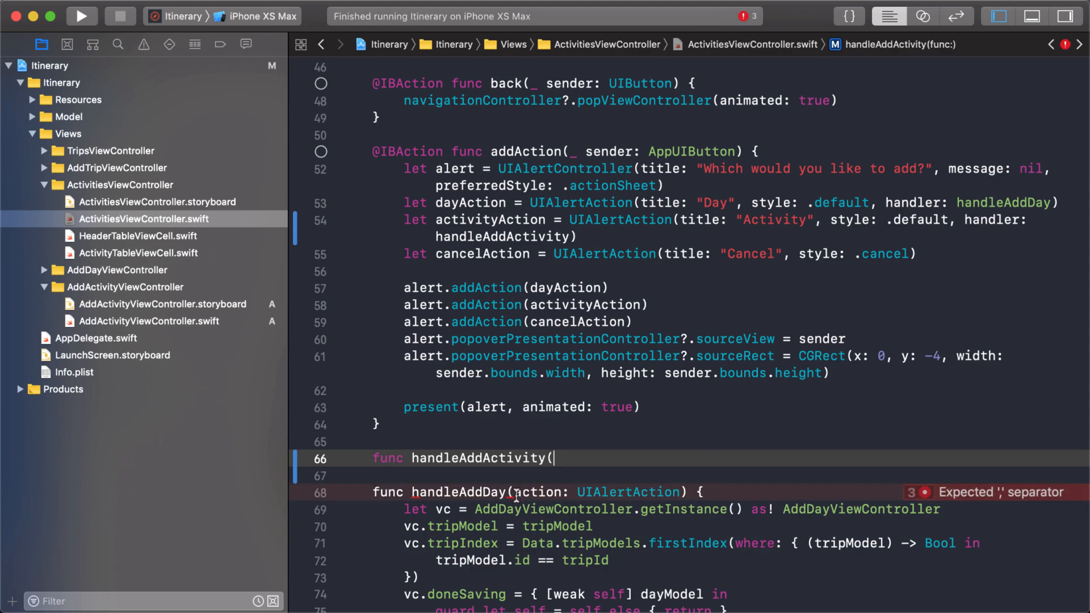
drag(514, 493, 703, 493)
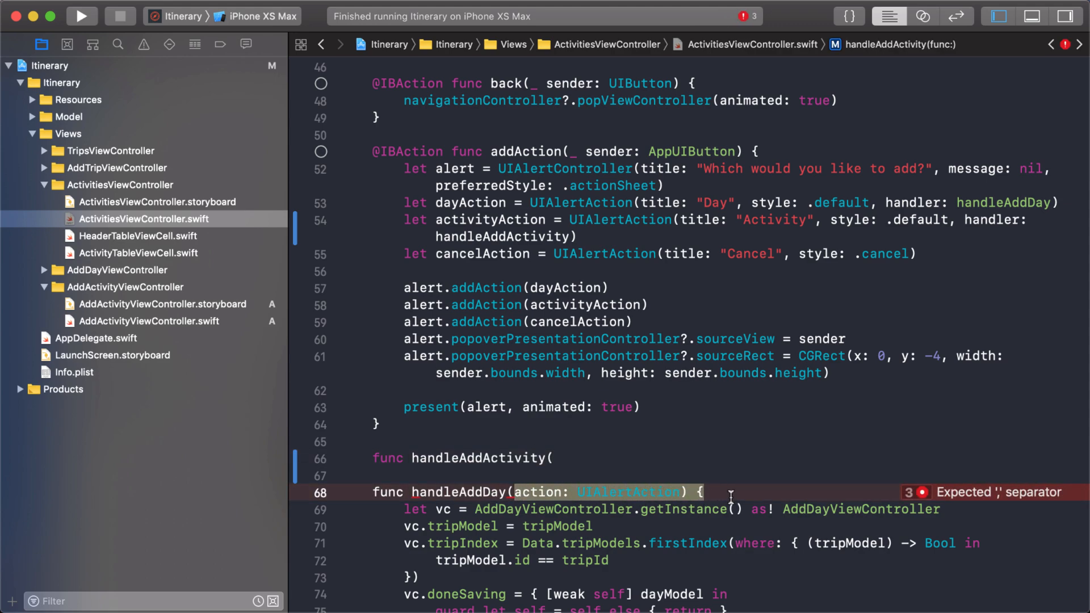
click(553, 474)
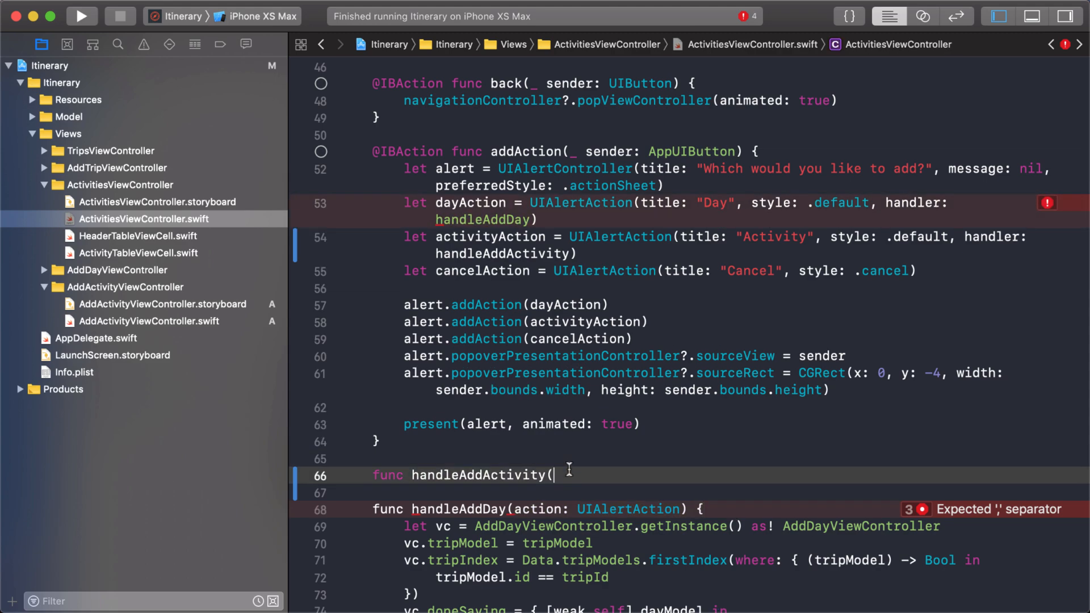
text(action: UIAlertAction) {)
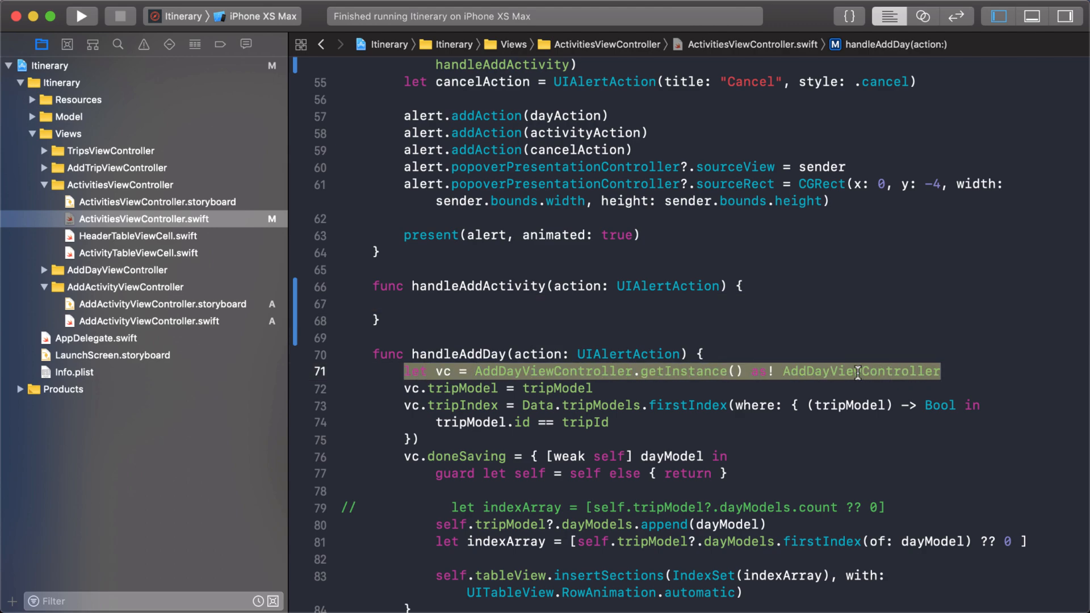
mouse_move(795, 325)
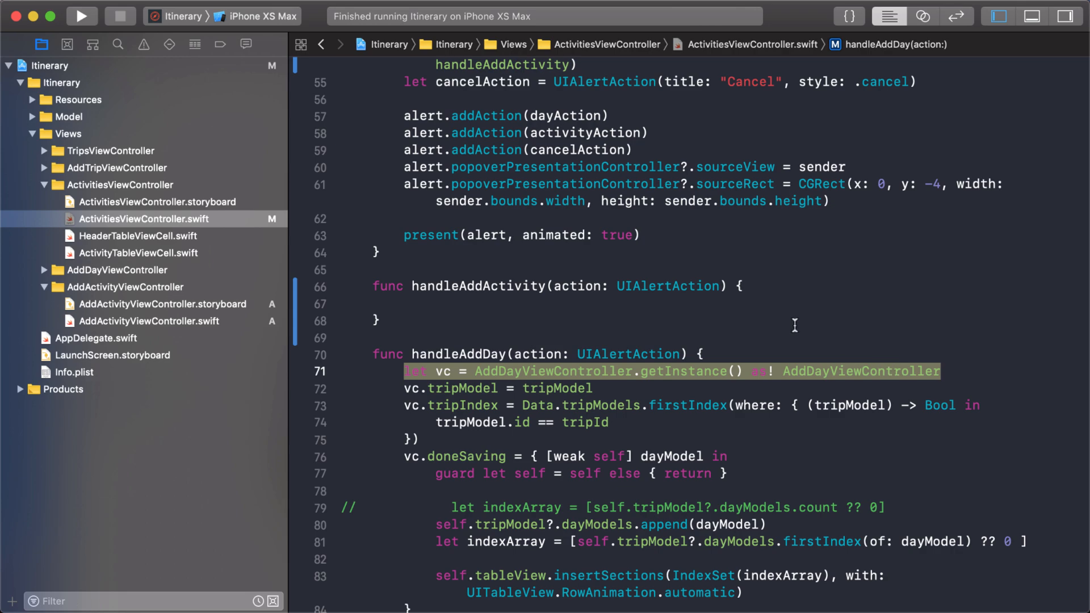
Have handleAddActivity create AddActivityViewController via getInstance(), present it animated, and run
text(let vc =)
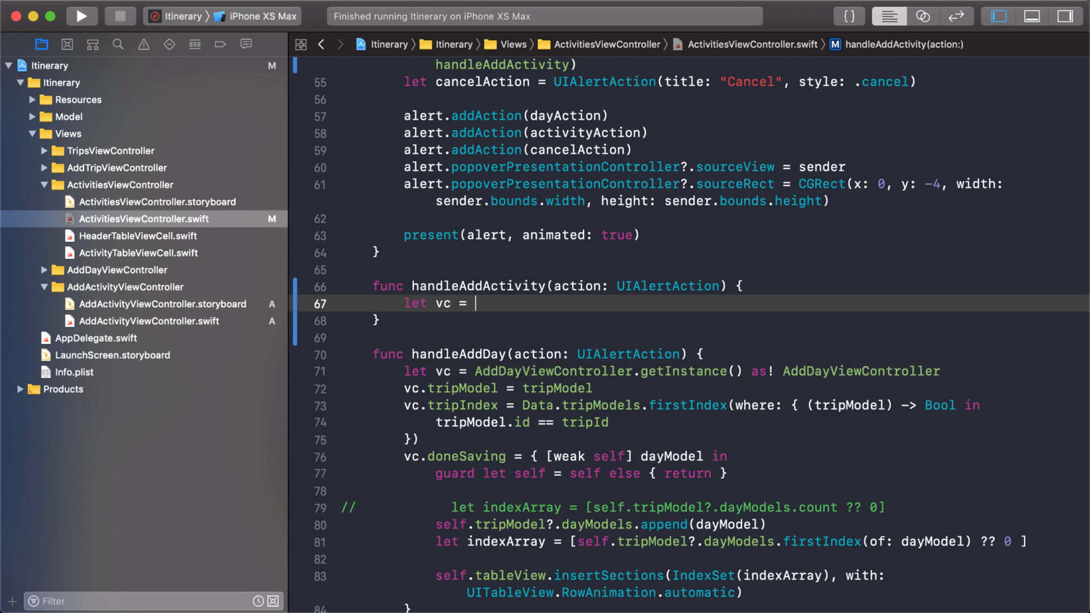
text(AddActivityViewController)
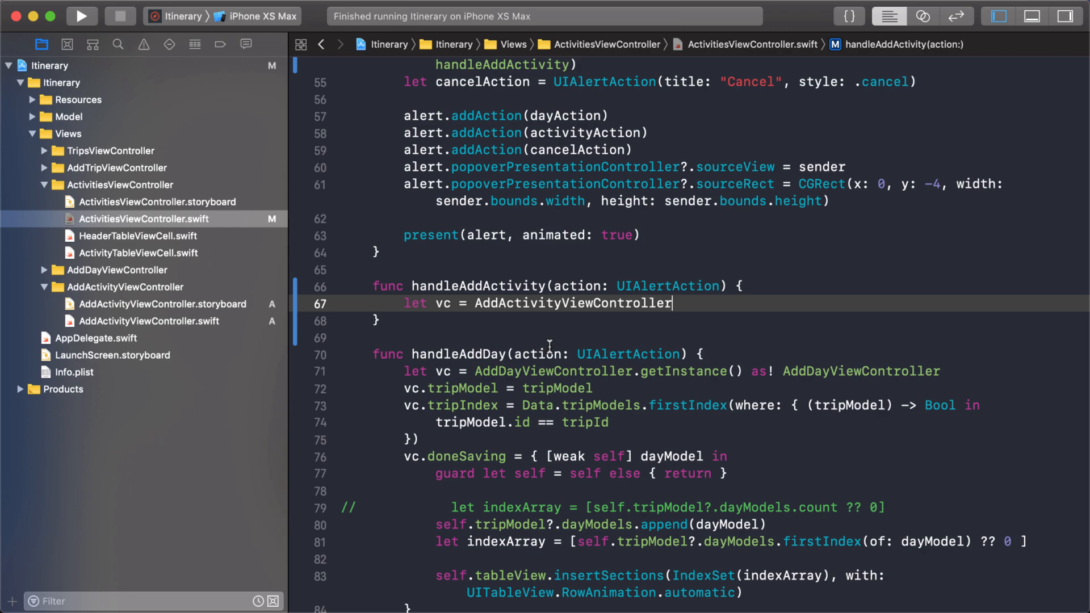
text(.getInstance())
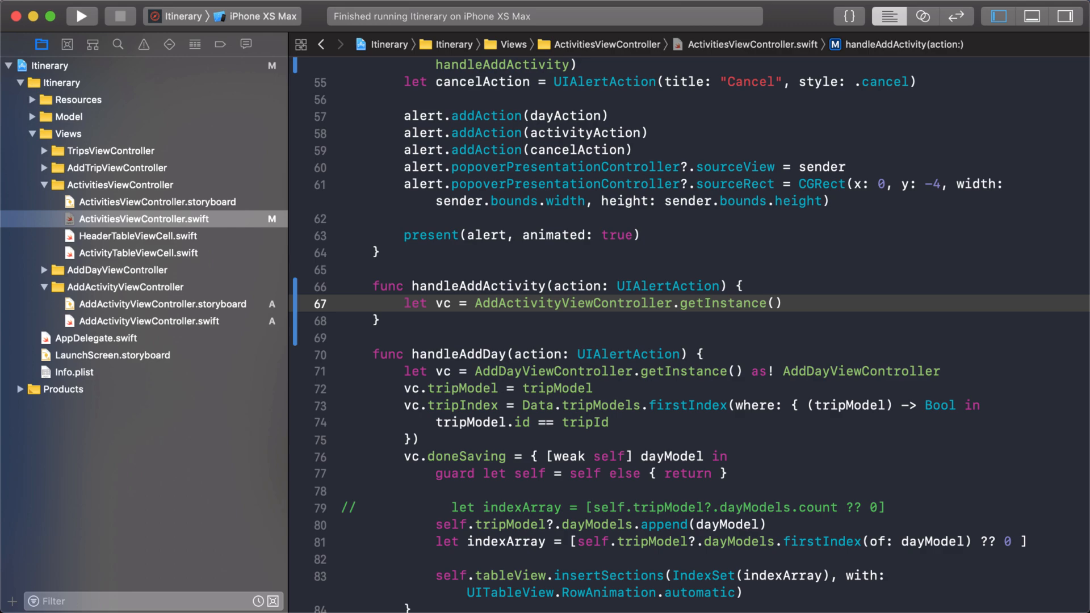
text(as)
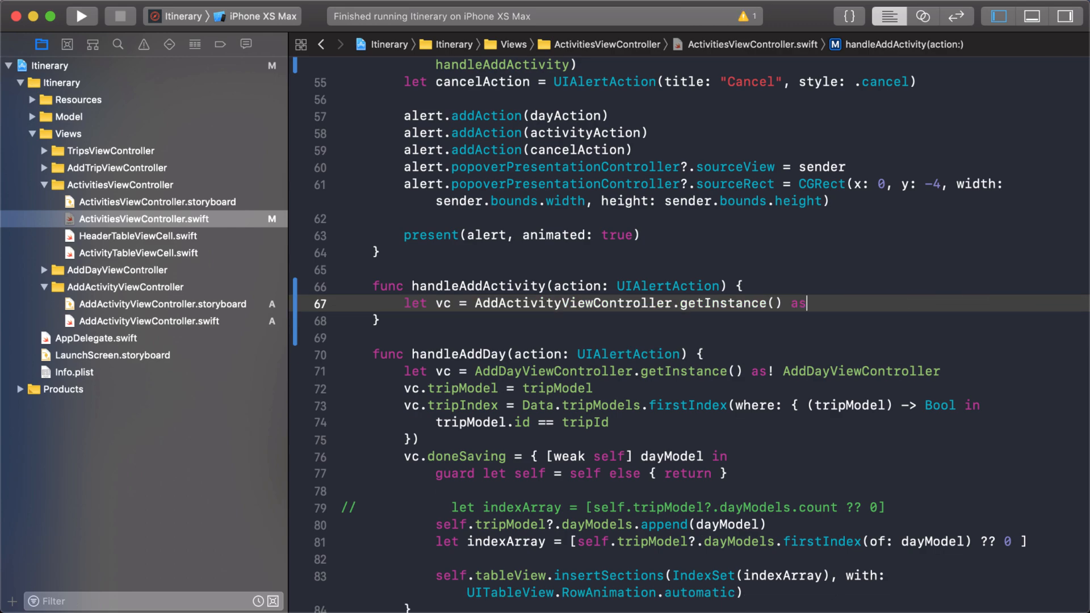
text(! AddActivityViewController)
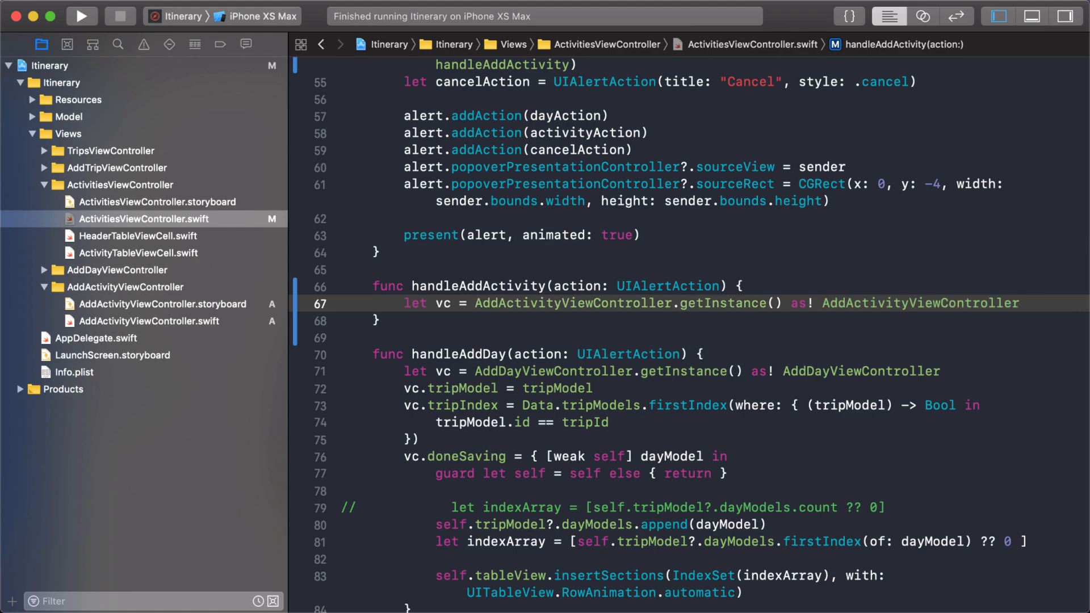
key(return)
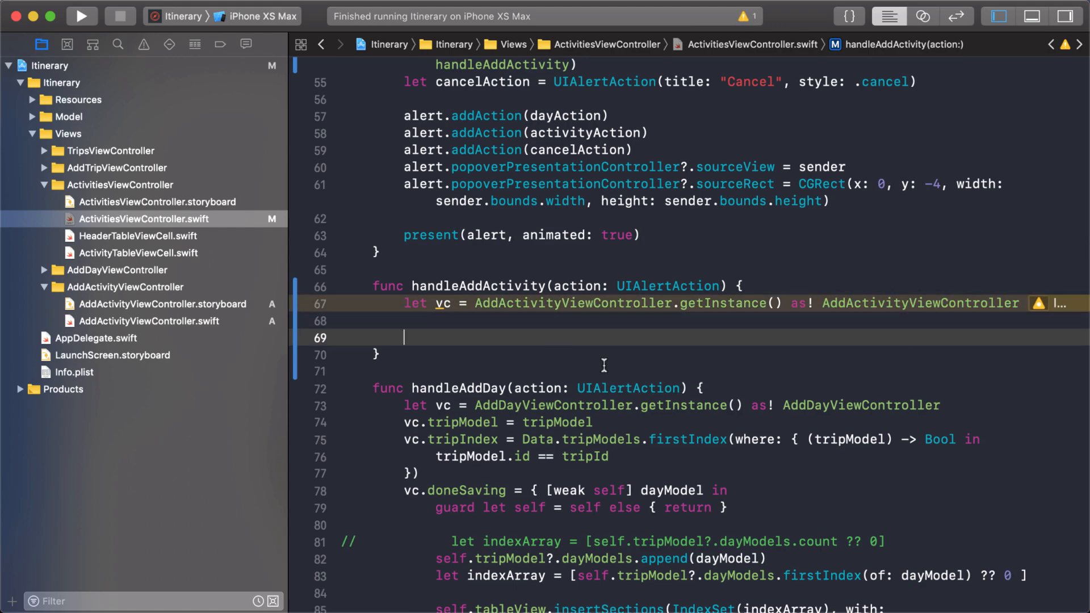
text(present()
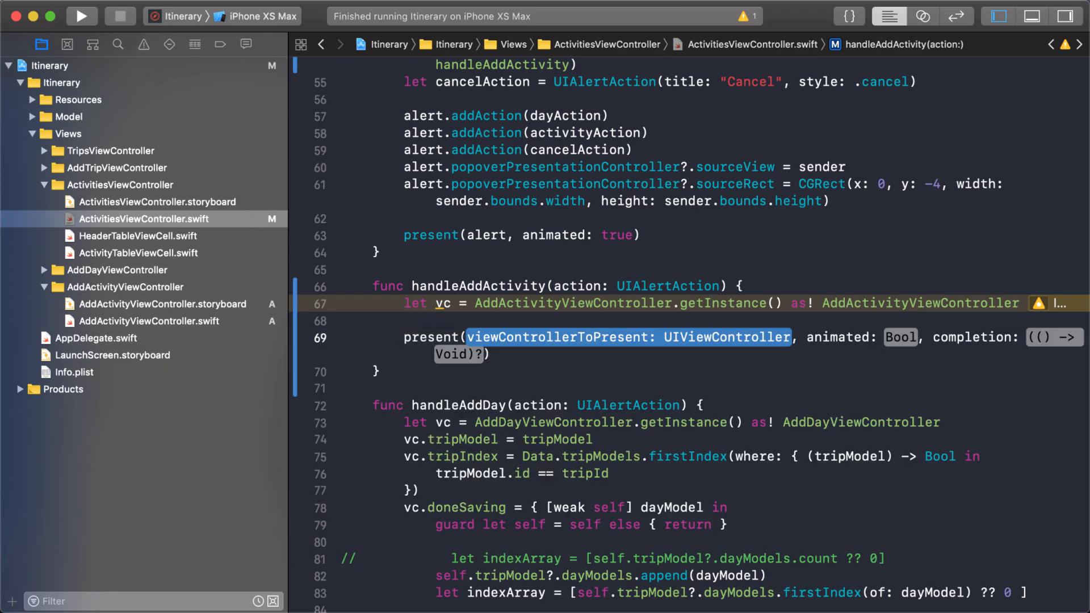
text(vc)
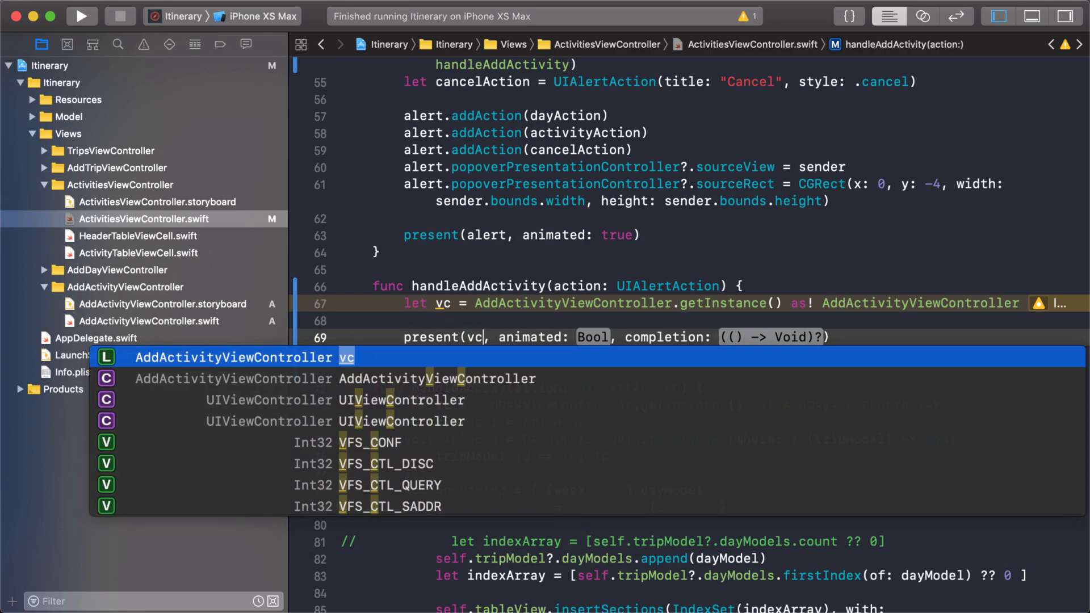
text(true)
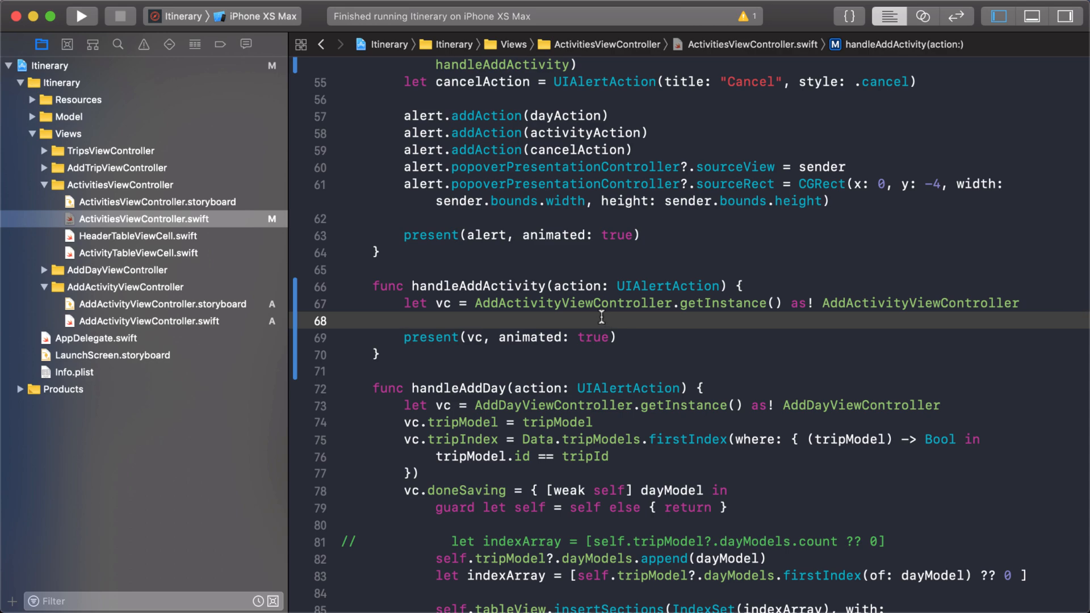
click(77, 17)
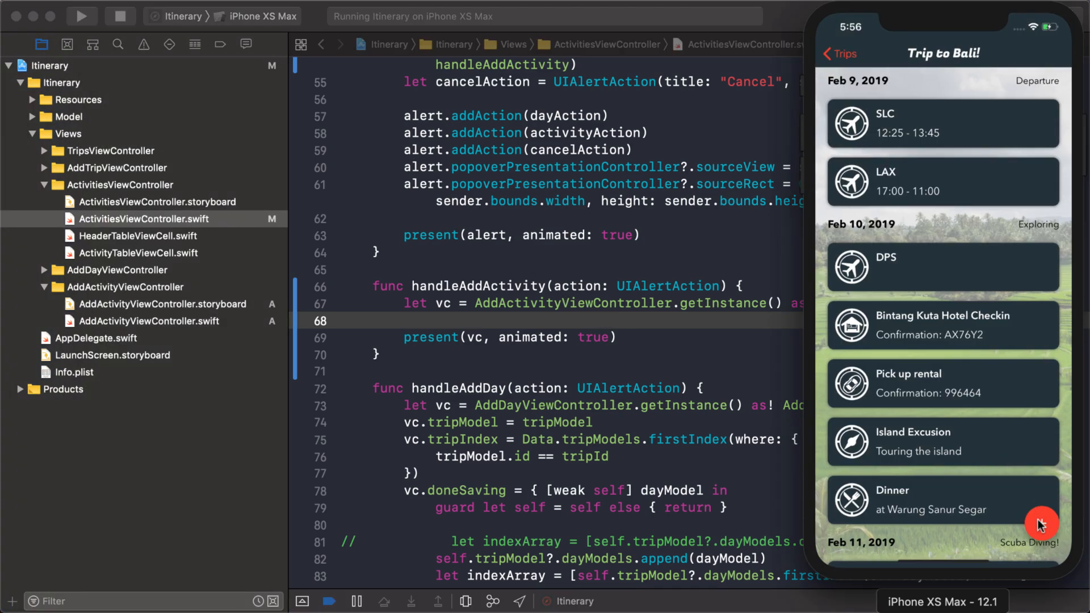
mouse_move(945, 499)
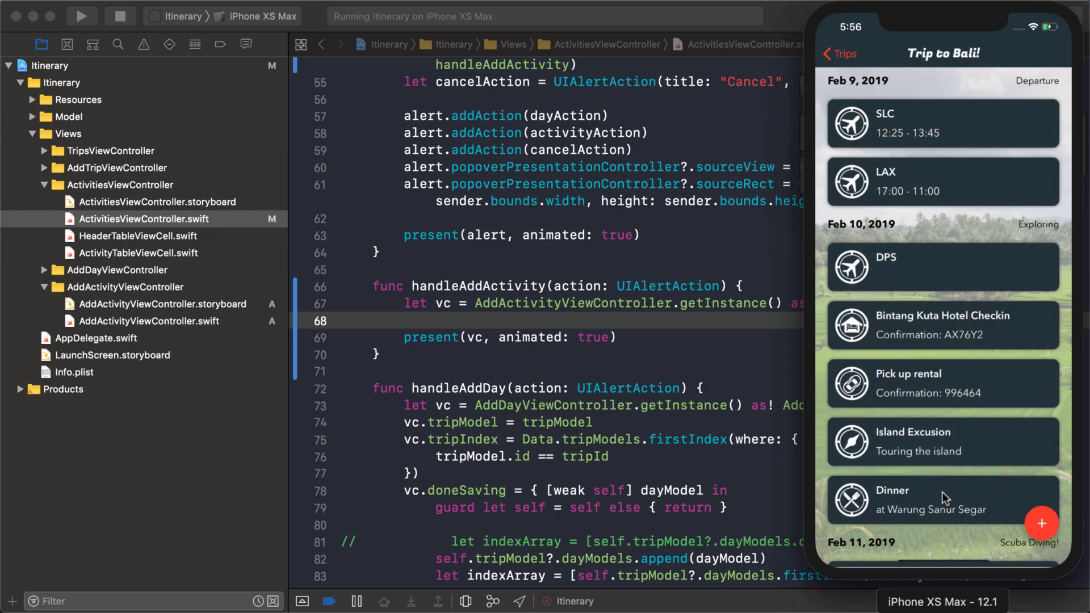
Tap + and choose Activity to show the Add Activity popup, then dismiss it
click(1042, 523)
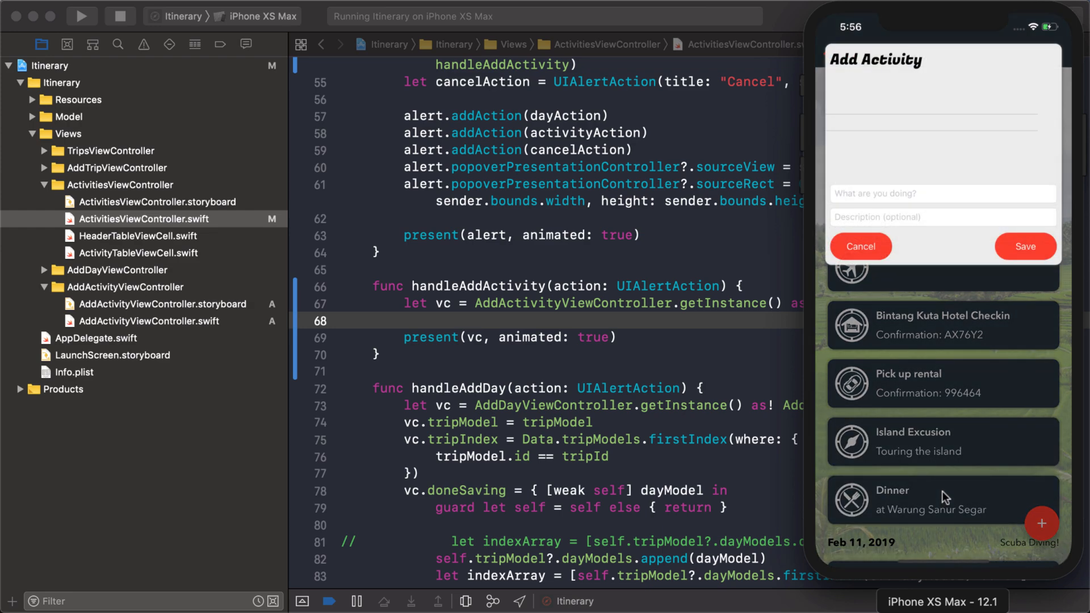
mouse_move(965, 333)
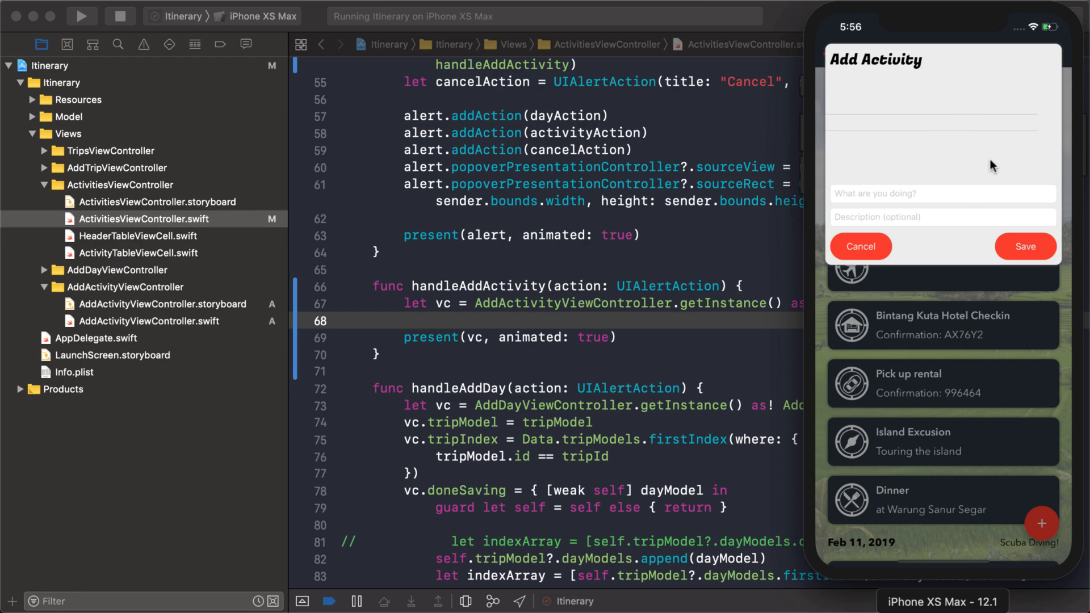
click(861, 247)
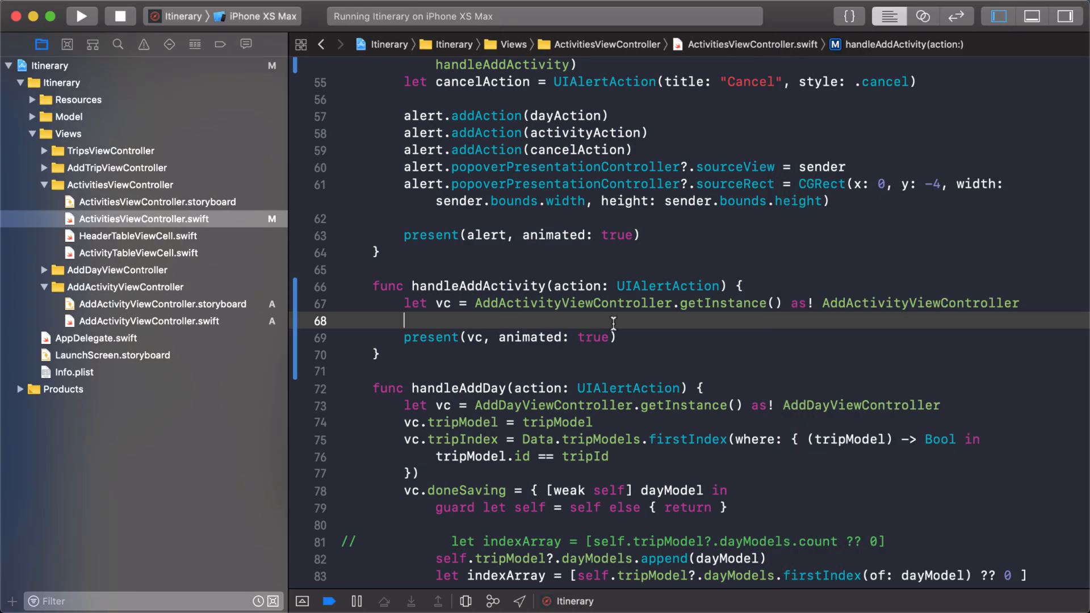
mouse_move(693, 322)
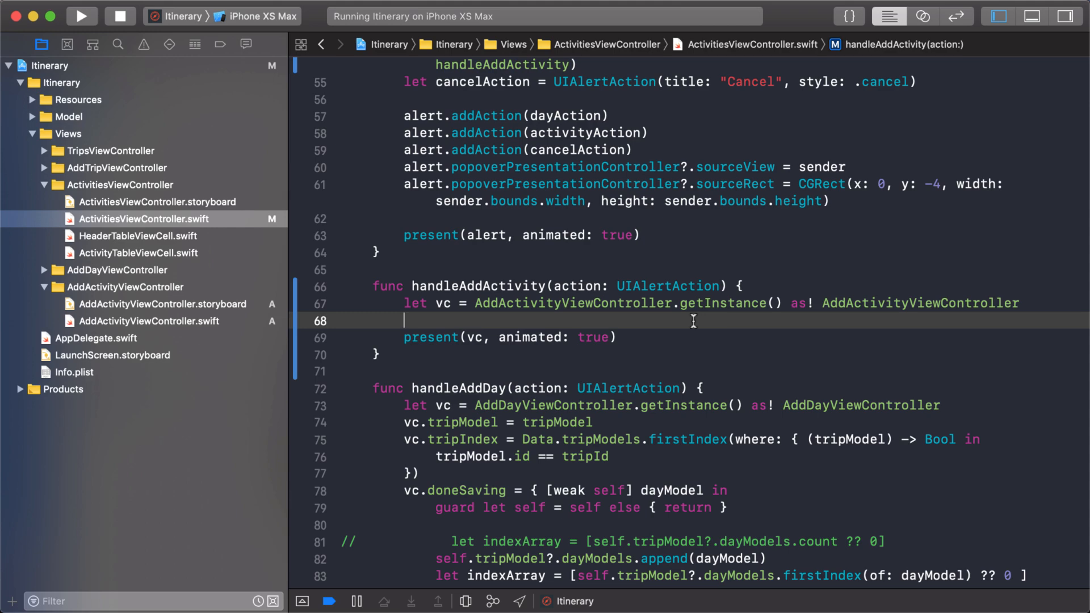
mouse_move(681, 328)
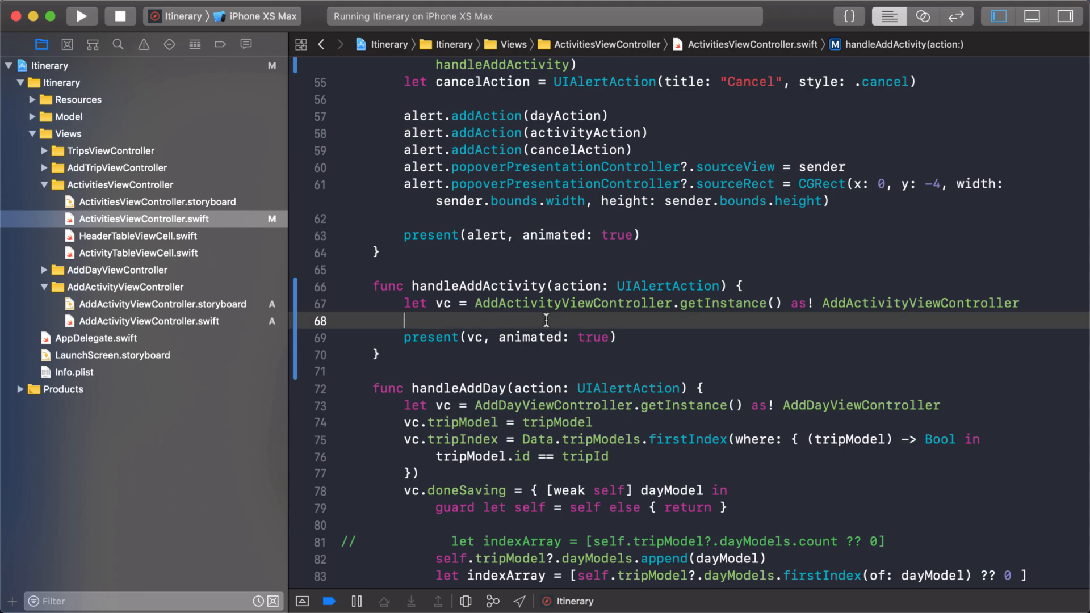
Add vc.tripModel = tripModel to handleAddActivity and relaunch the app
text(vc.tripModel = tripModel)
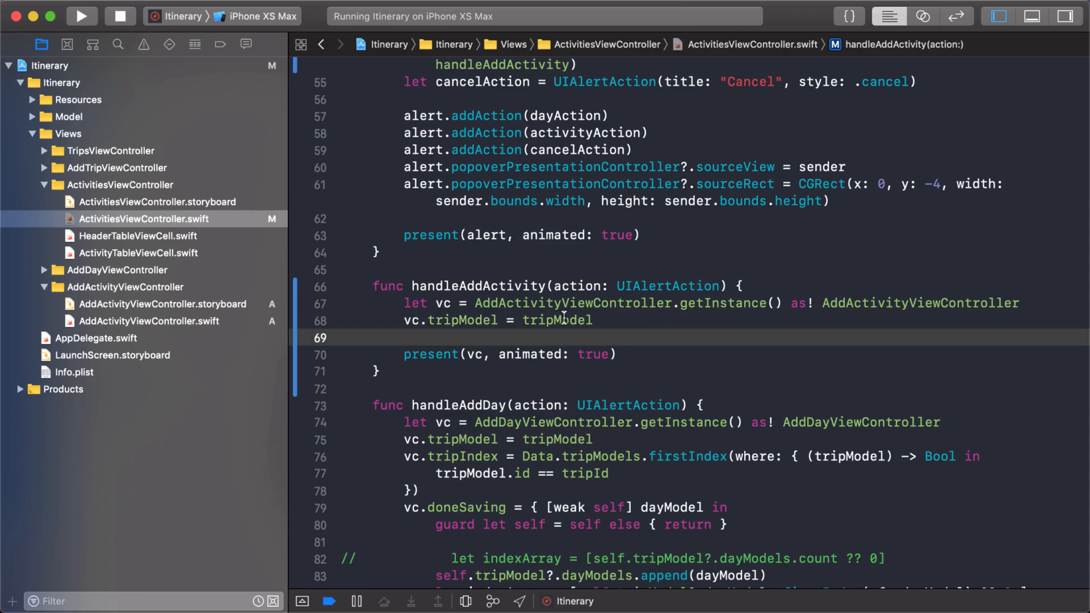
double_click(557, 320)
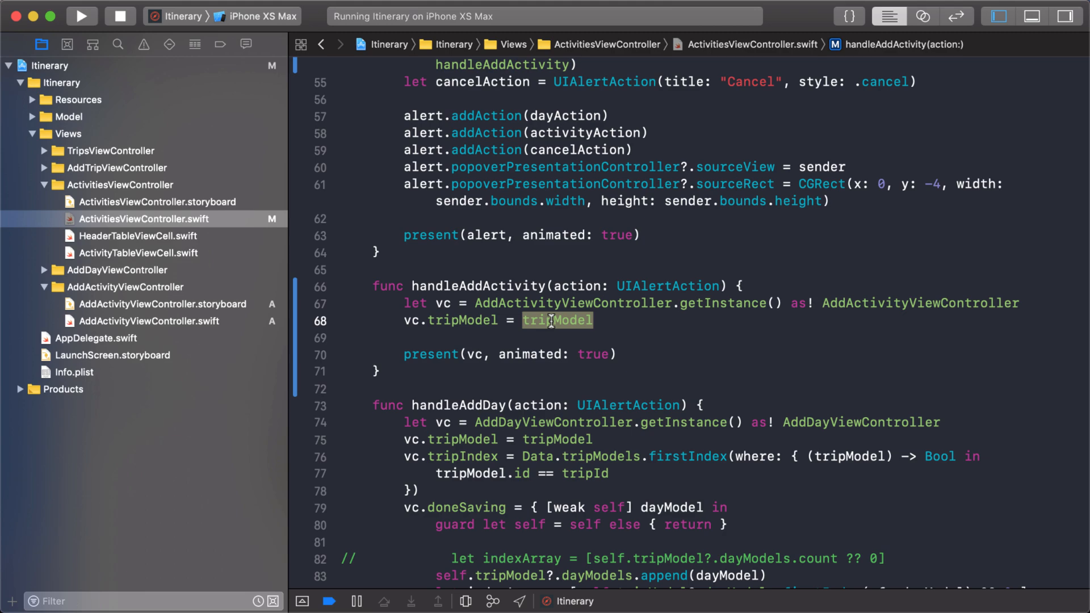
click(604, 320)
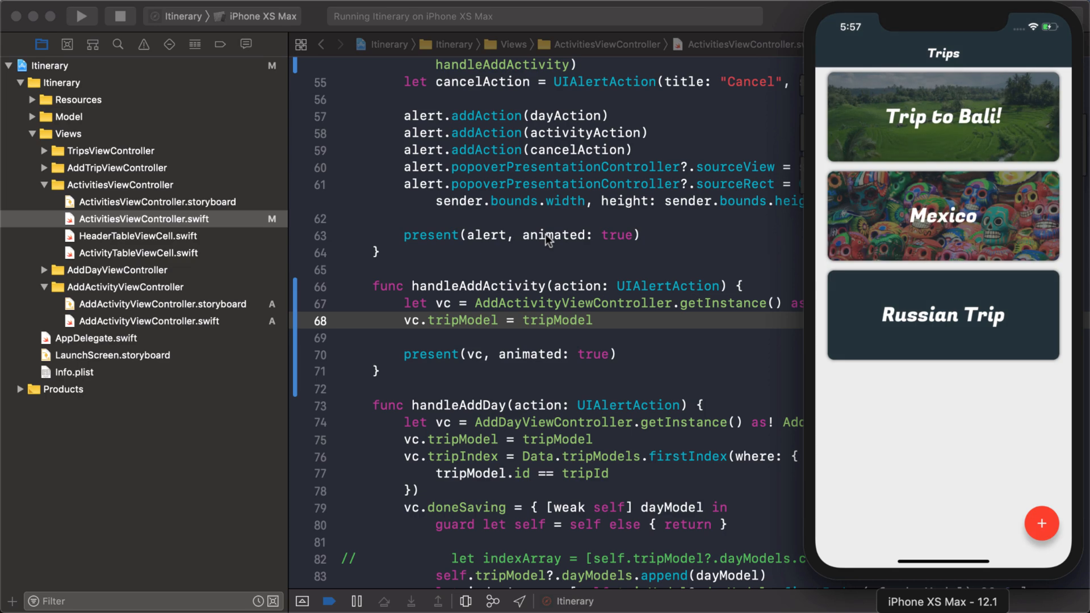
Open Trip to Bali, tap add, then go back to the trips list
click(943, 114)
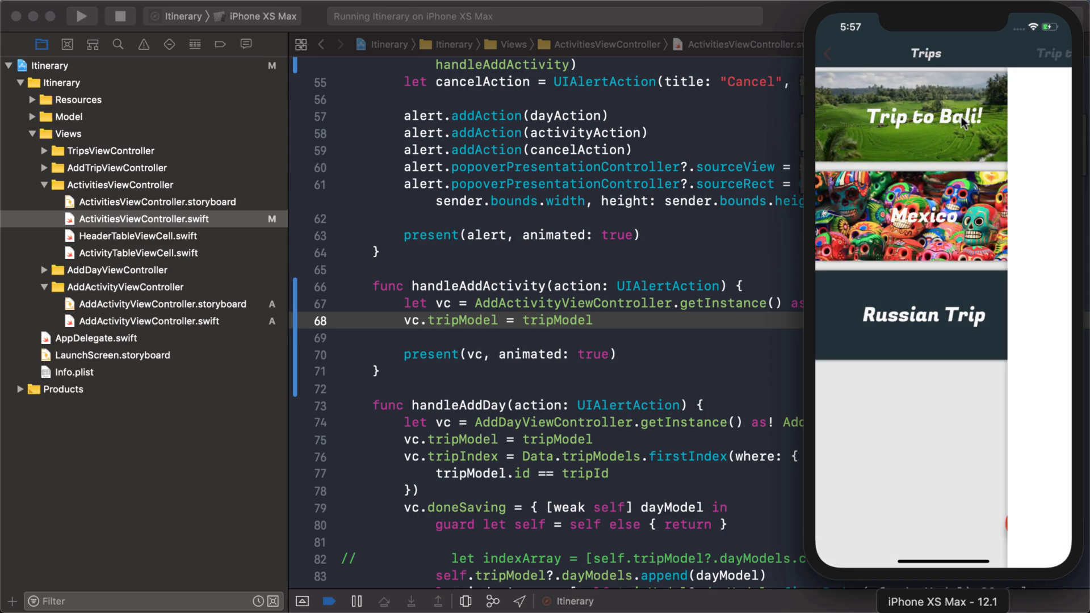
click(922, 116)
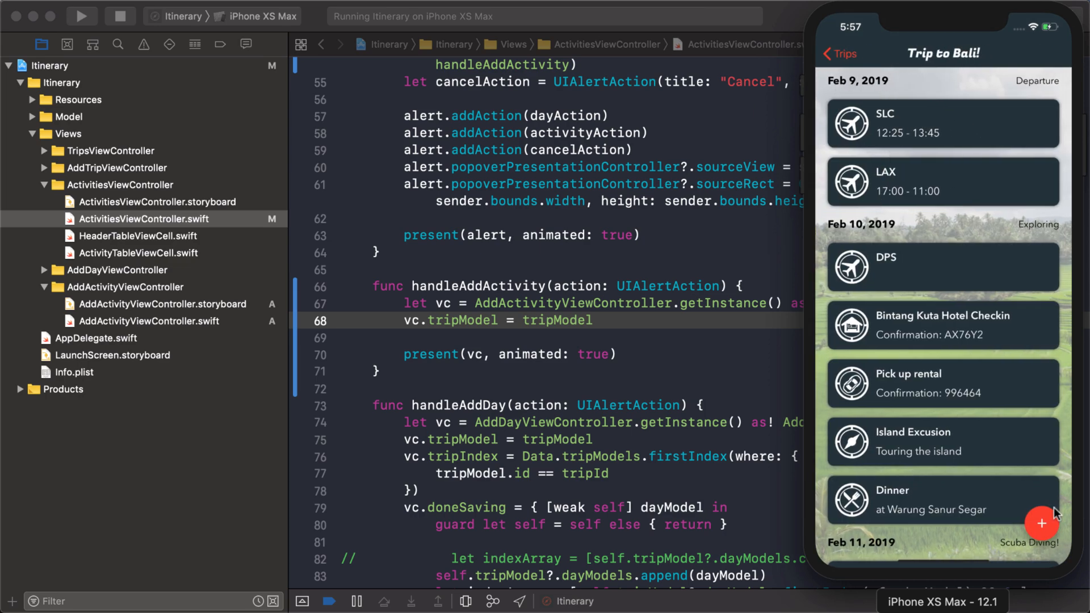
click(1028, 524)
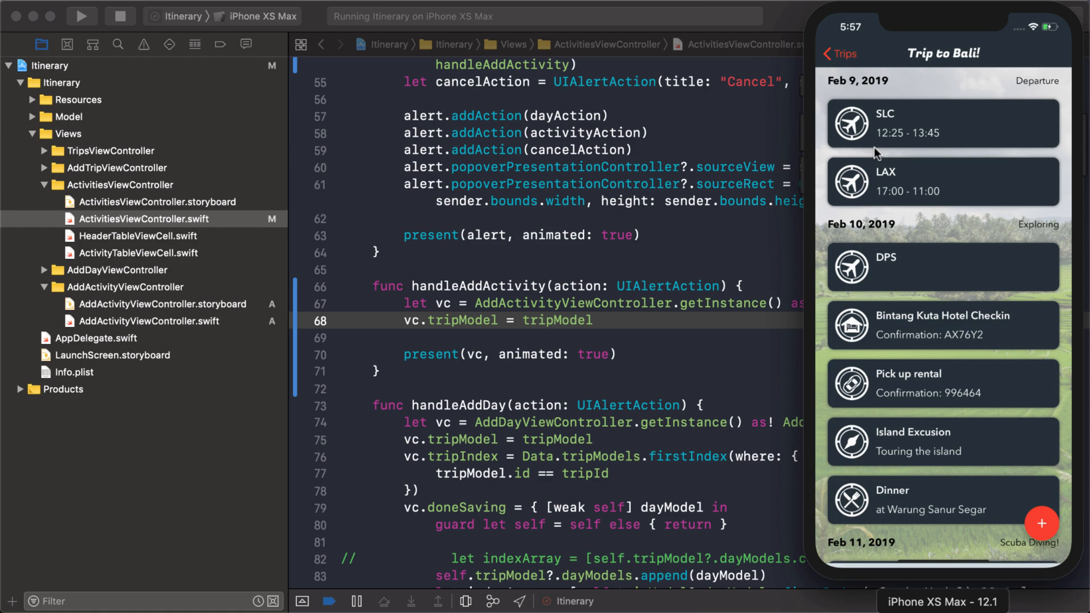
click(840, 54)
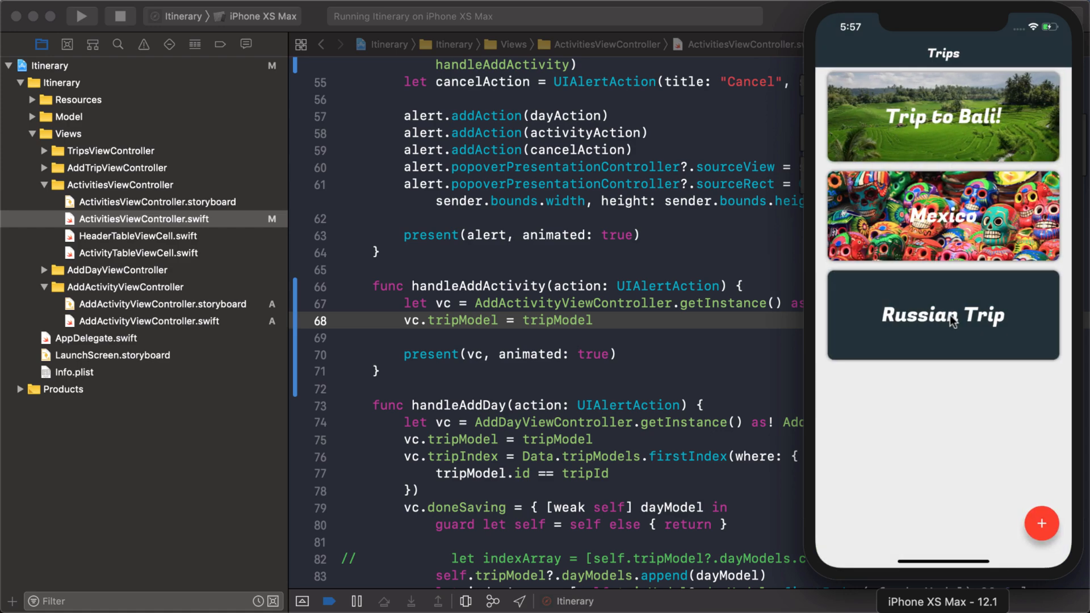
In Russian Trip, open Add Activity with its empty day picker, cancel, and tap + again
click(943, 316)
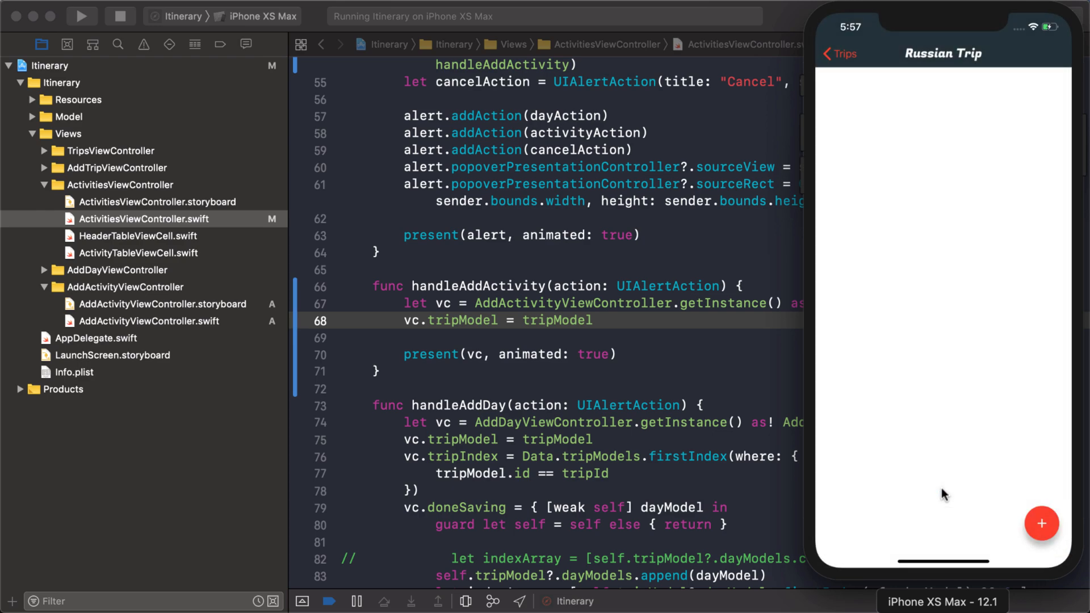
click(1041, 524)
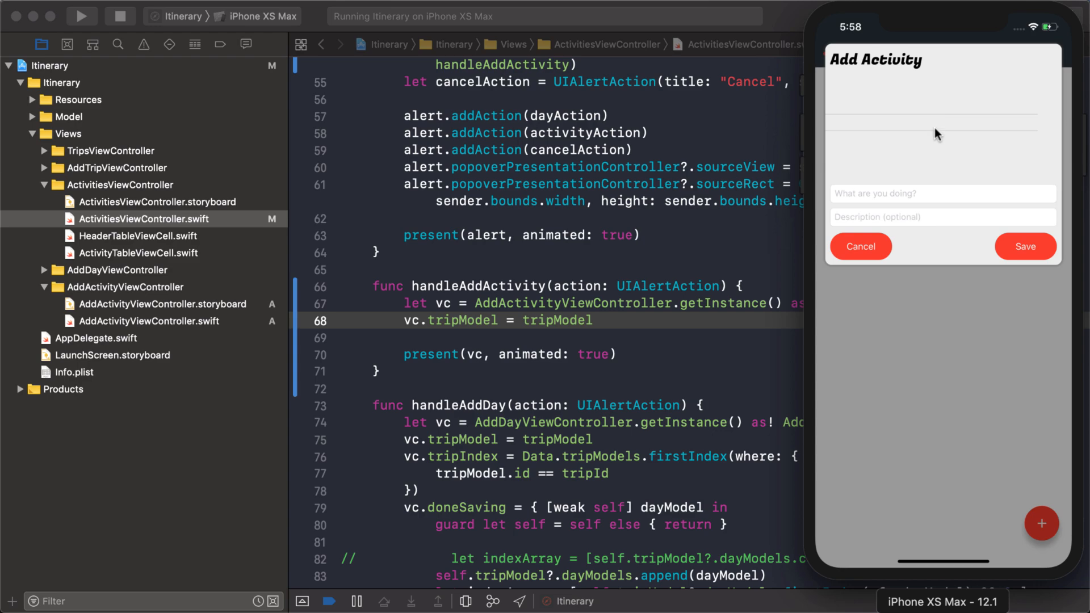
mouse_move(930, 246)
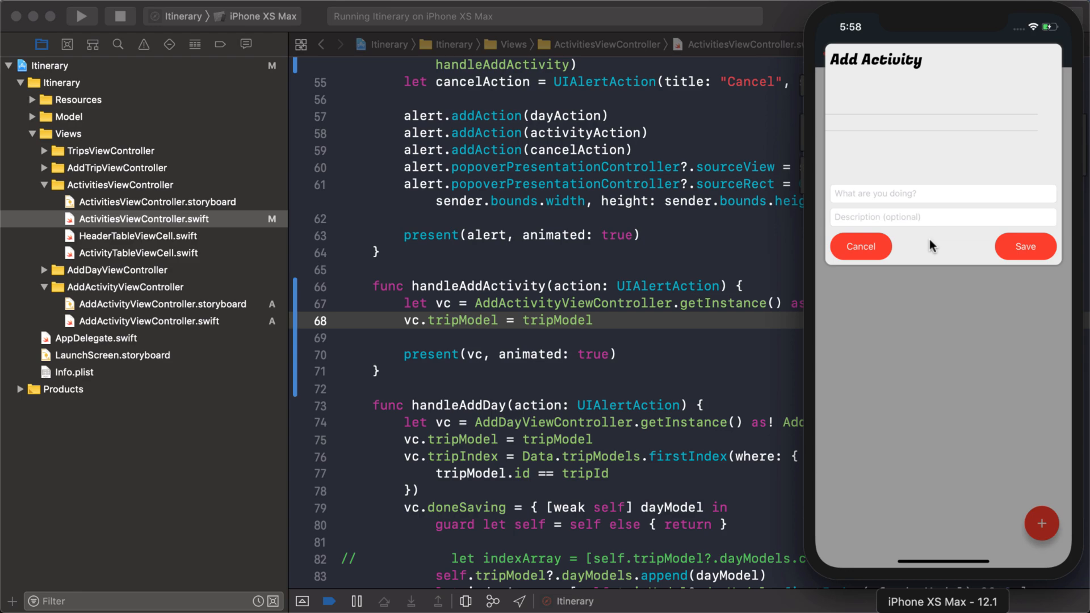
click(860, 247)
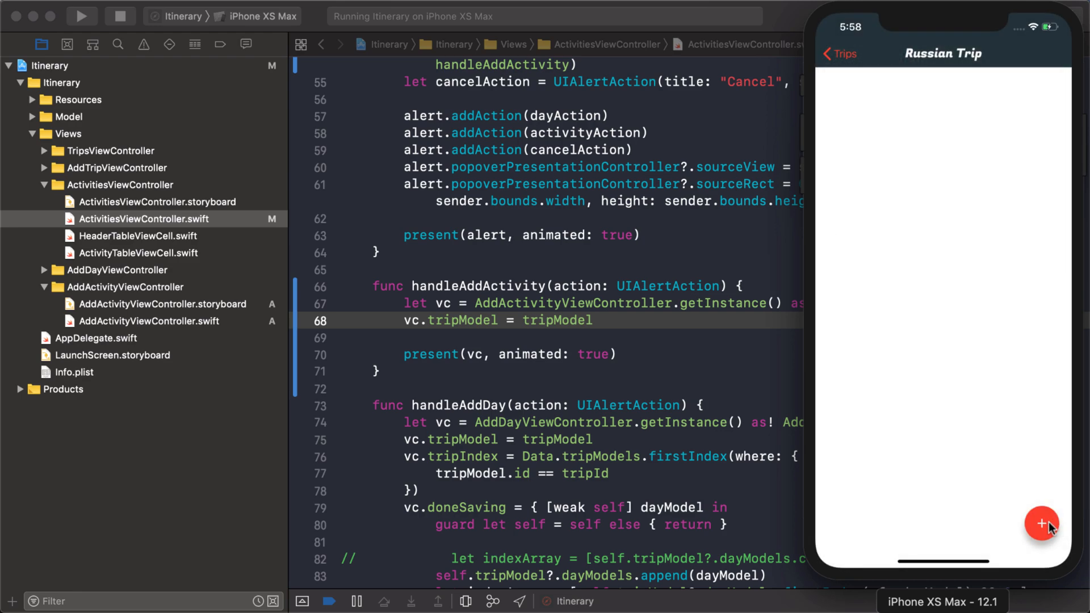
click(1041, 524)
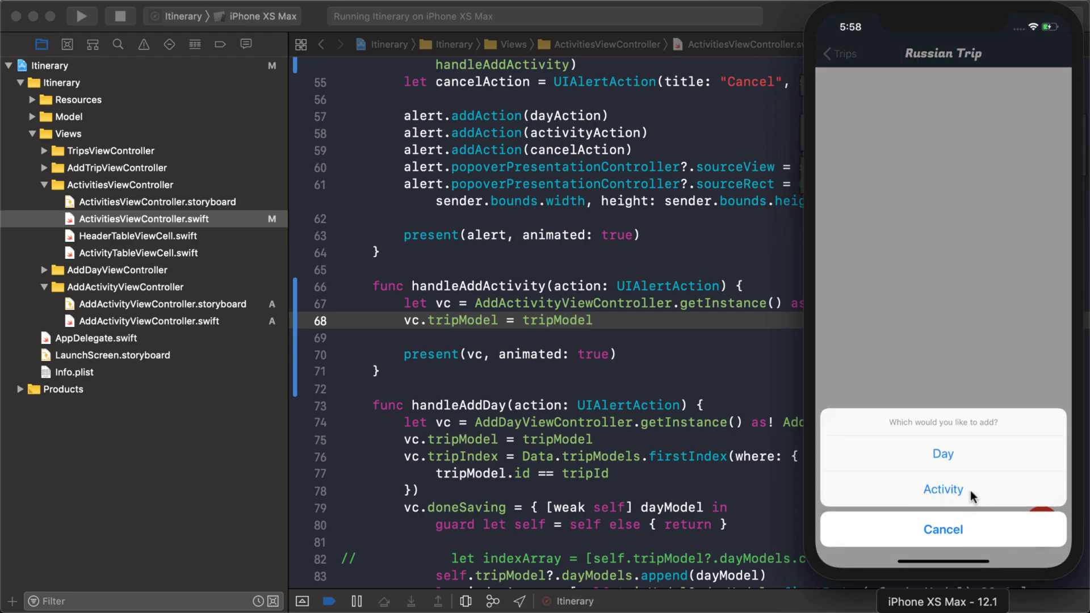
mouse_move(952, 535)
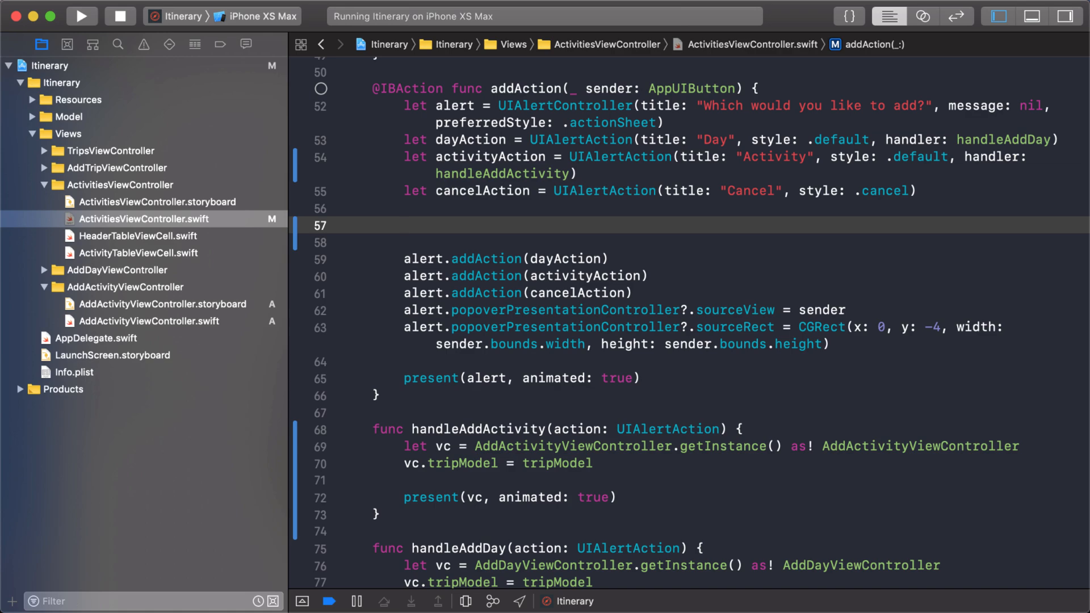
Insert `if tripModel?.dayModels.count == 0 { activityAction.isEnabled = false }` in addAction and rerun
click(405, 226)
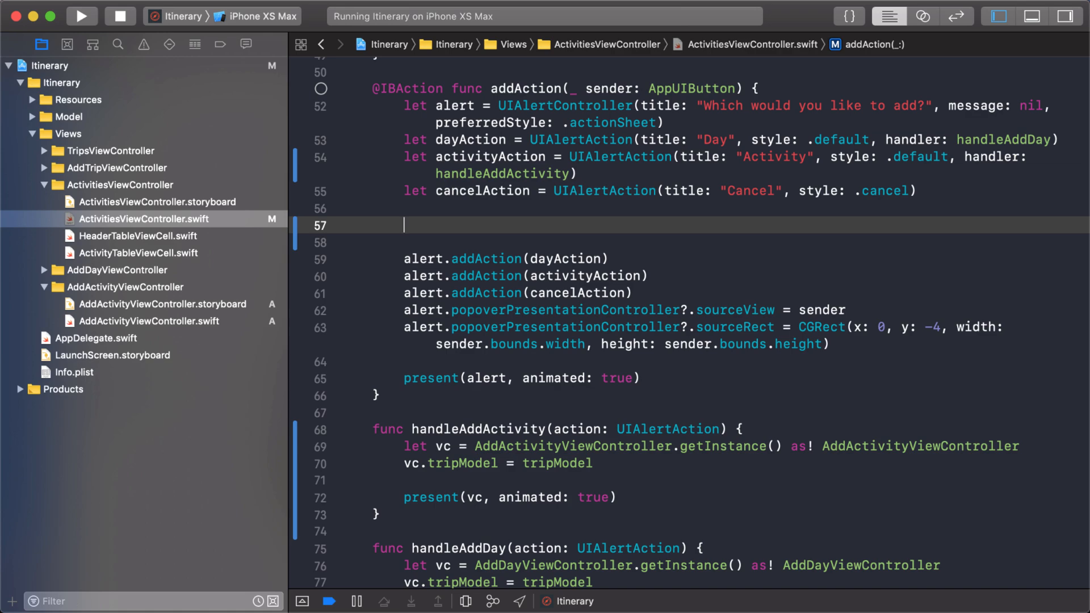
text(if tripModel)
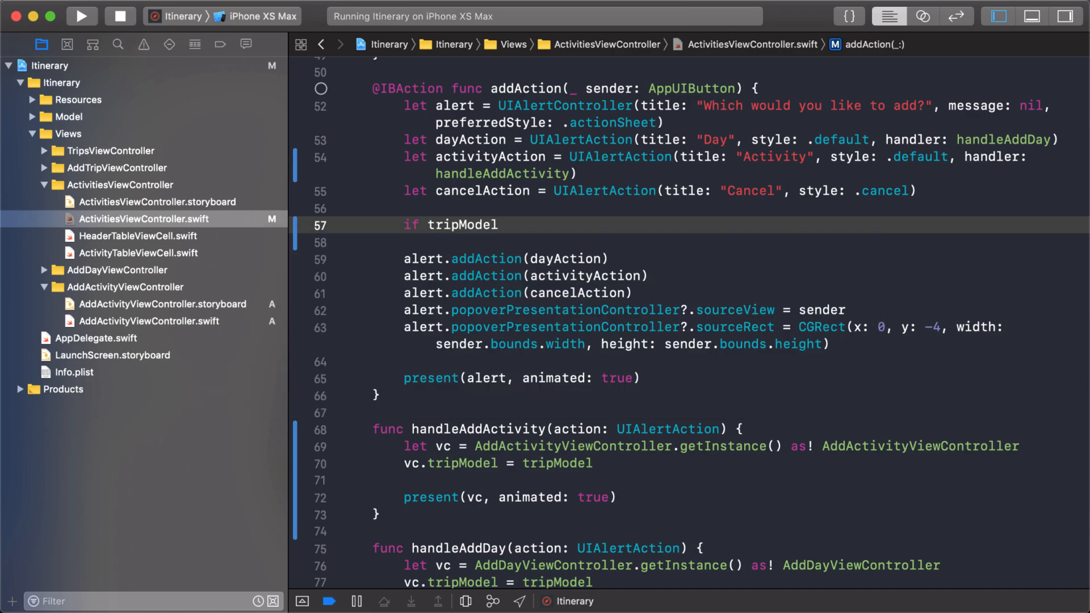
click(499, 225)
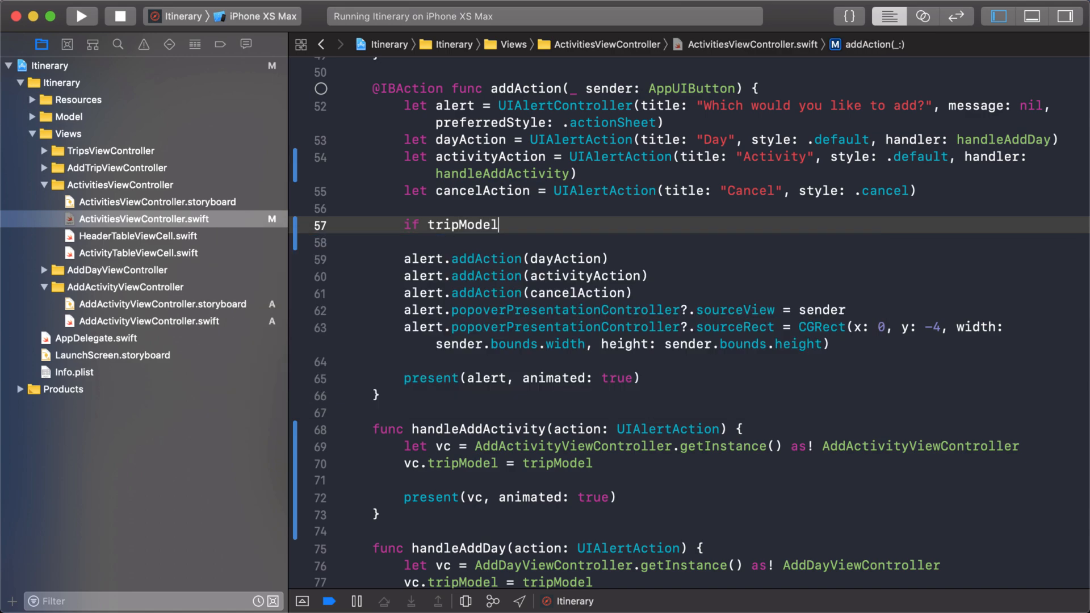
text(.dayModels)
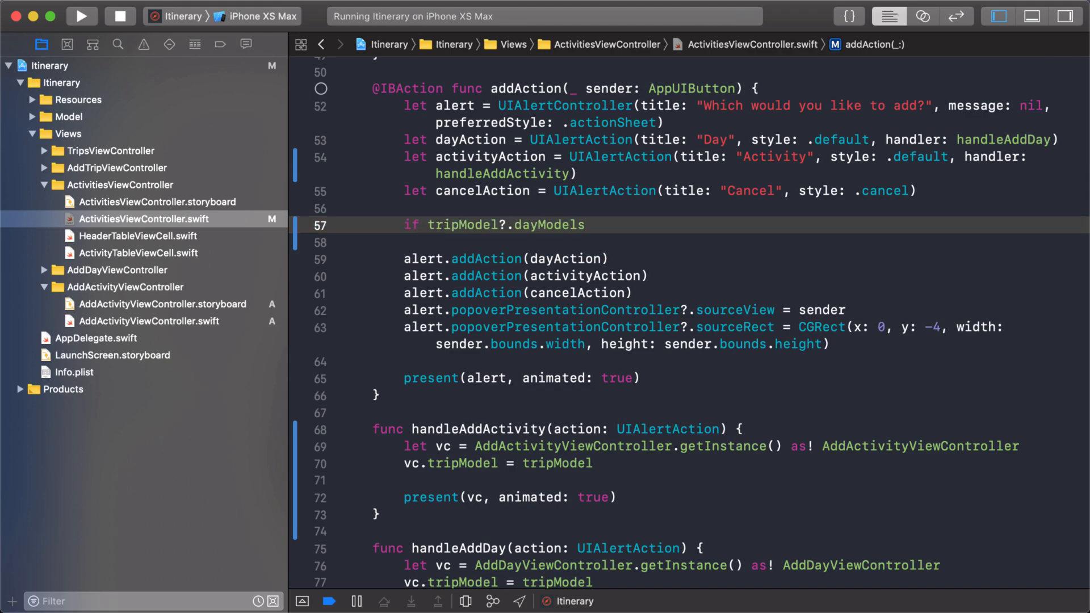
text(.cou)
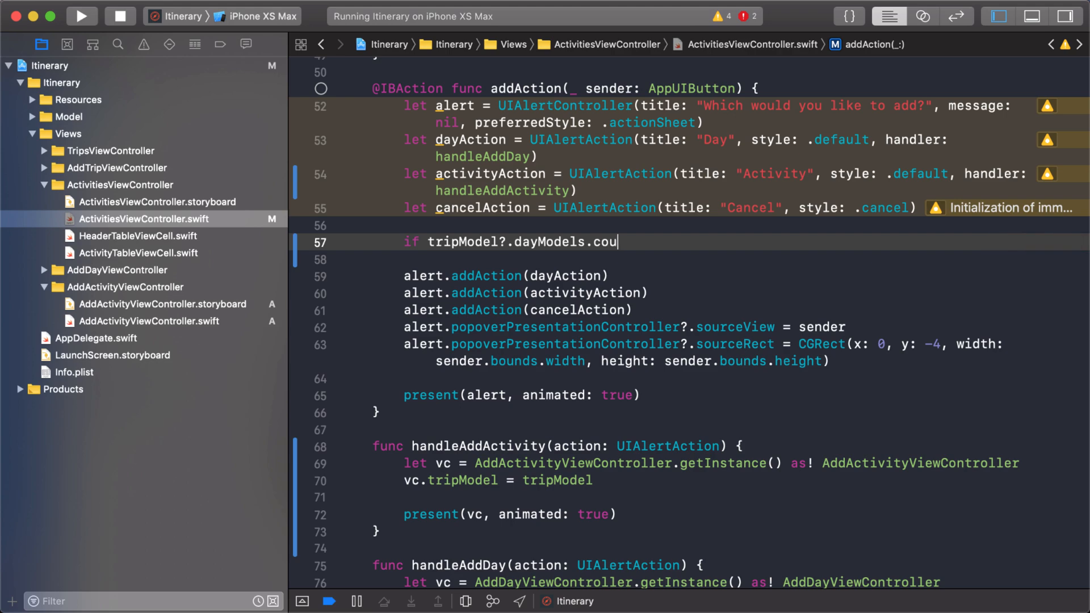
text(nt ==)
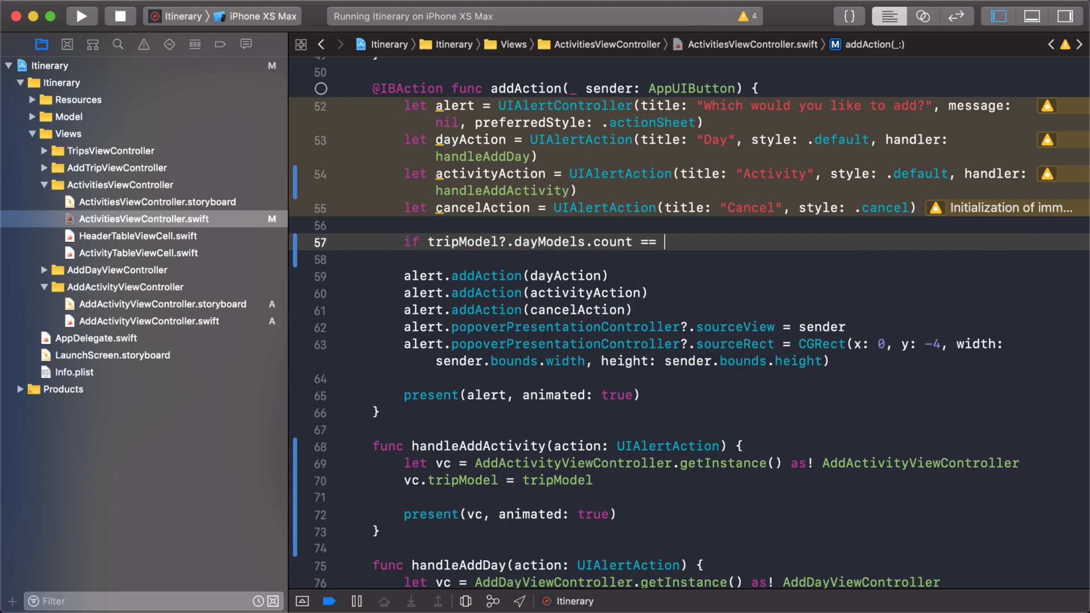
text(0 {)
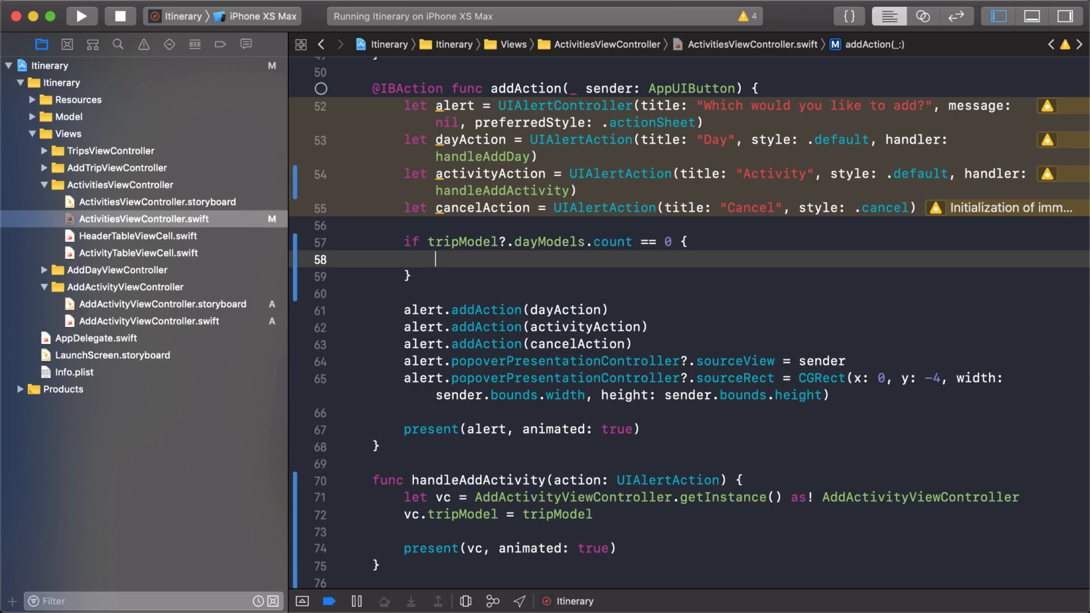
text(activityAction.en)
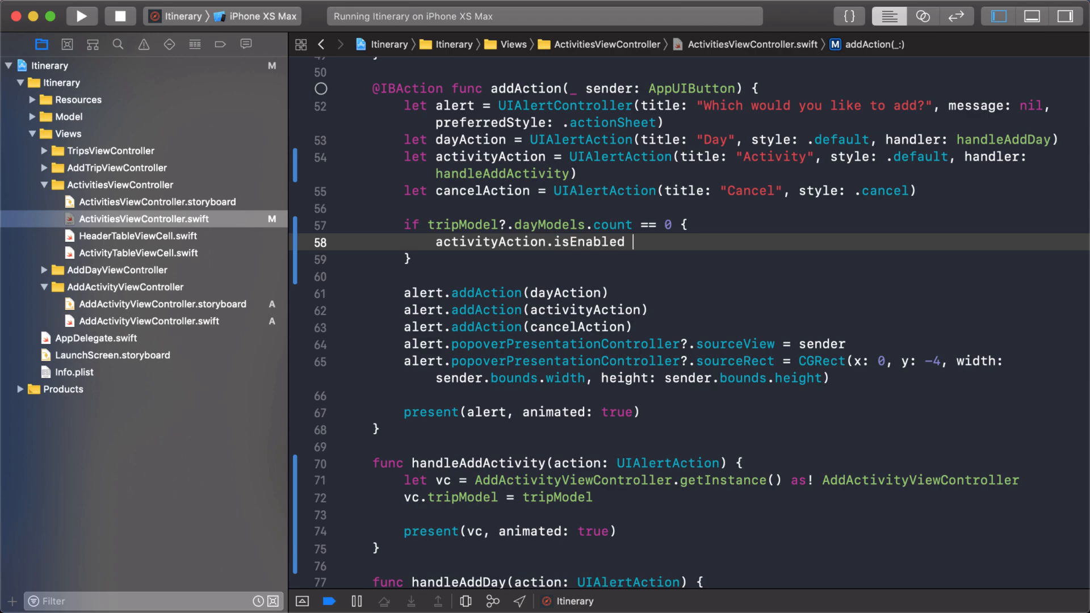
text(= false)
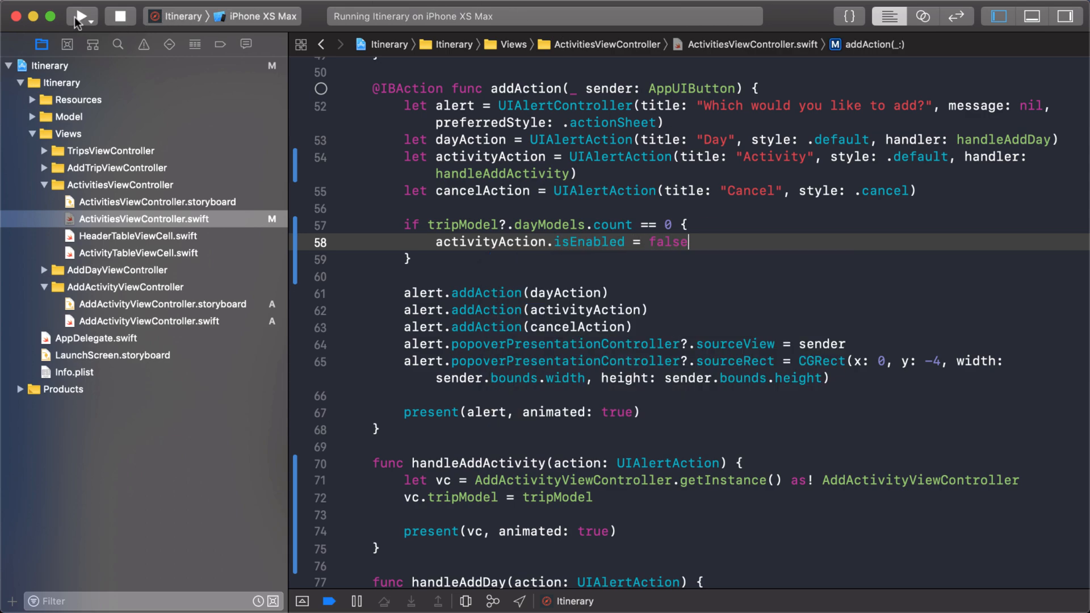
click(81, 15)
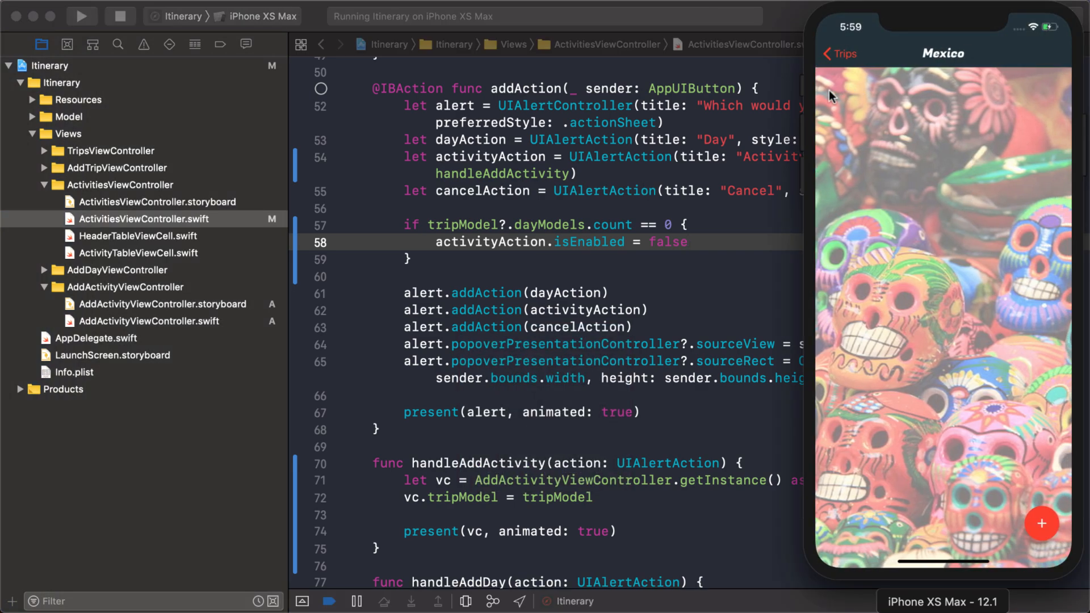
Go back to the list of trips in the running Itinerary simulator
click(1042, 524)
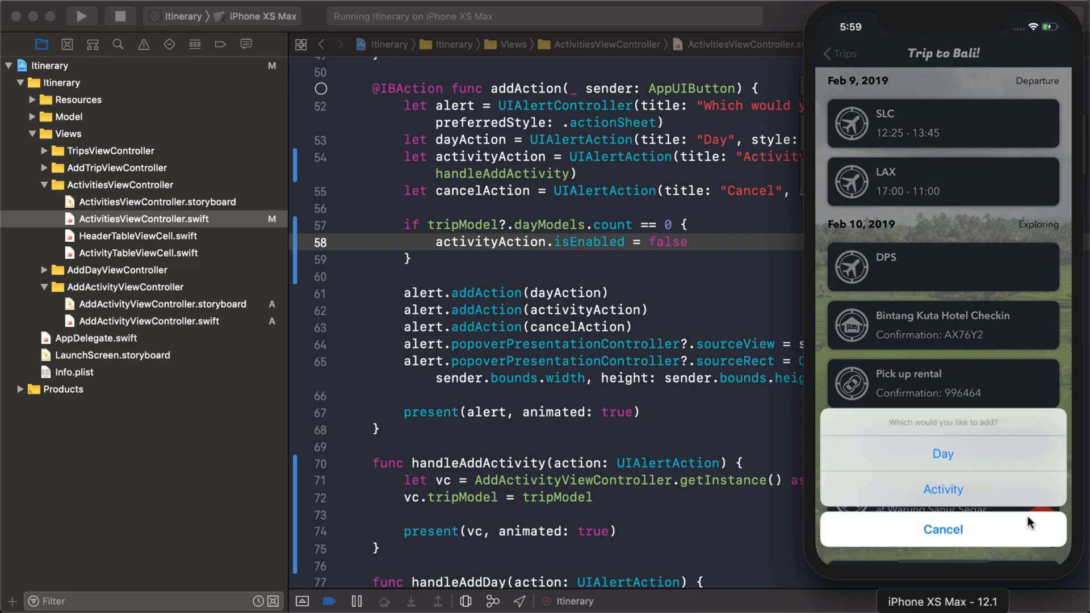
mouse_move(699, 274)
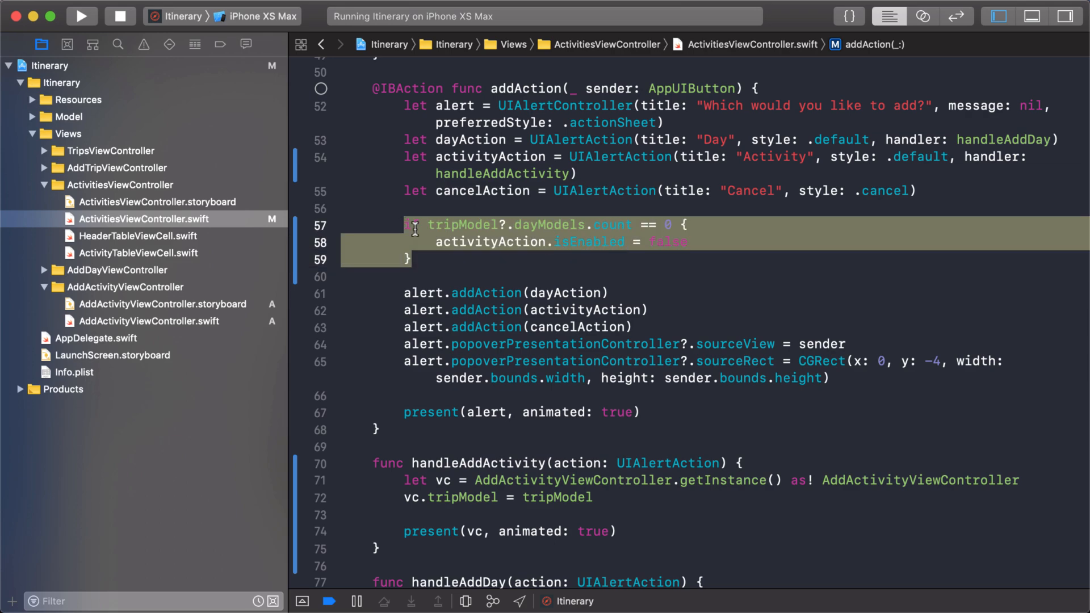
Write 'activityAction.isEnabled = tripModel!.dayModels.count > 0', accepting the force-unwrap Fix-it
double_click(666, 242)
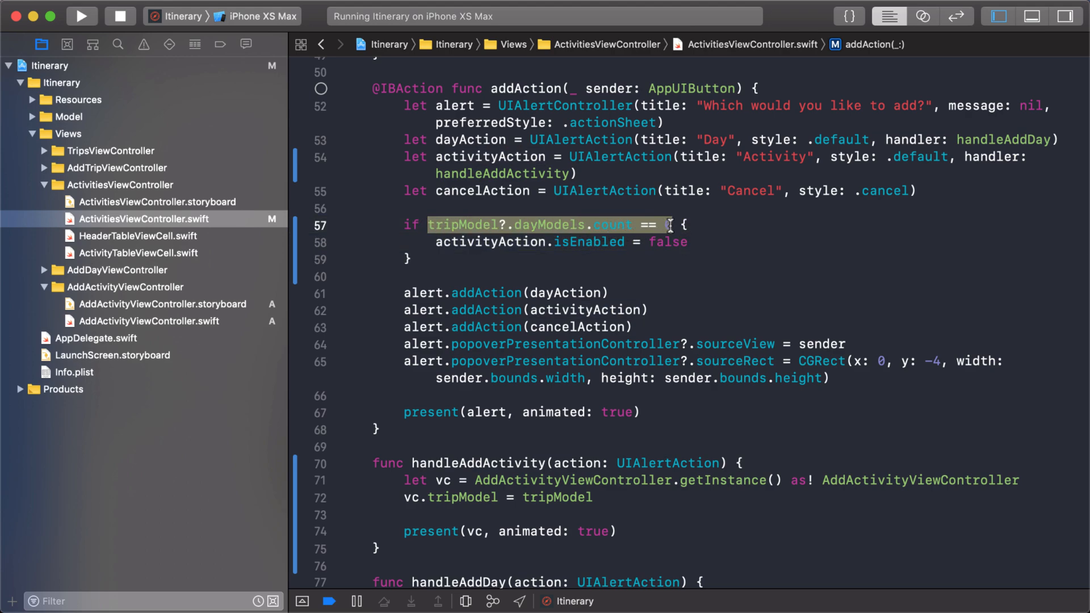
text(0)
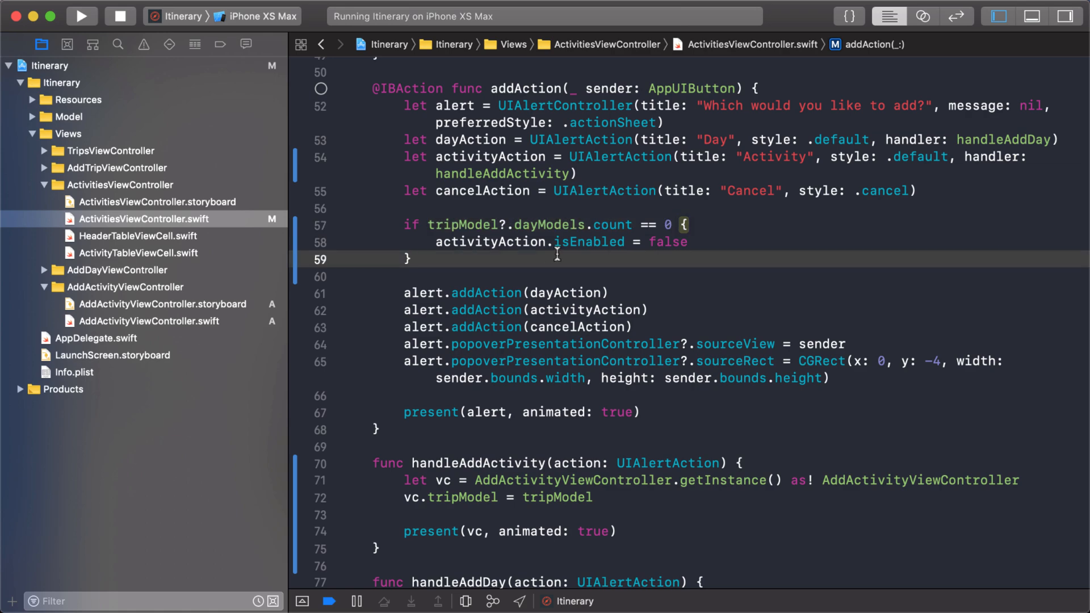
key(Return)
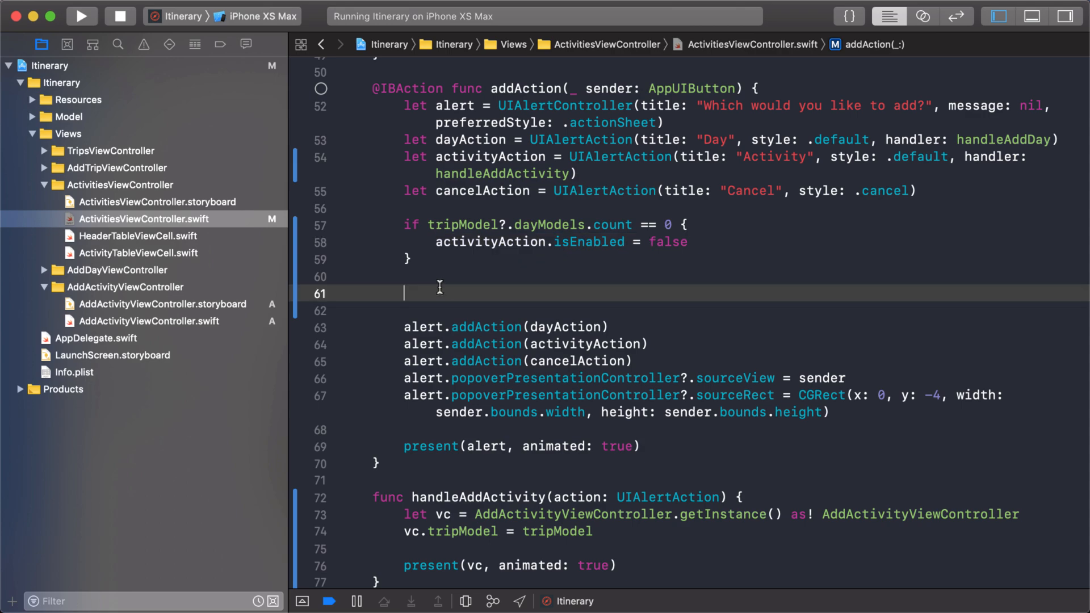
text(activityAction.isEnabled =)
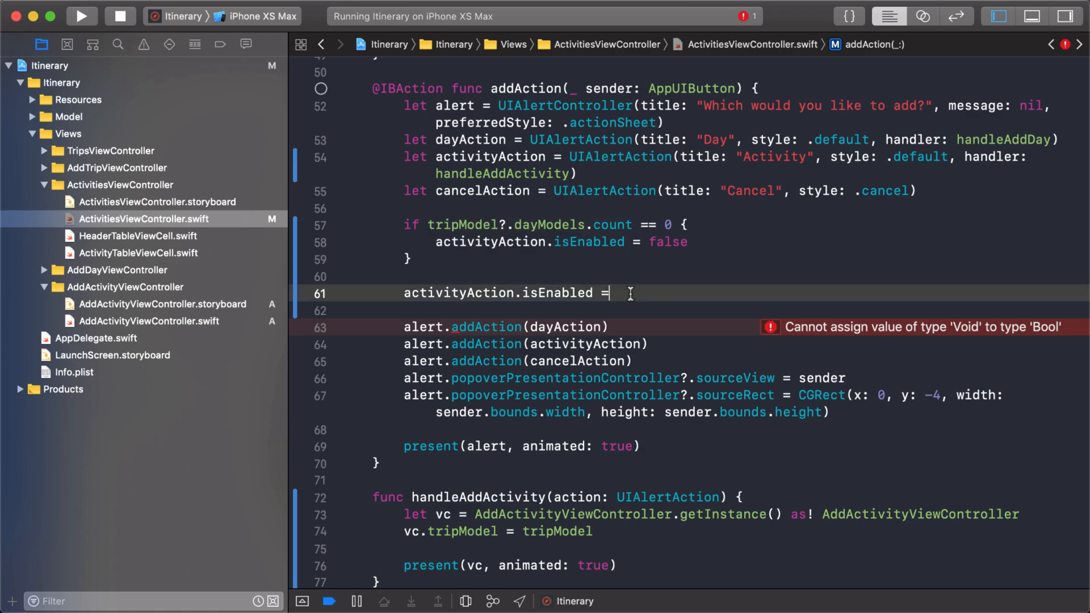
text(tripModel?.dayModels.count)
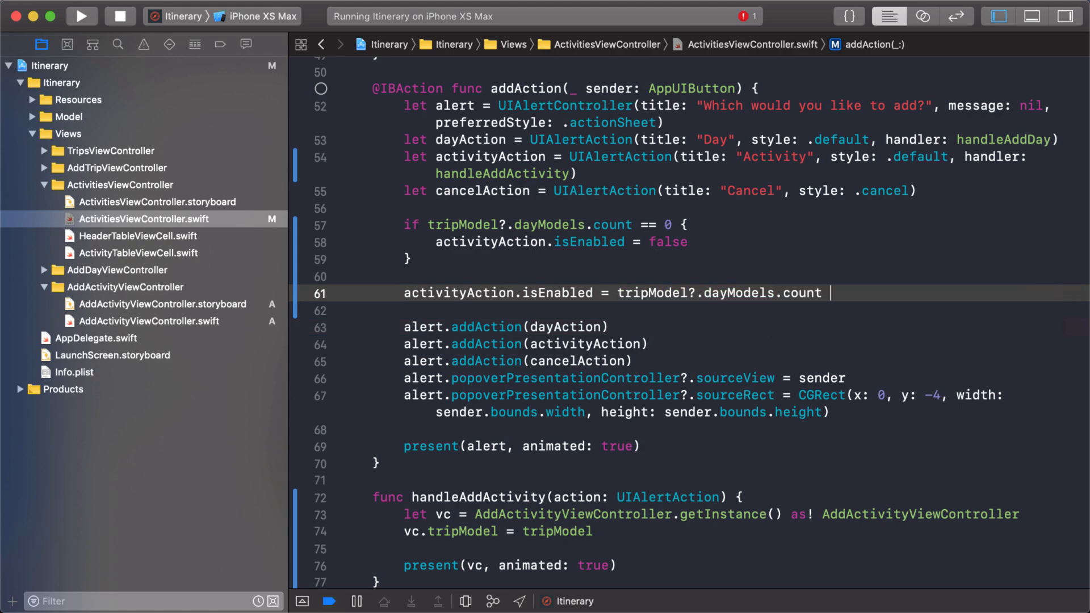
text(> 0)
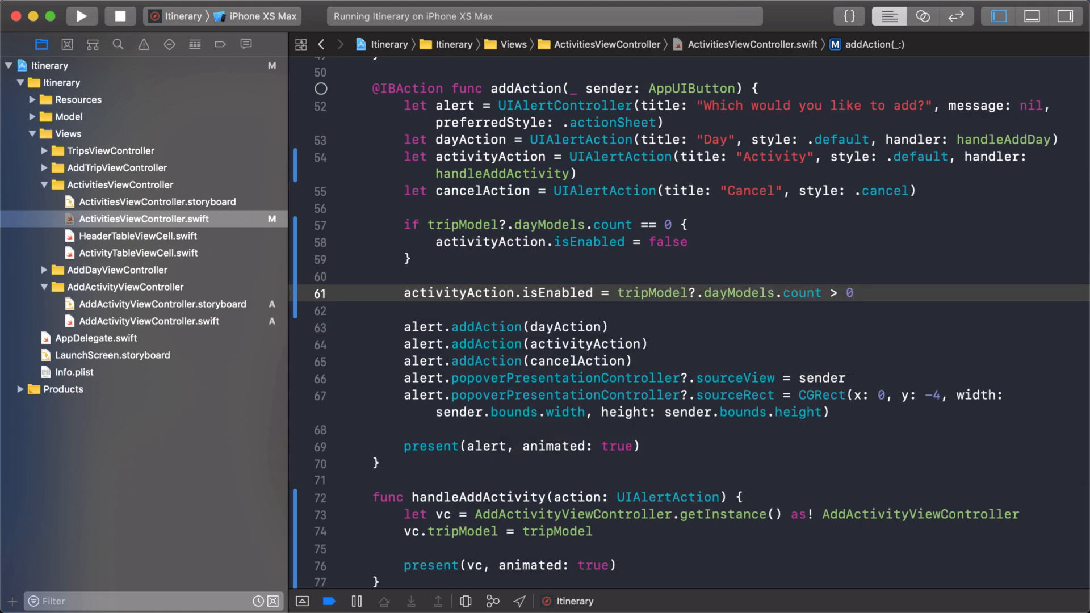
click(853, 293)
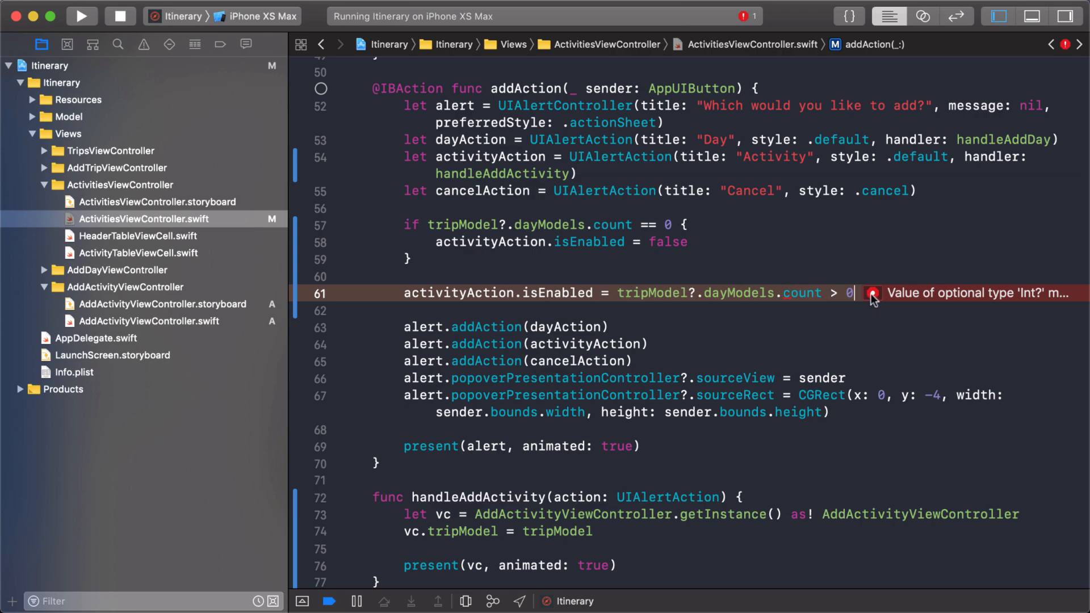
click(872, 293)
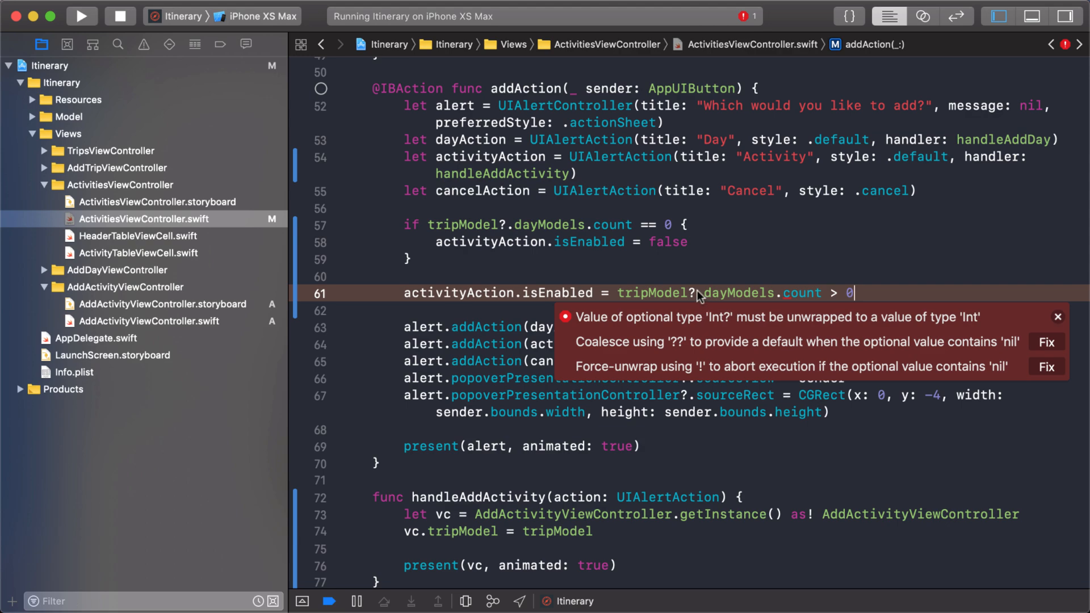
click(1058, 317)
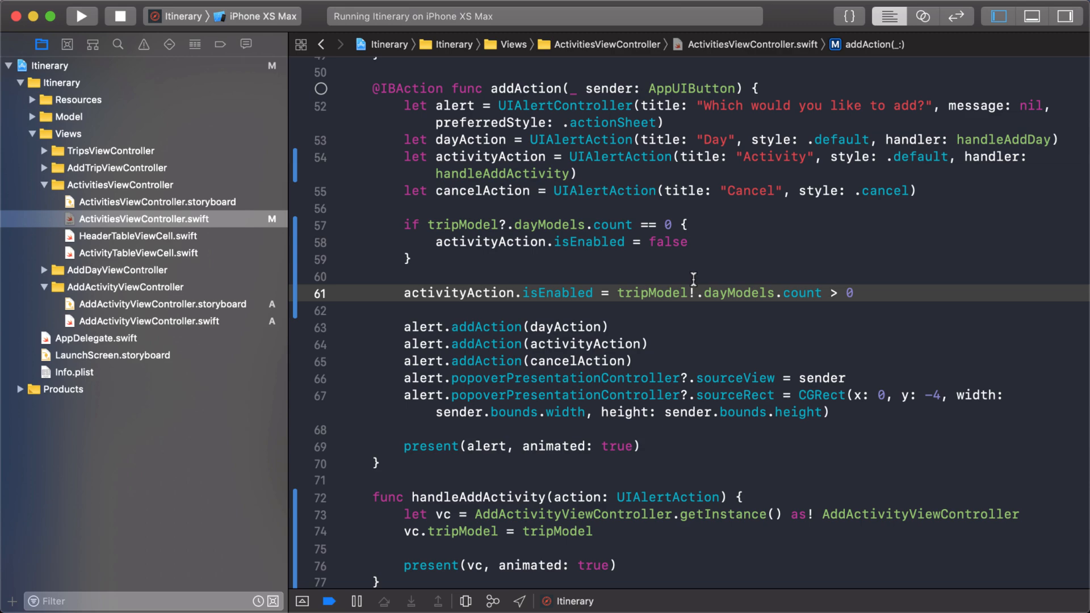
mouse_move(534, 257)
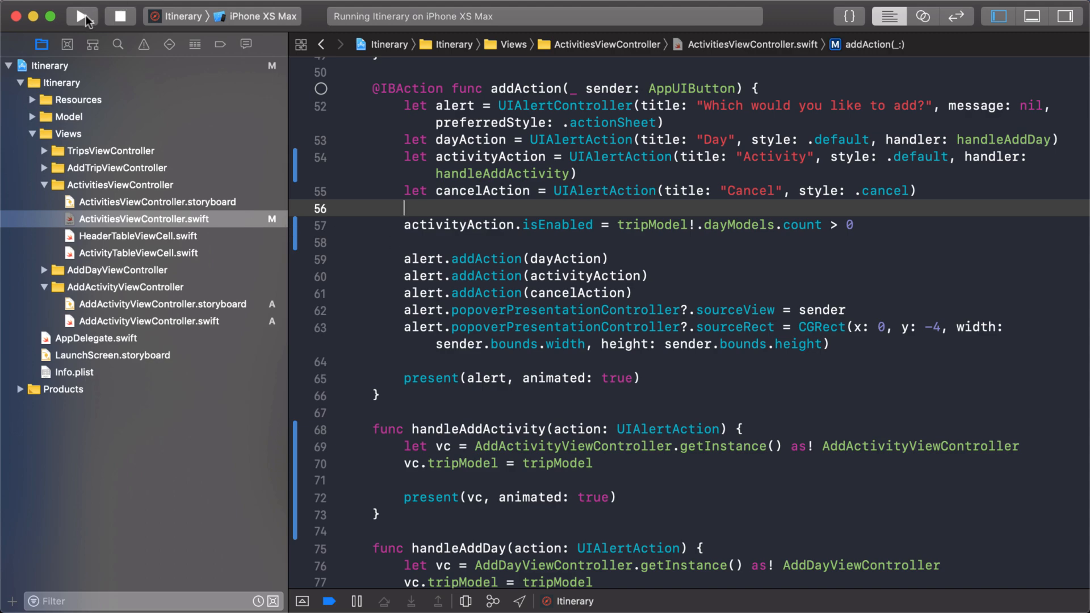
Run the app and check Activity is greyed out for Mexico but enabled for Trip to Bali
click(81, 18)
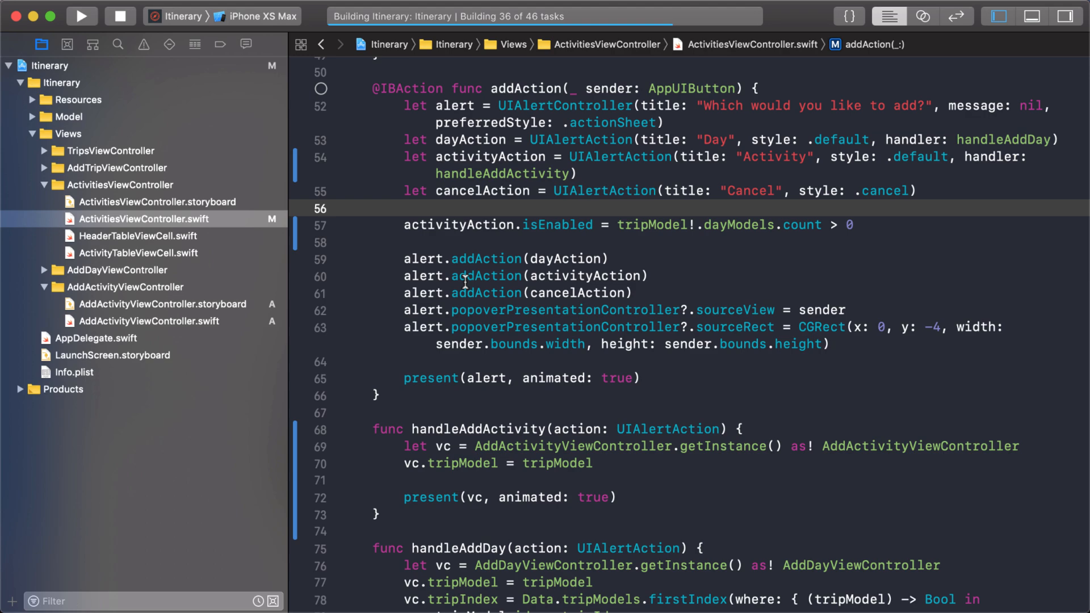
click(78, 17)
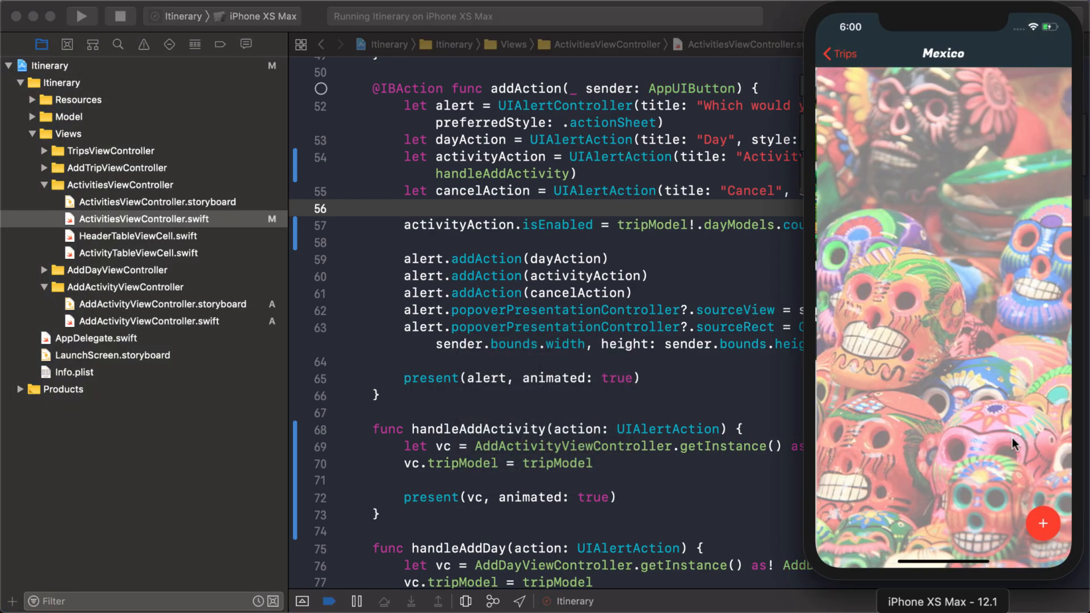
click(1043, 524)
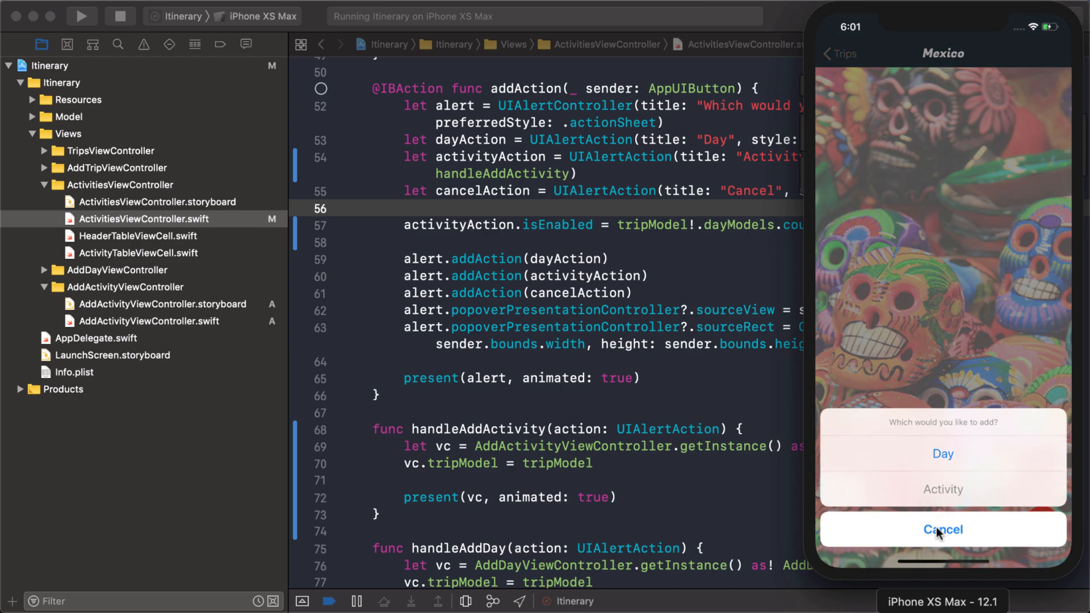
click(942, 530)
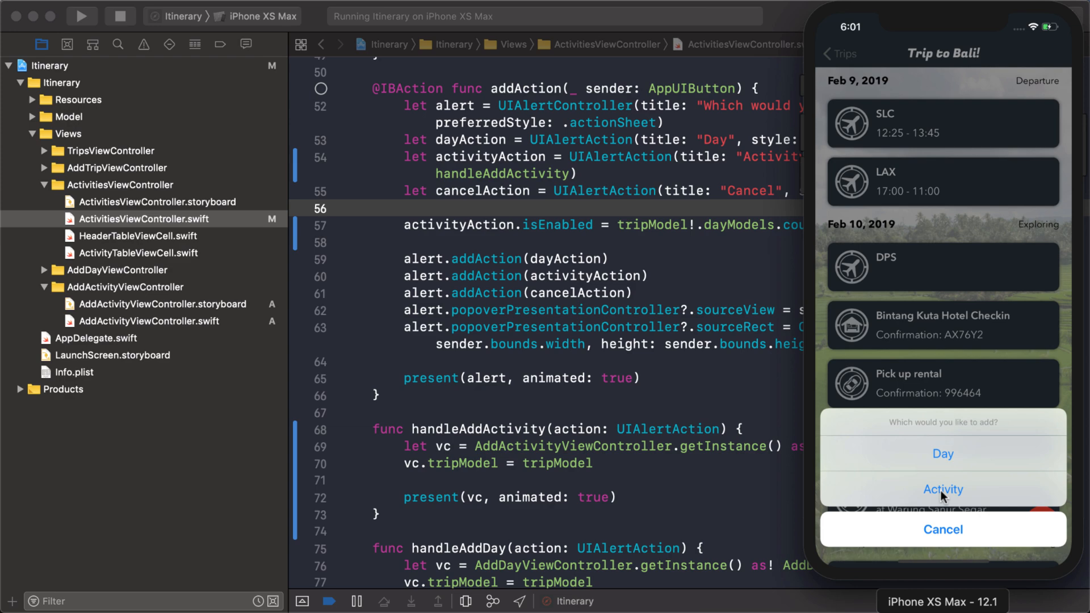
mouse_move(953, 507)
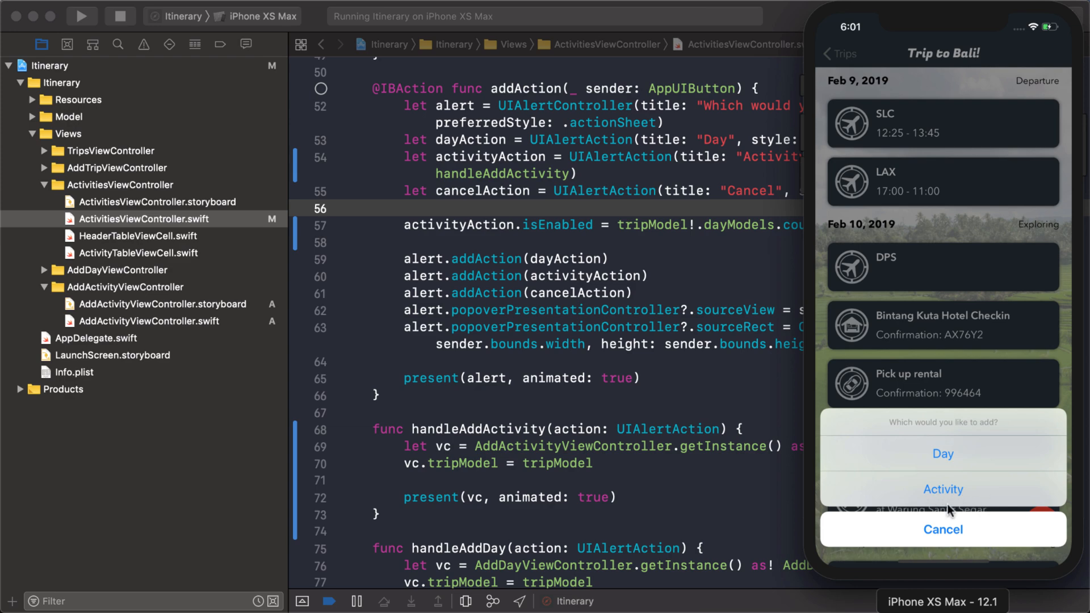
click(943, 490)
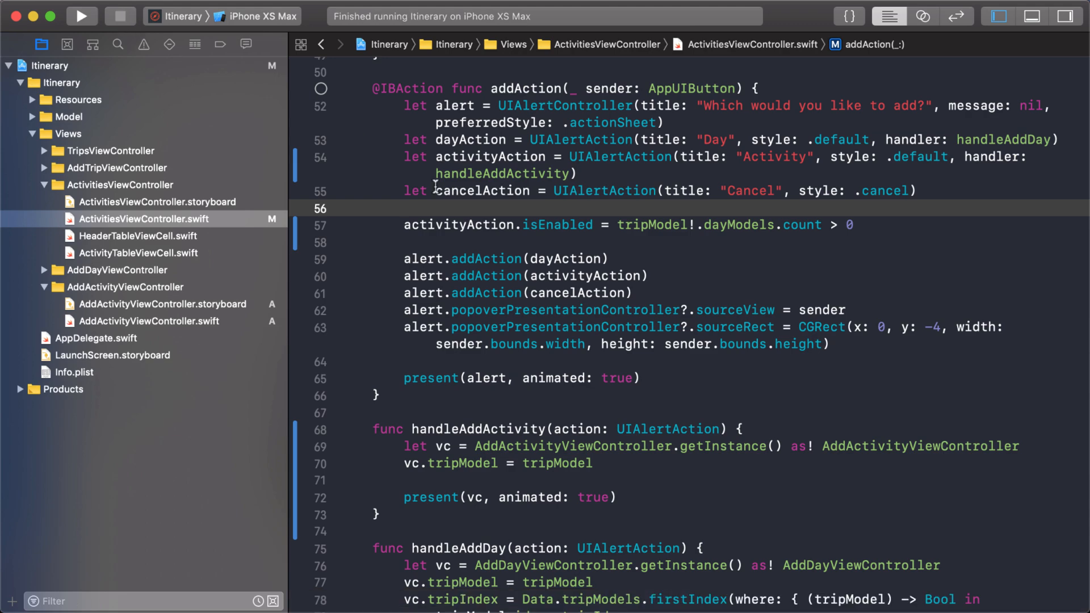
Add 'dayPickerView.dataSource = self' to viewDidLoad in AddActivityViewController.swift
click(148, 321)
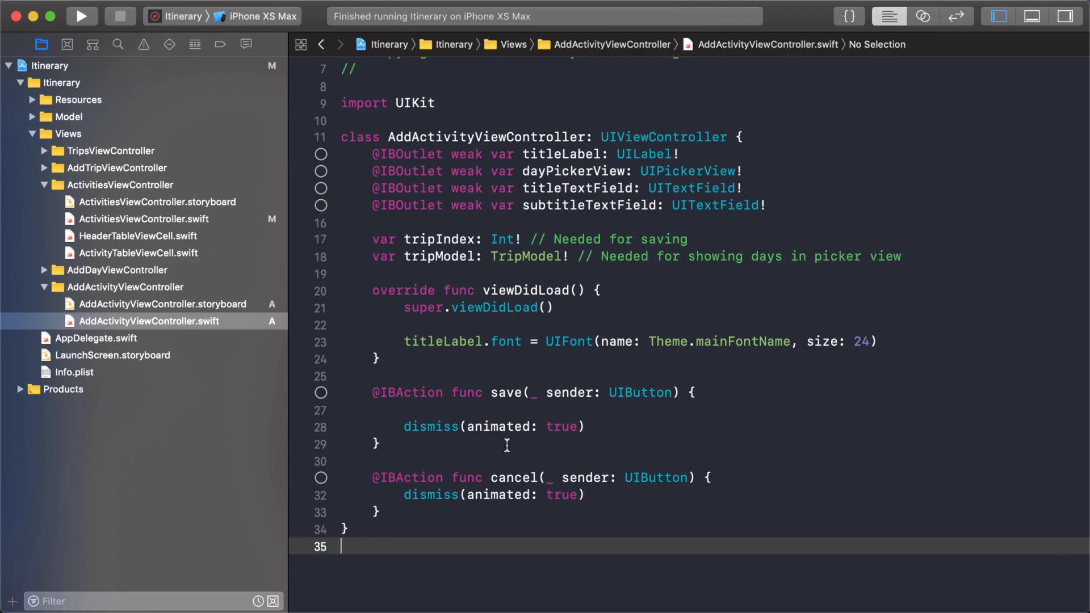
mouse_move(591, 324)
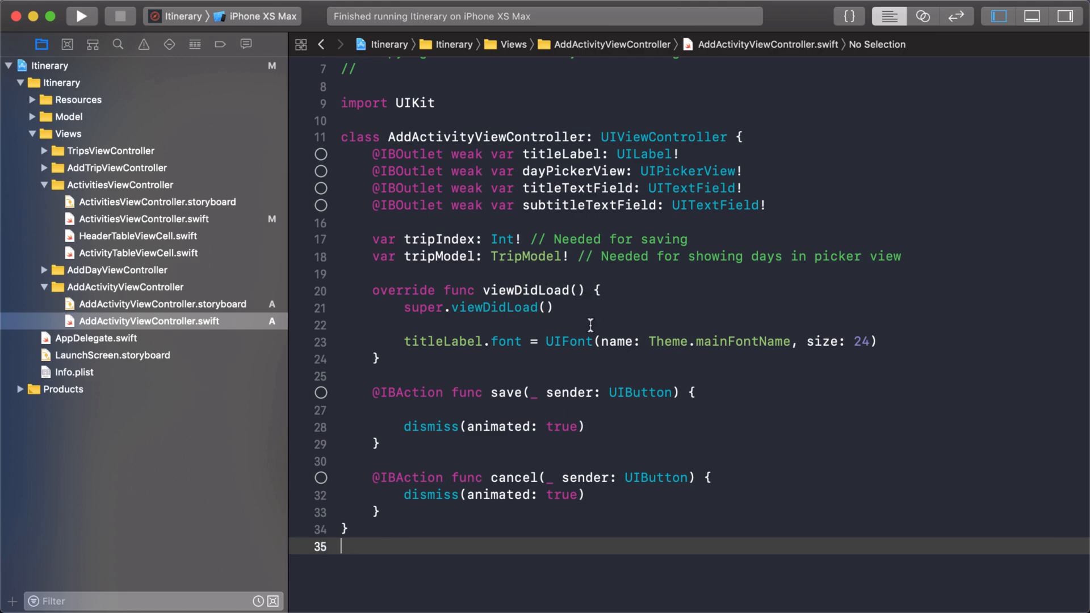
key(Return)
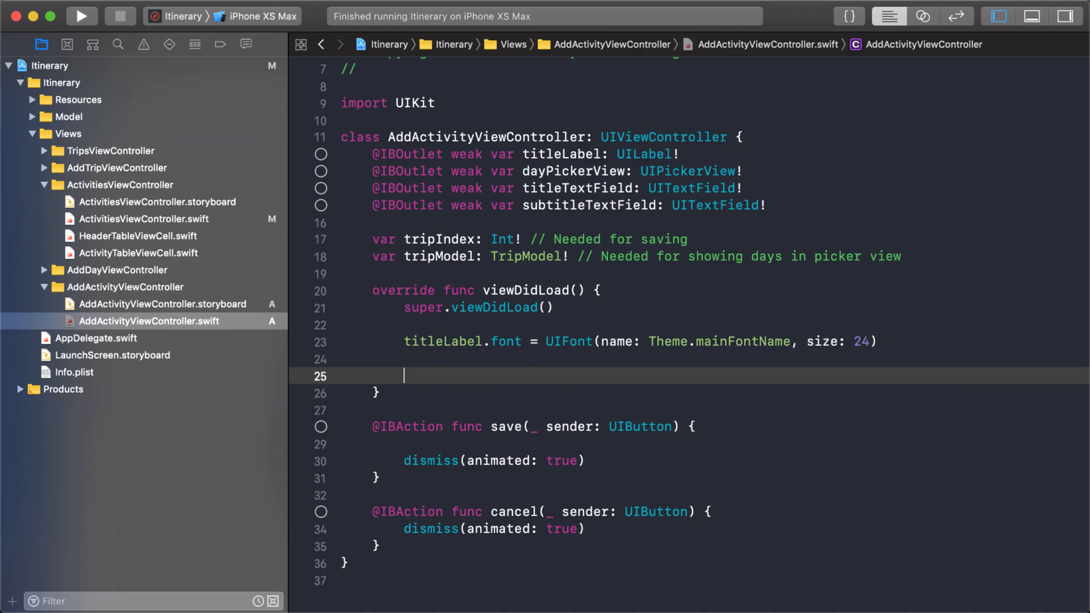
text(dayPickerView.dataSource =)
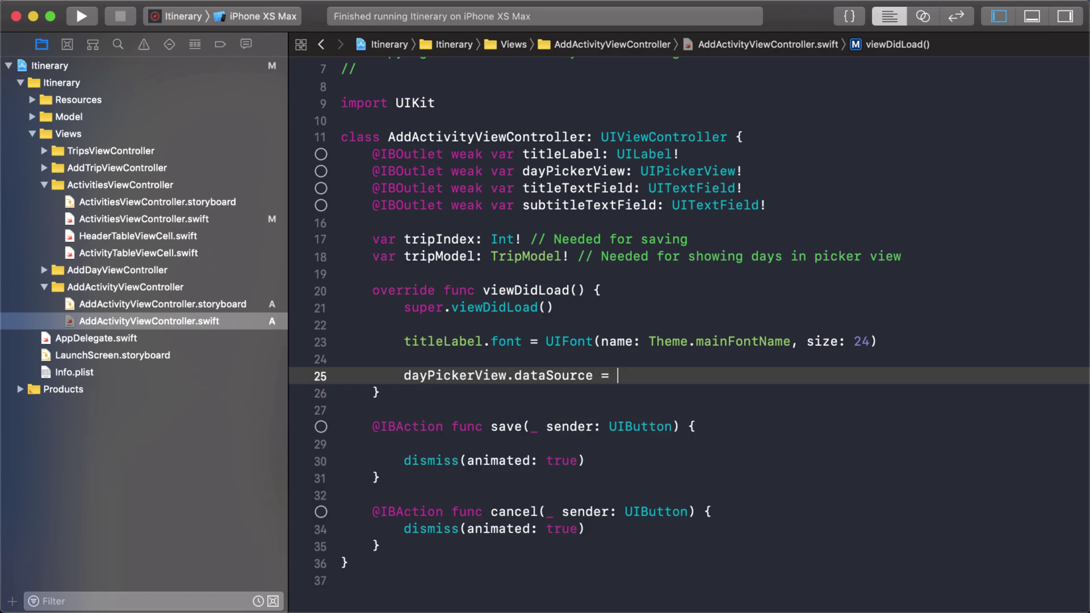
text(self)
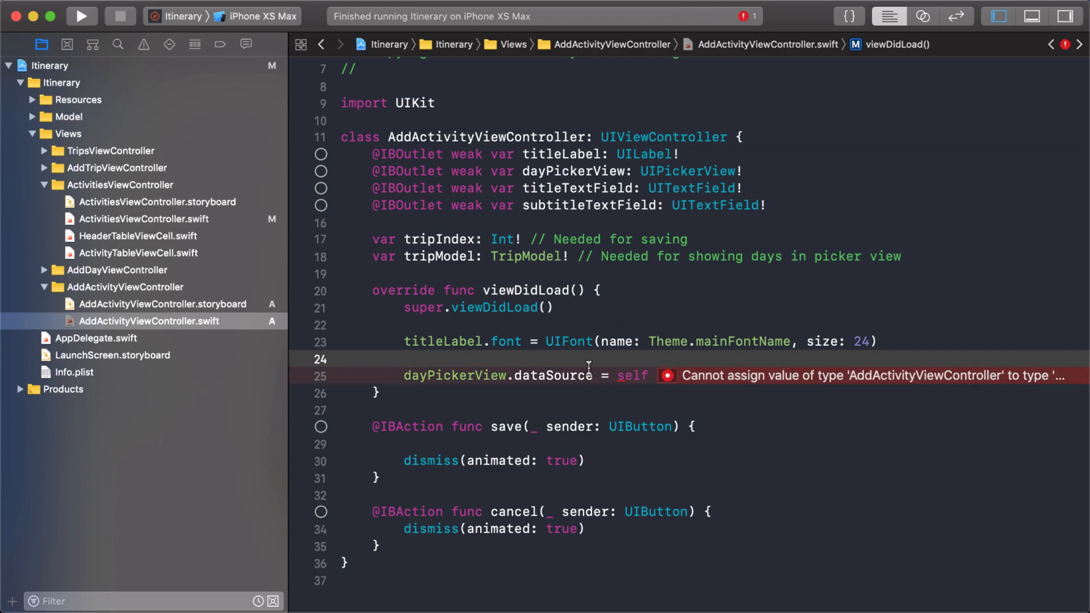
double_click(553, 375)
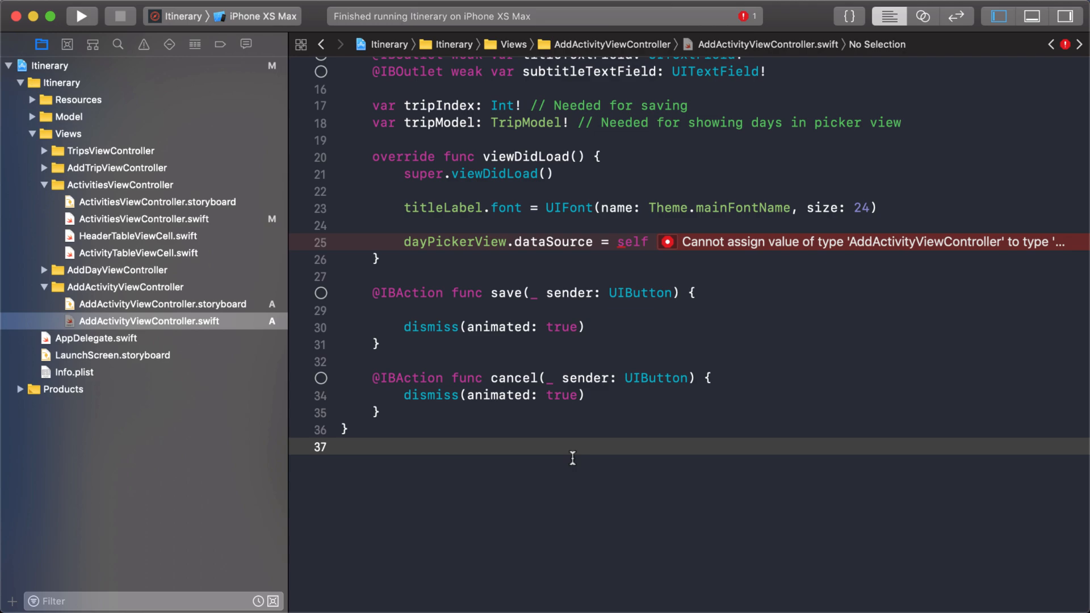
Add an empty 'extension AddActivityViewController: UIPickerViewDataSource' below the class
click(341, 446)
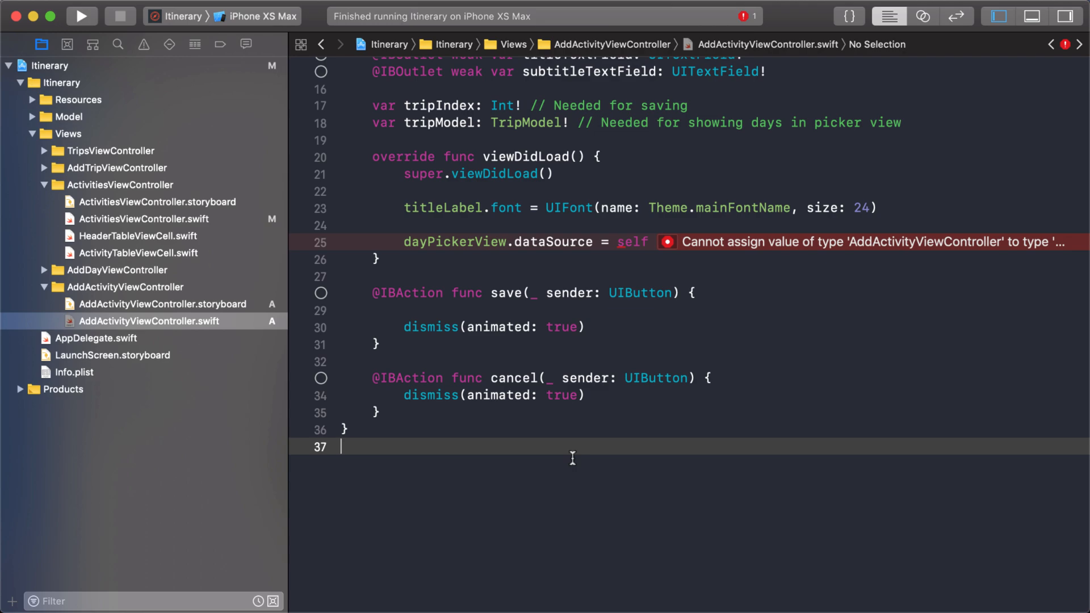
text(extension)
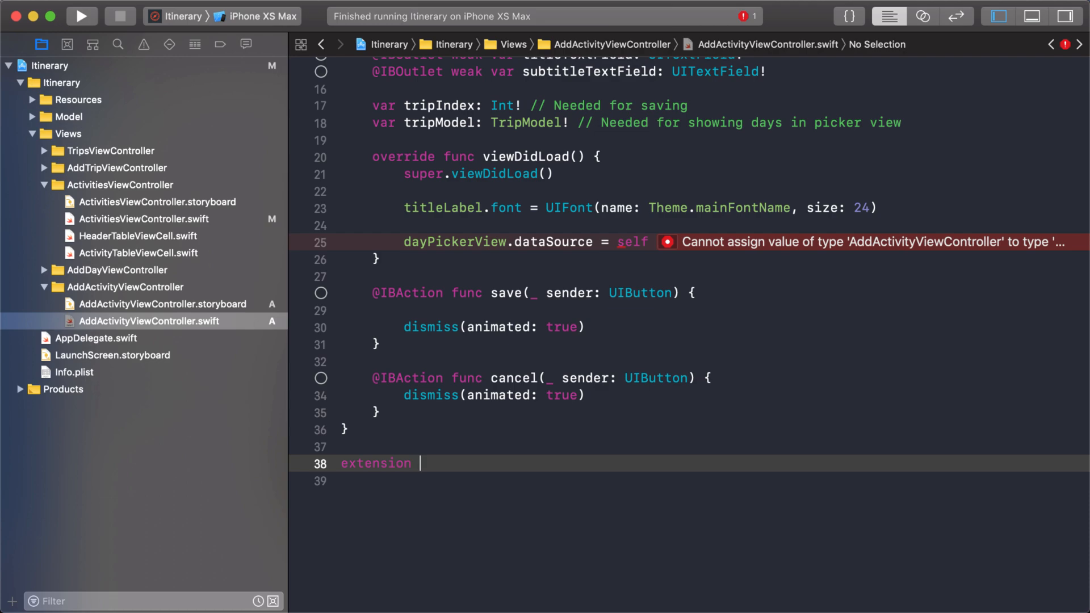
text(AddActivityViewController:)
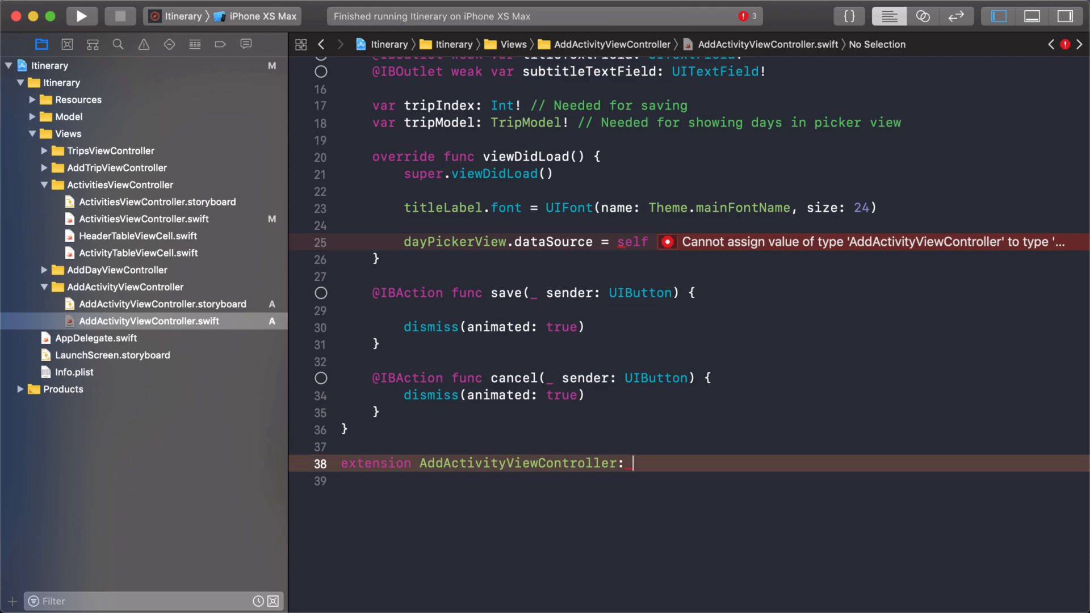
text(UIPickerViewDataSource {)
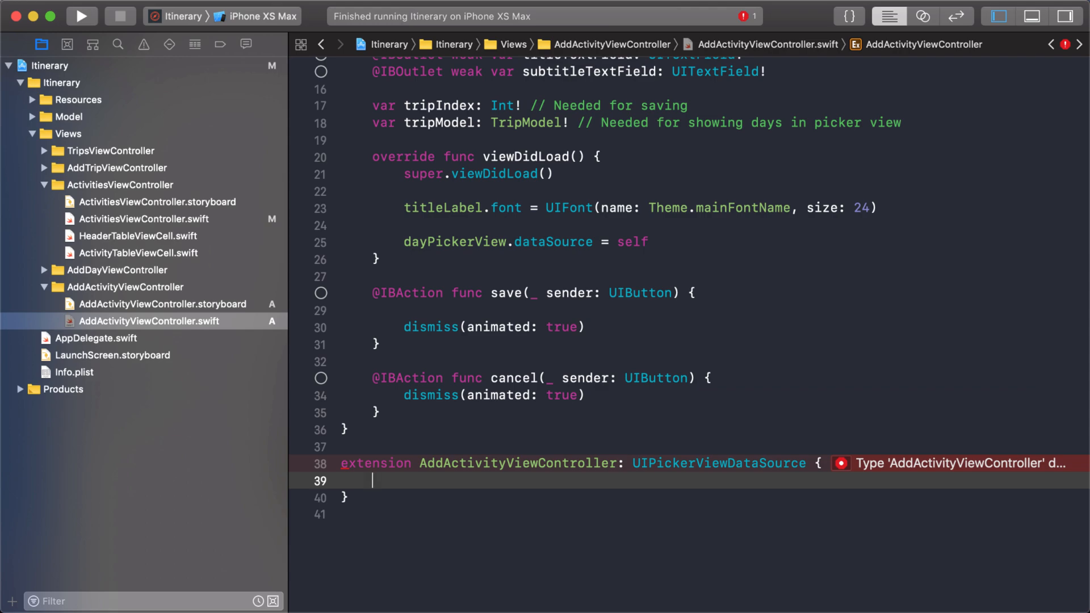
mouse_move(673, 463)
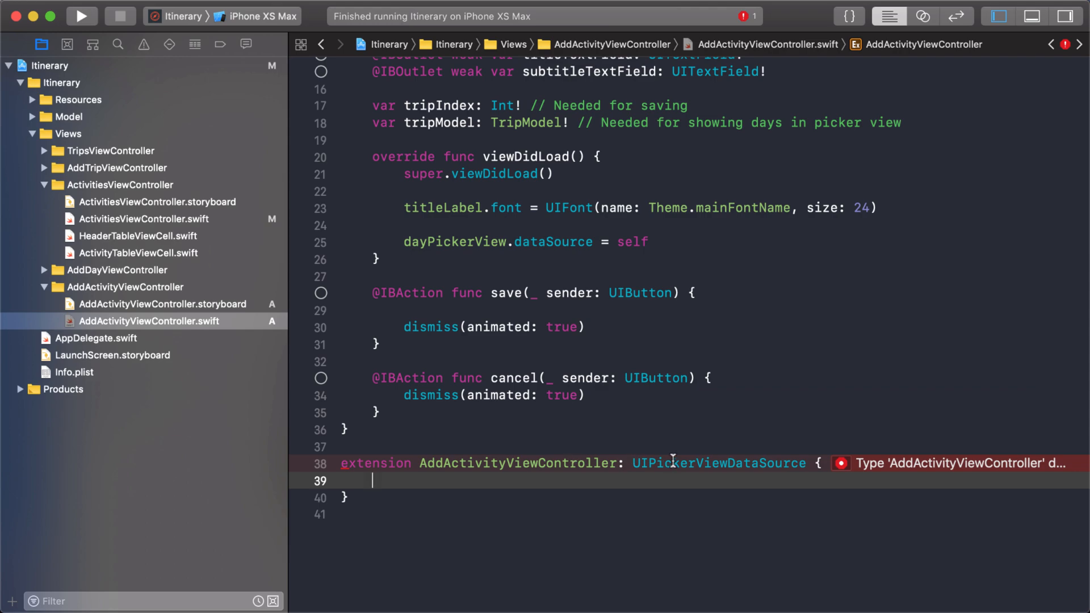
scroll(down, 3)
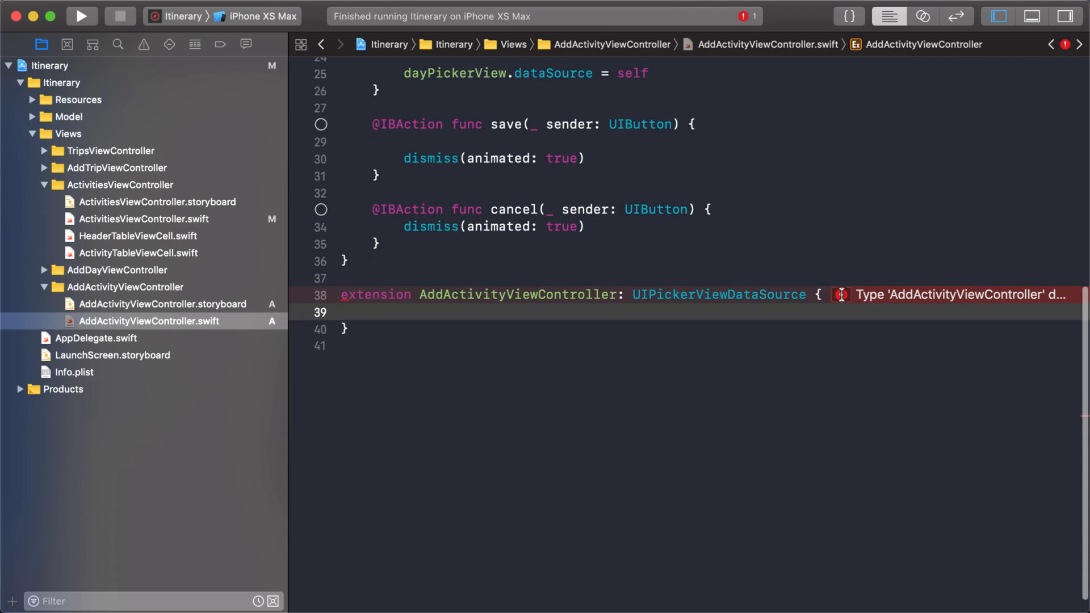
Apply the conformance Fix-it to insert numberOfComponents and numberOfRowsInComponent stubs
click(841, 294)
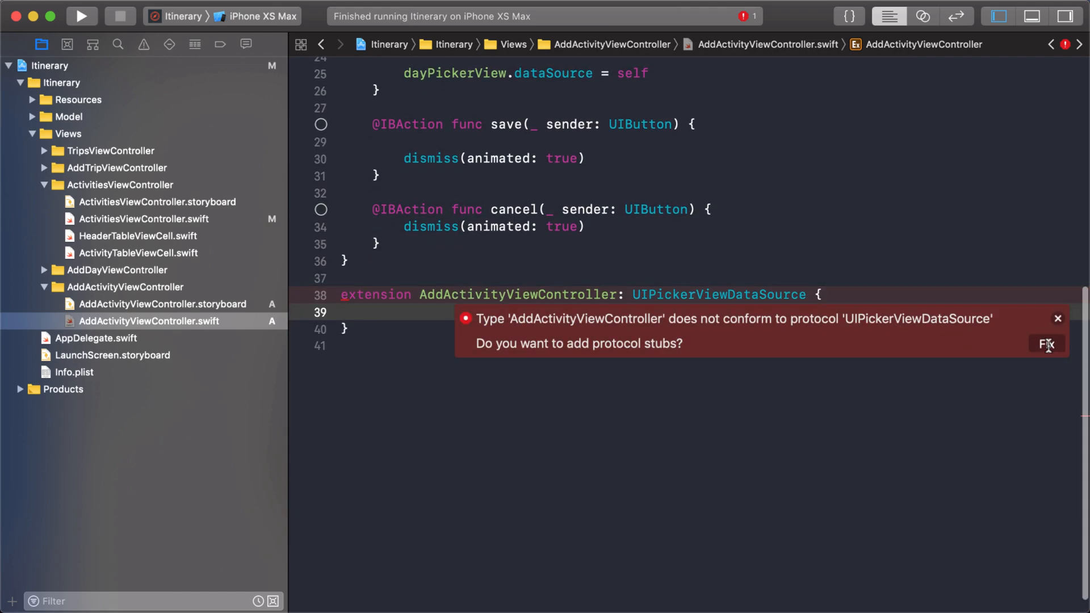
click(1046, 343)
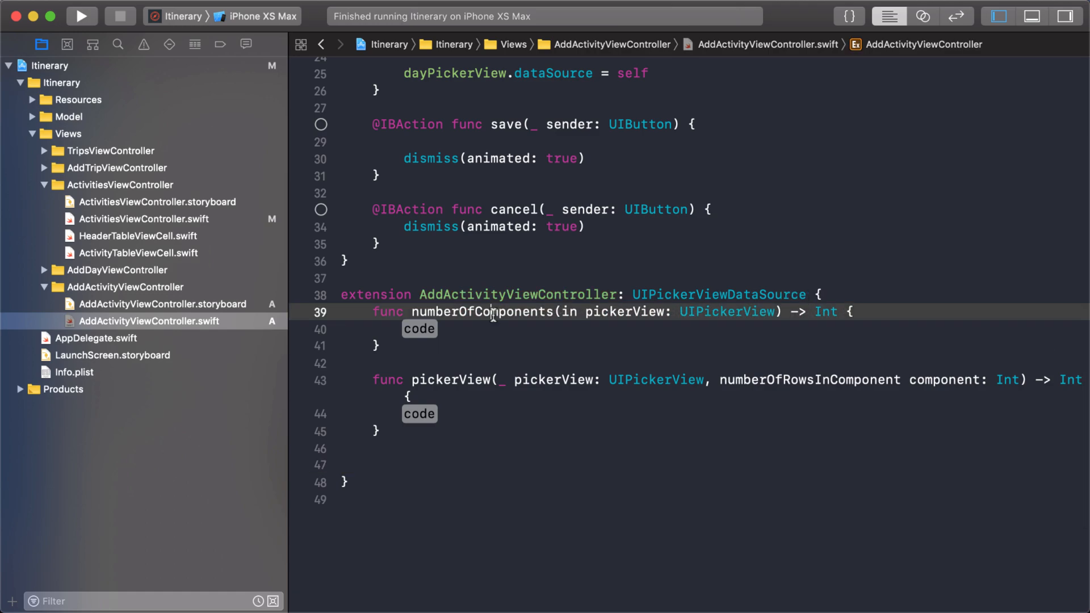
double_click(480, 311)
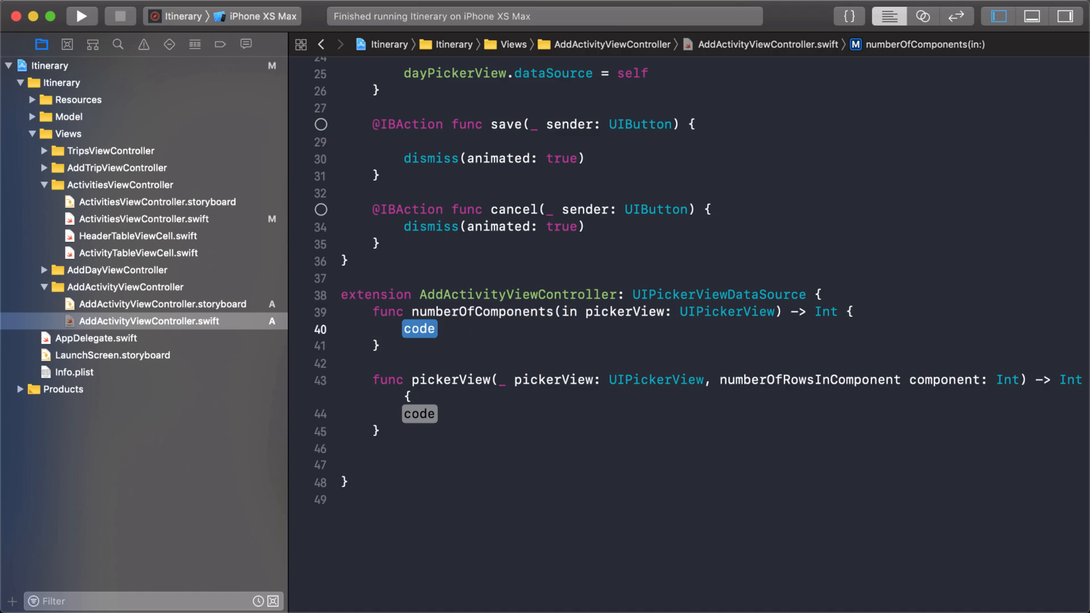
Return 1 component and tripModel.dayModels.count rows, then view UIPickerViewDataSource's definition
text(ret)
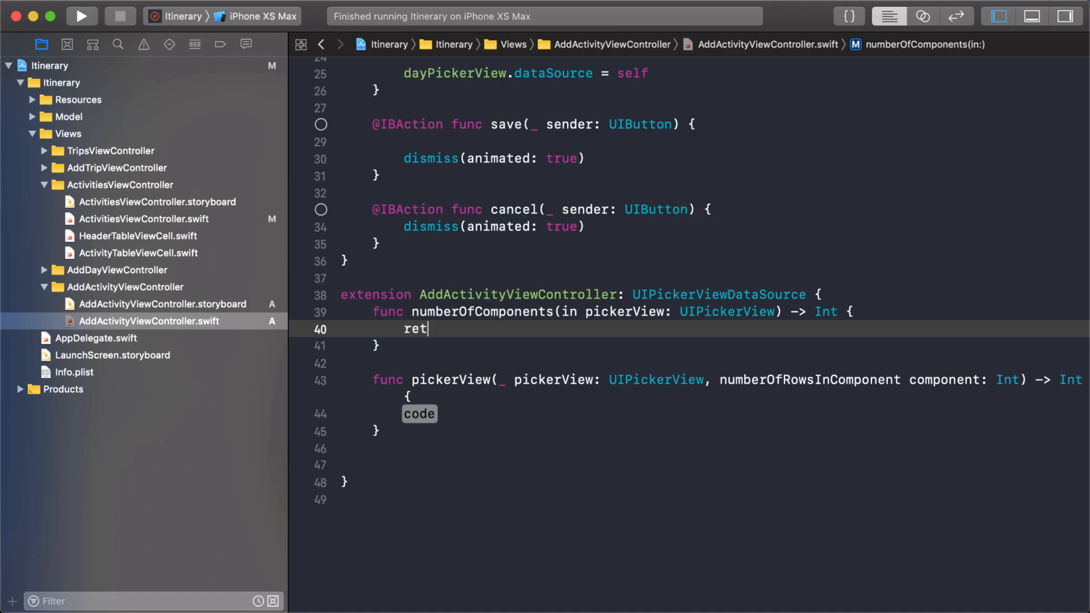
text(urn 1)
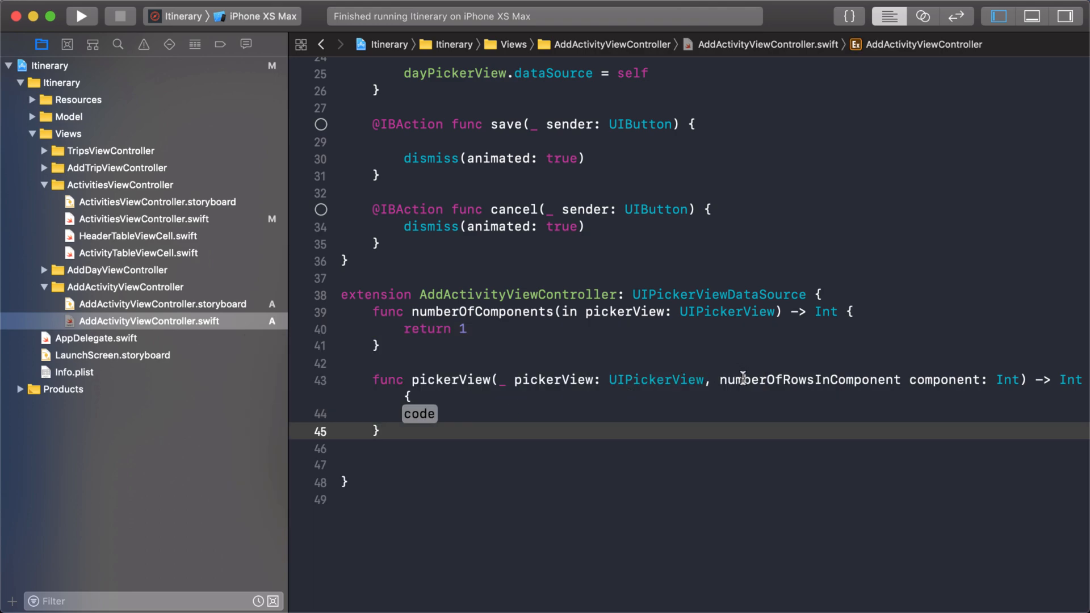
mouse_move(785, 403)
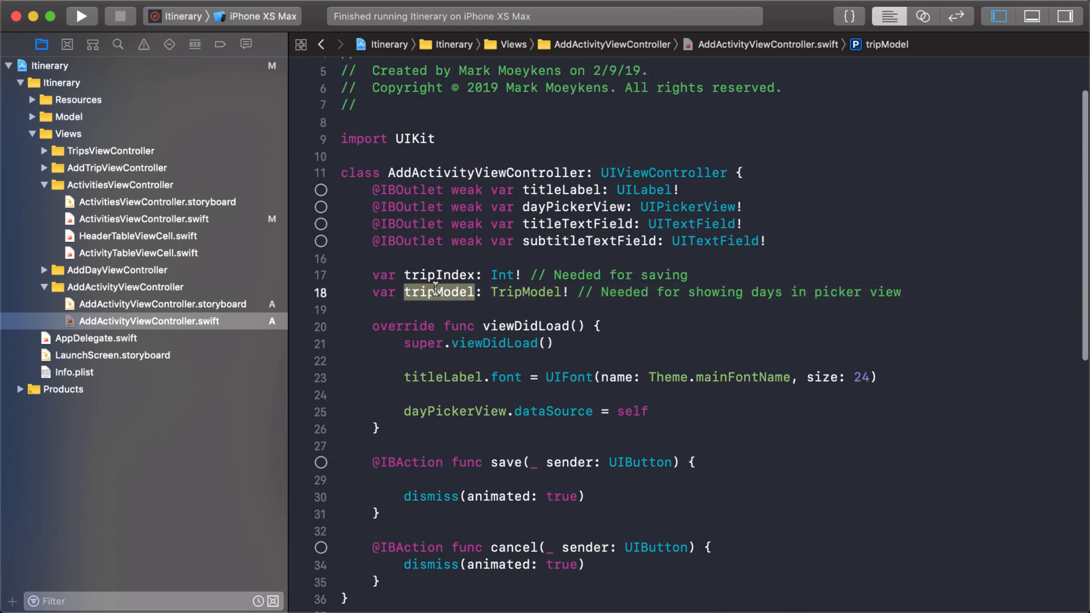
scroll(down, 3)
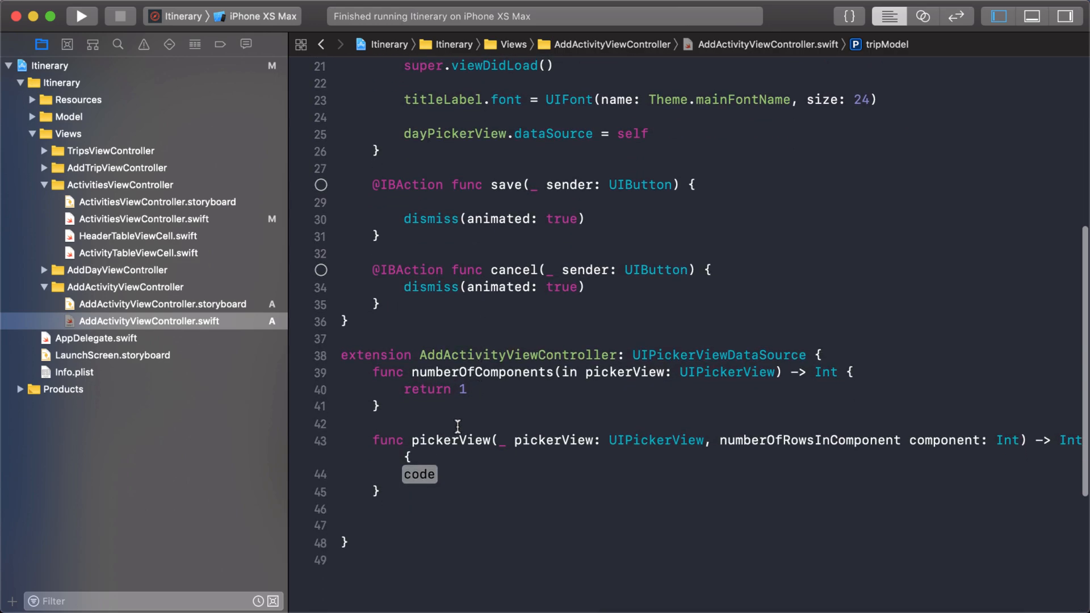
text(retu)
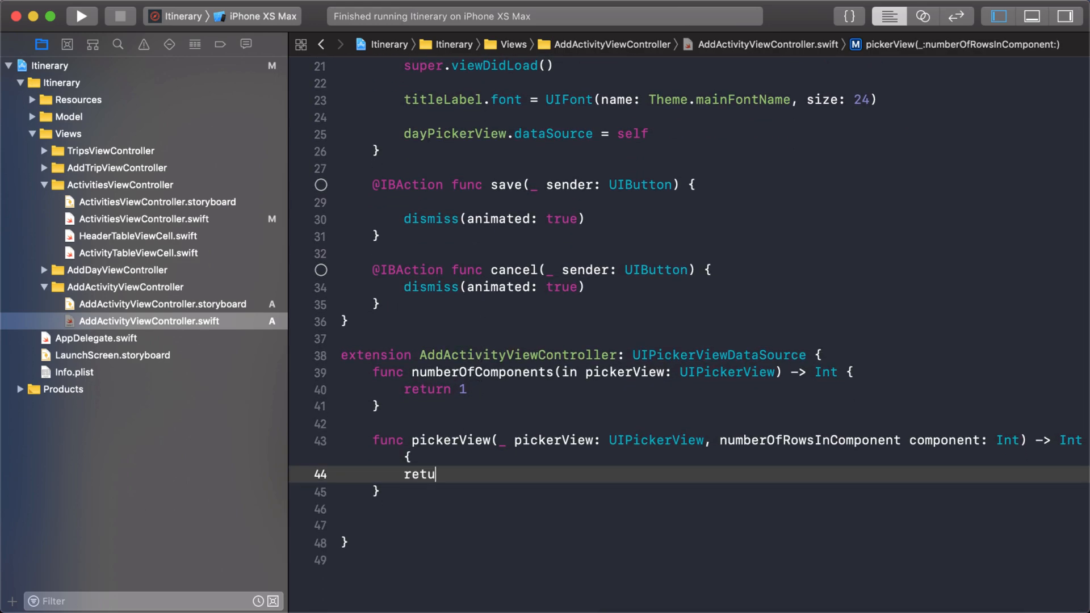
text(rn tripModel.)
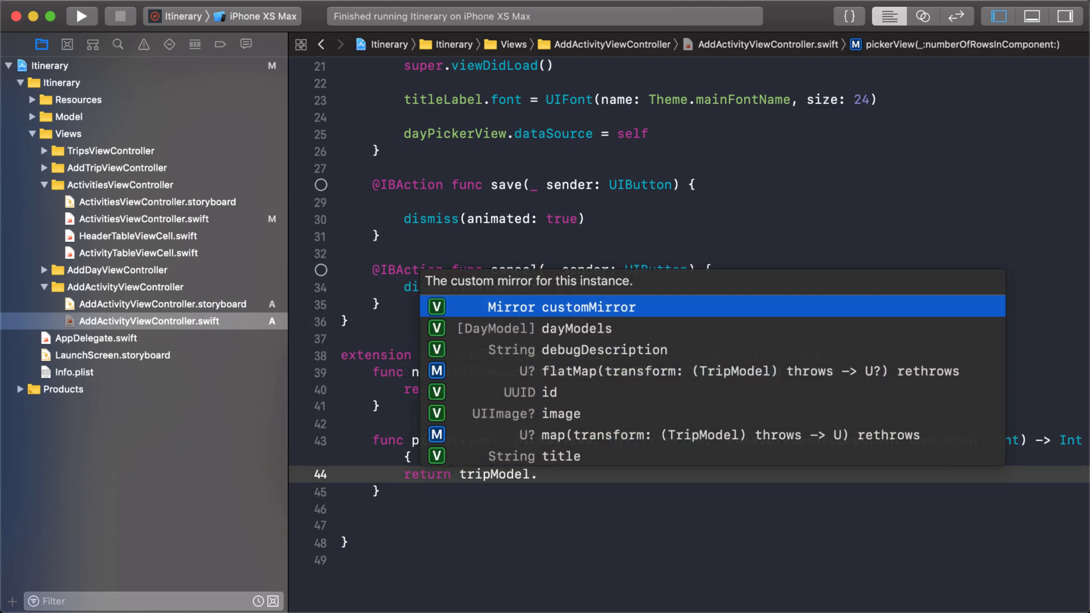
key(Down)
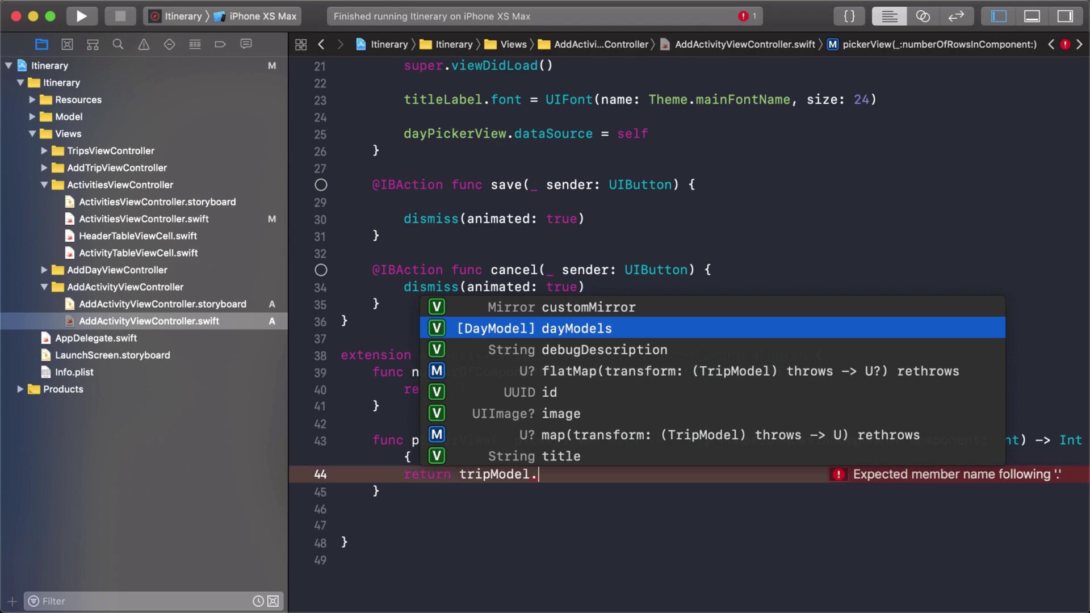
text(dayModels.count)
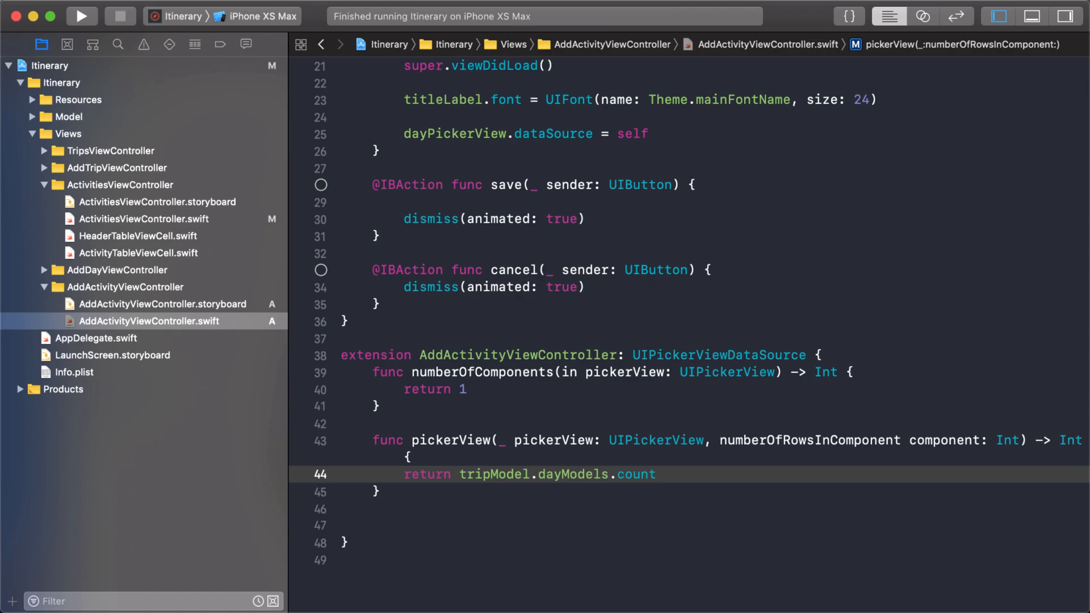
click(656, 473)
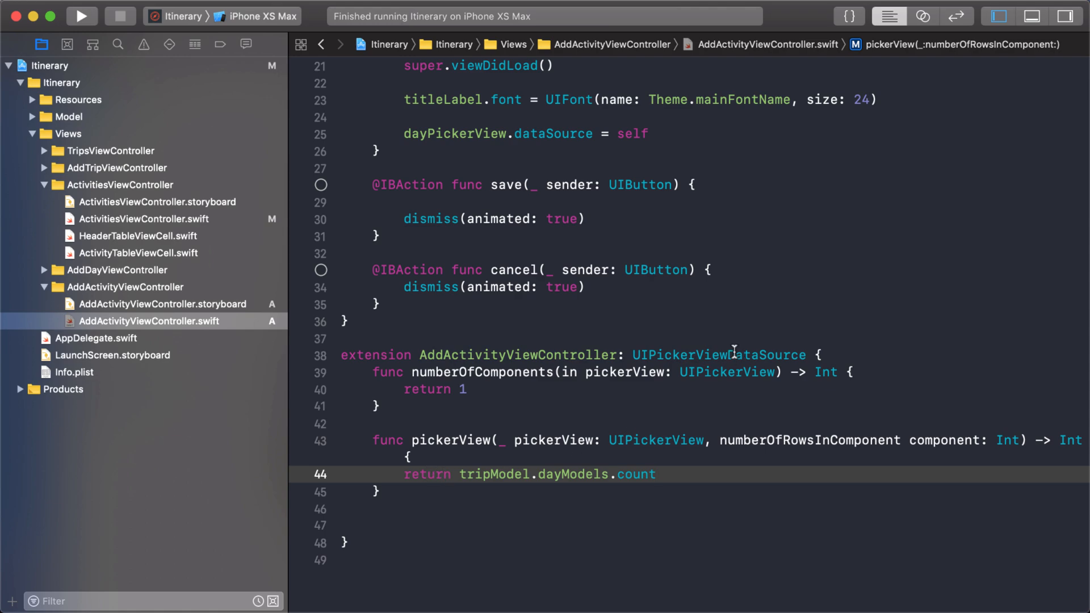
double_click(734, 355)
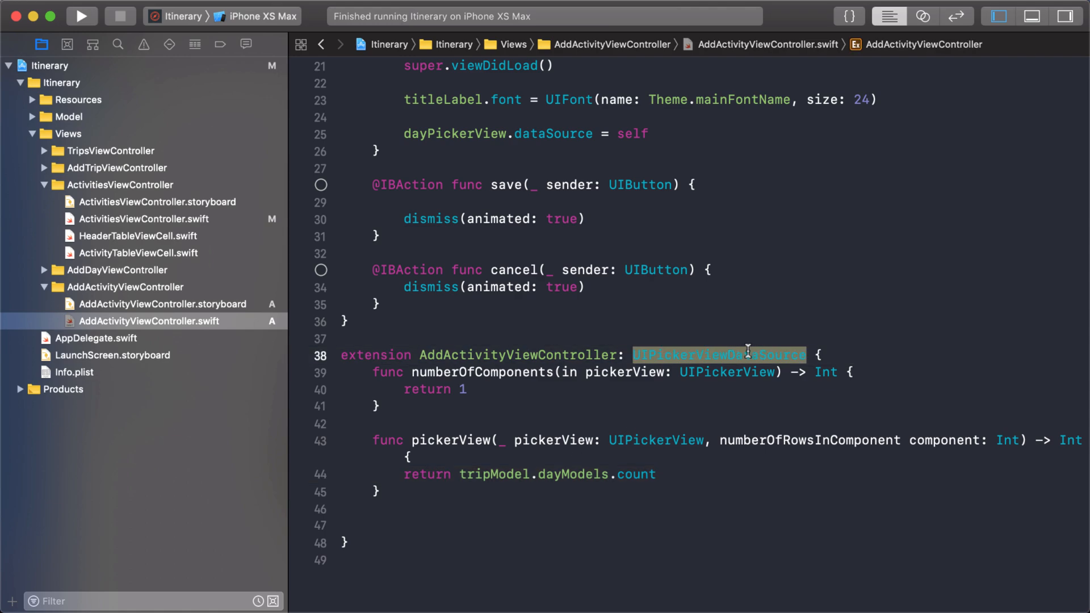
click(744, 355)
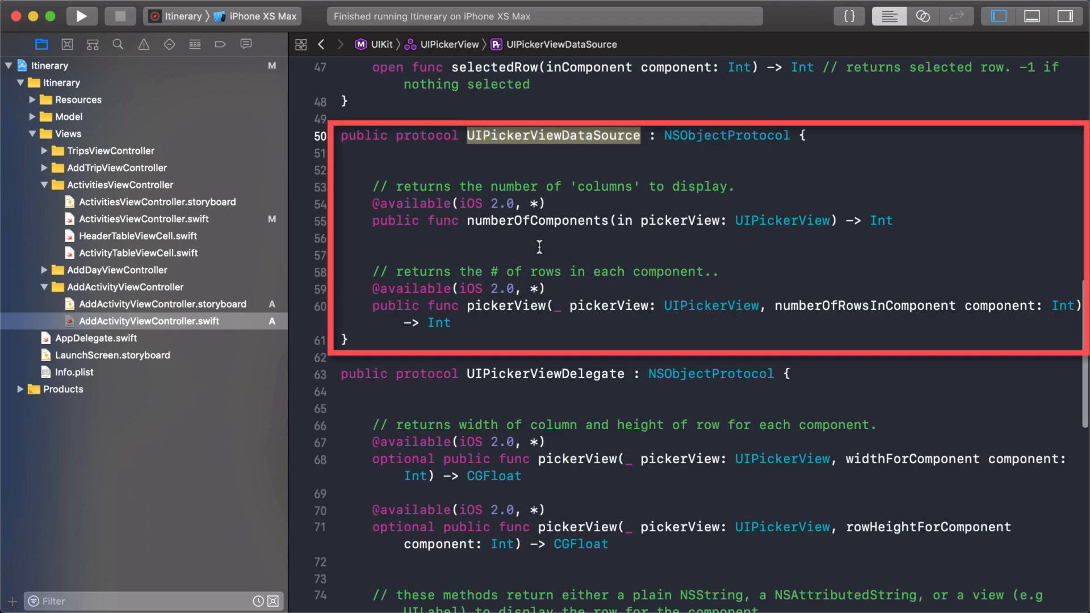
mouse_move(567, 374)
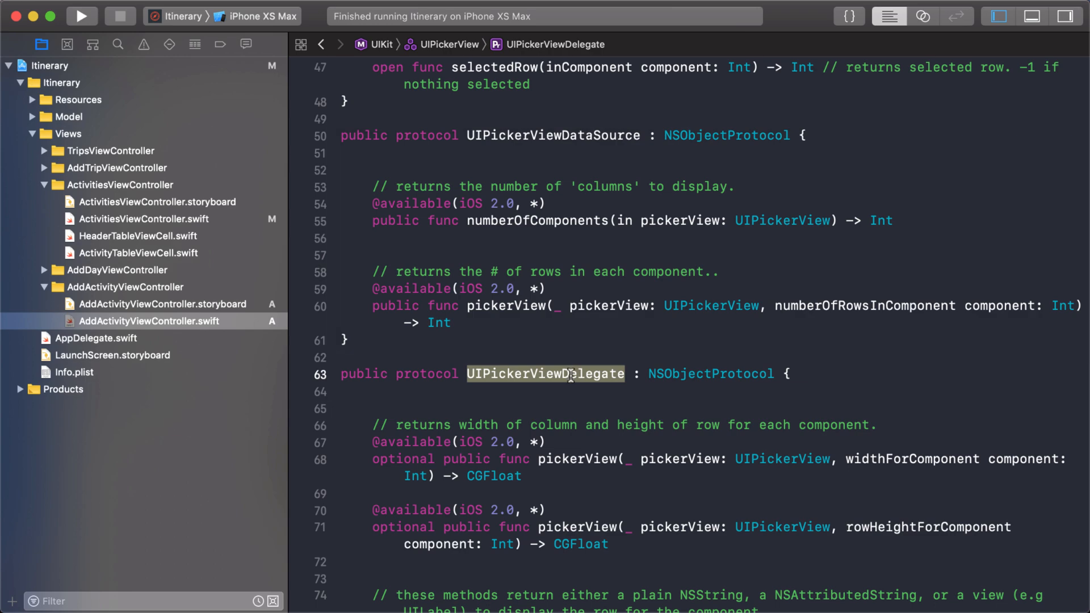
scroll(down, 3)
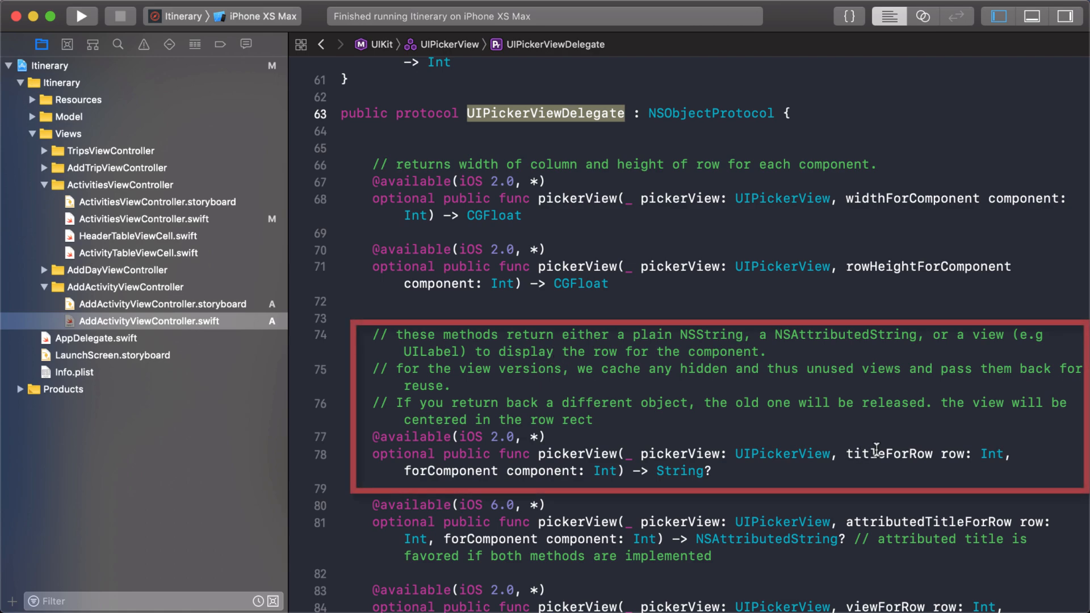
double_click(881, 454)
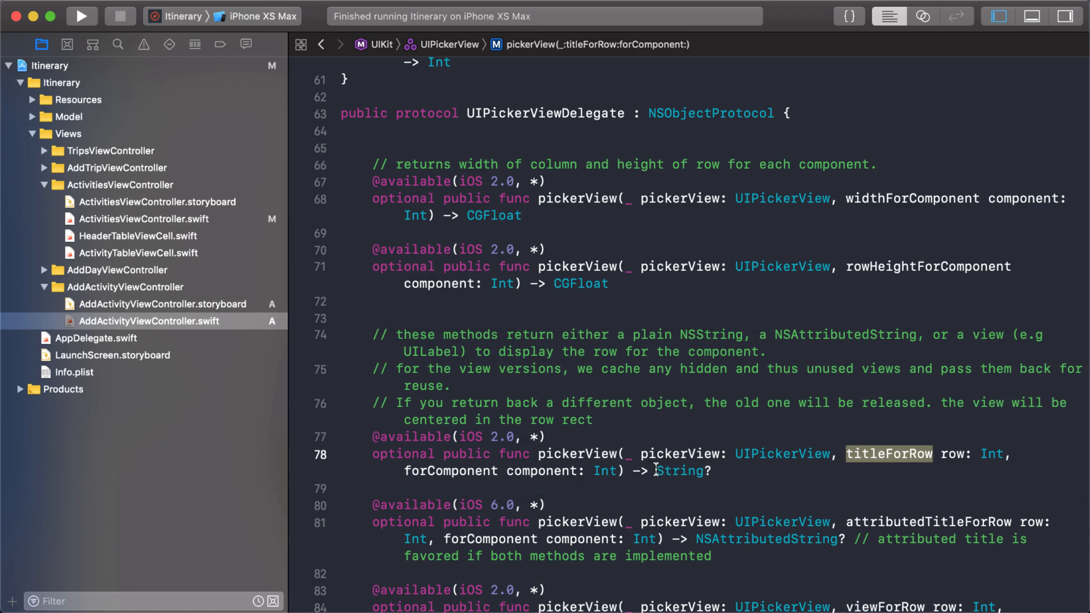
double_click(679, 472)
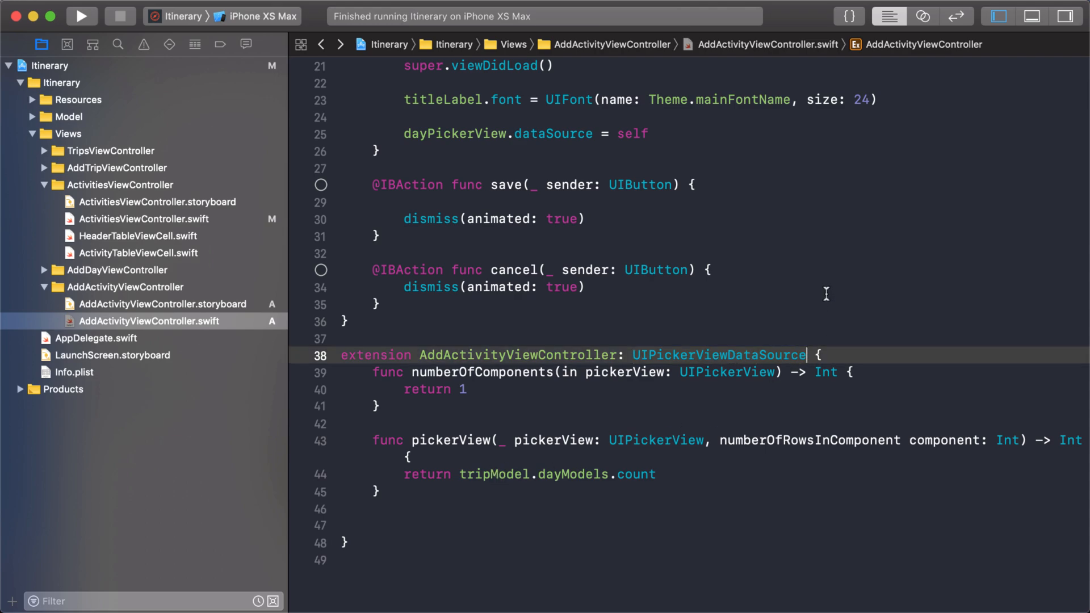
Adopt UIPickerViewDelegate and add titleForRow returning tripModel.dayModels[row].title
text(, UIPickerViewDelegate)
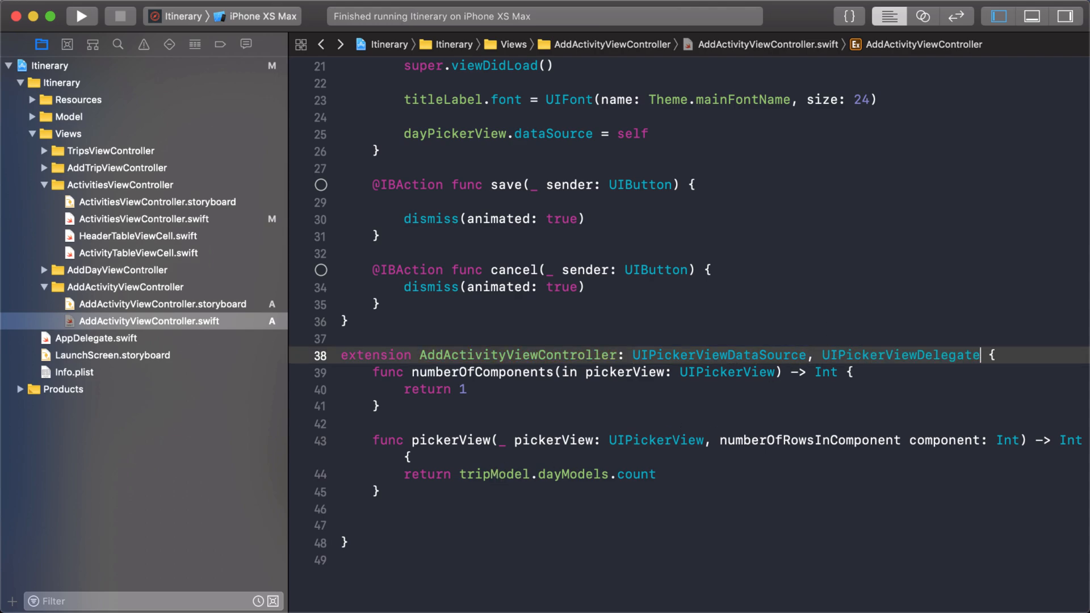
mouse_move(418, 515)
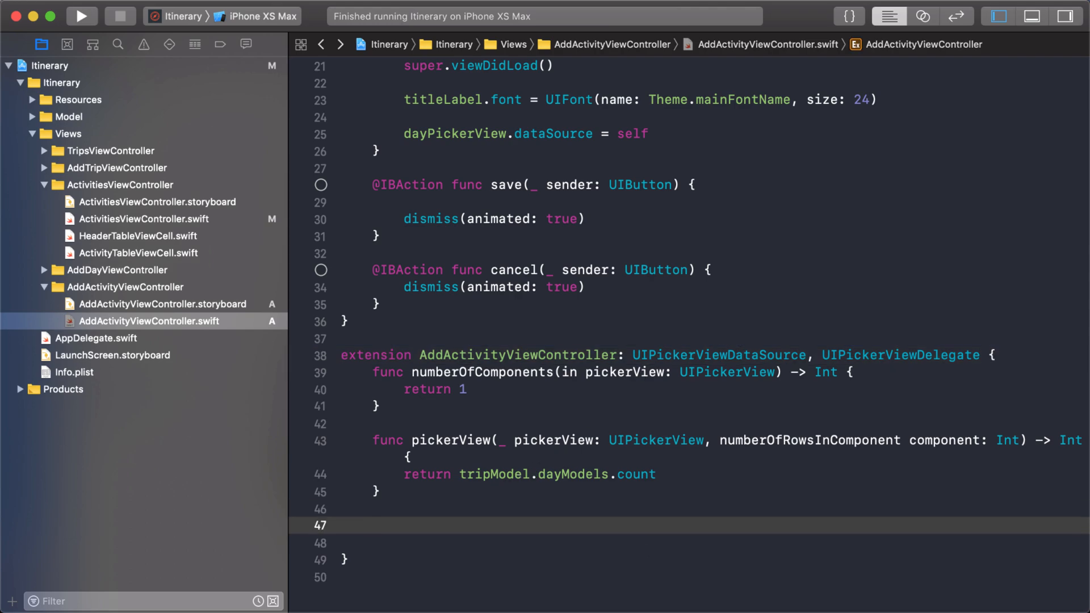
text(titleforro)
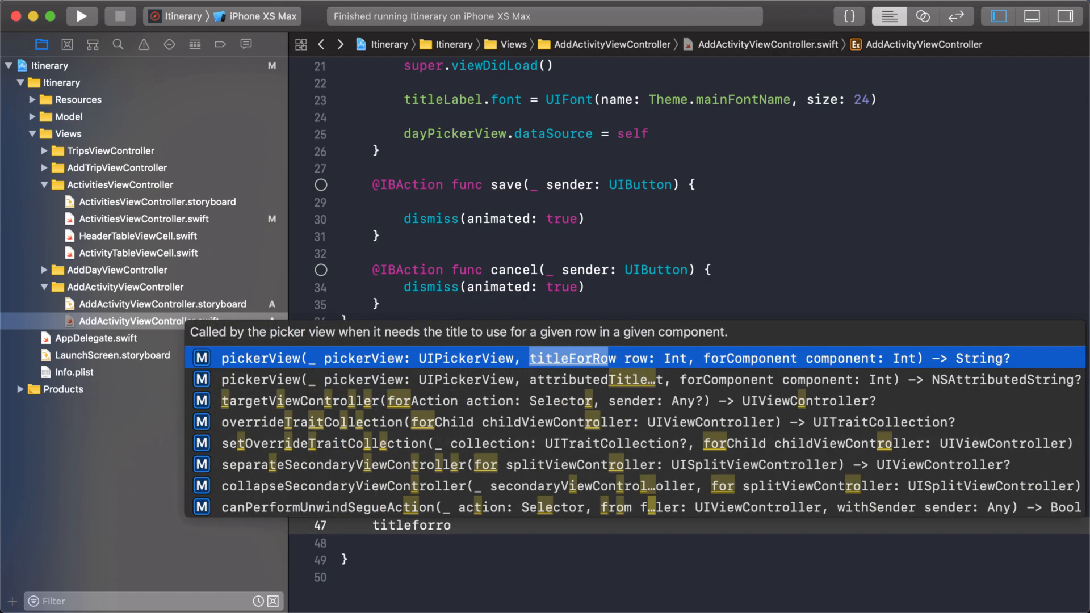
click(571, 358)
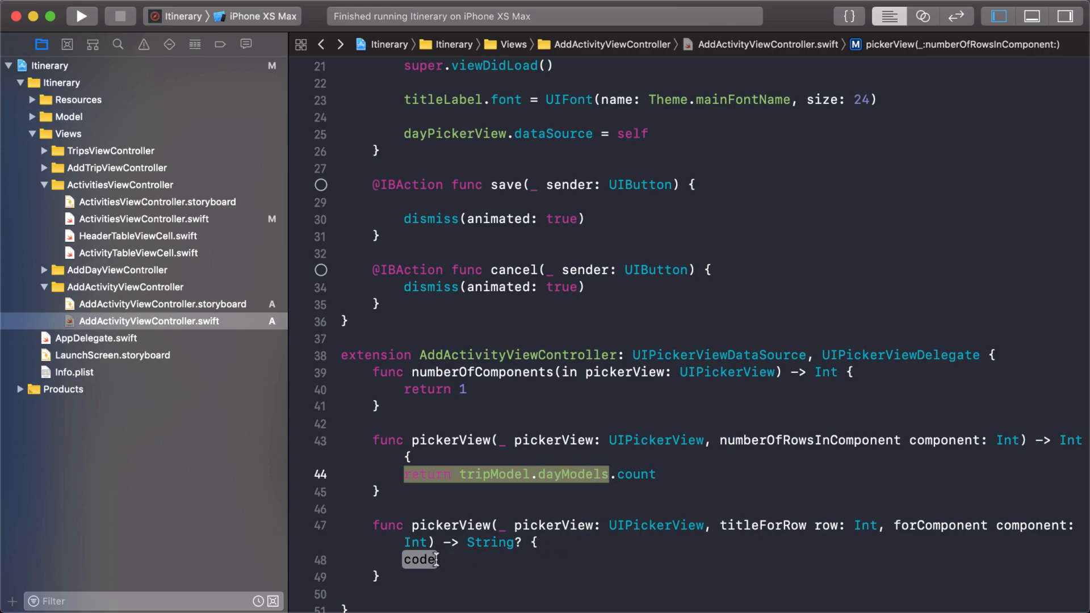
text(return tripModel.dayModels)
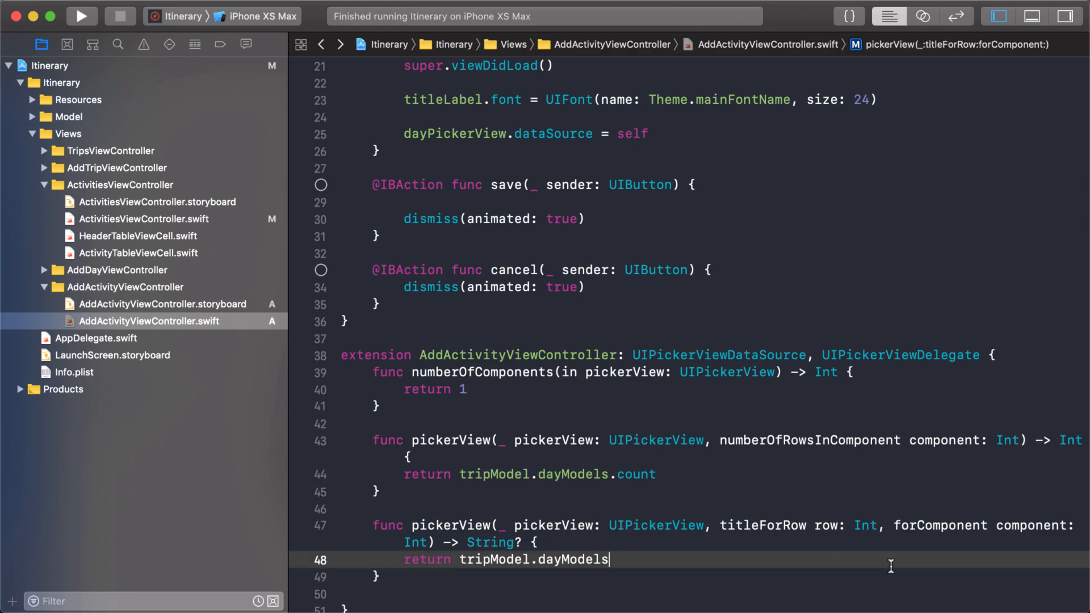
text([)
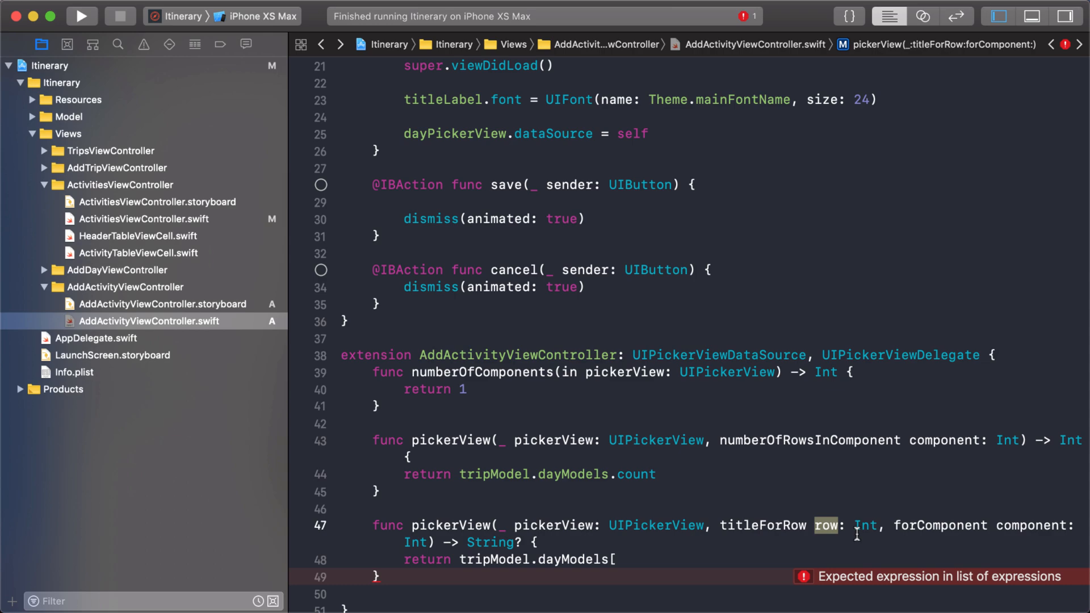
text(row)
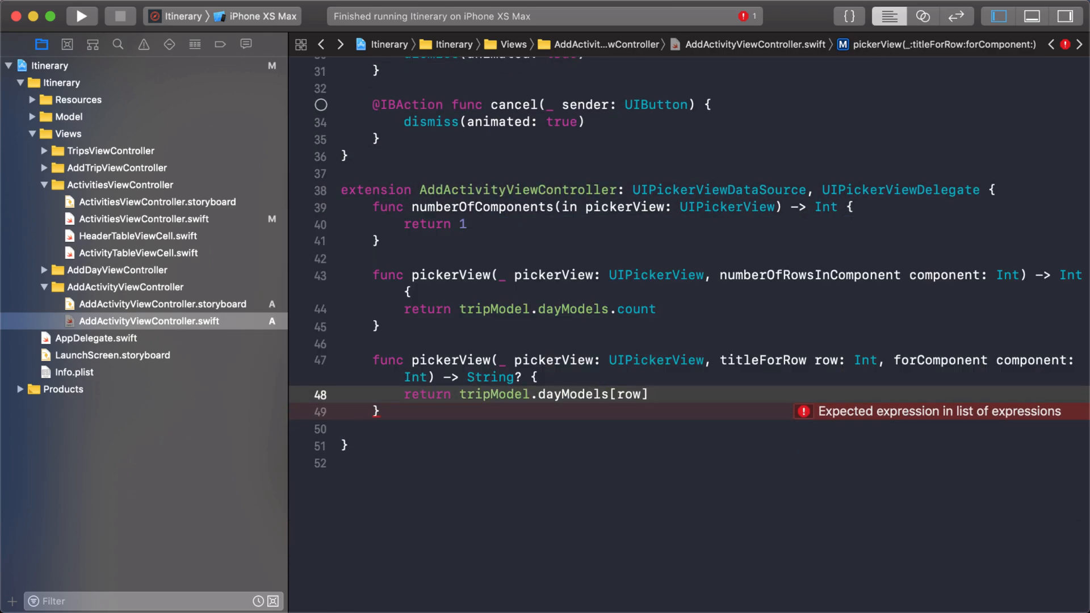
text(.title)
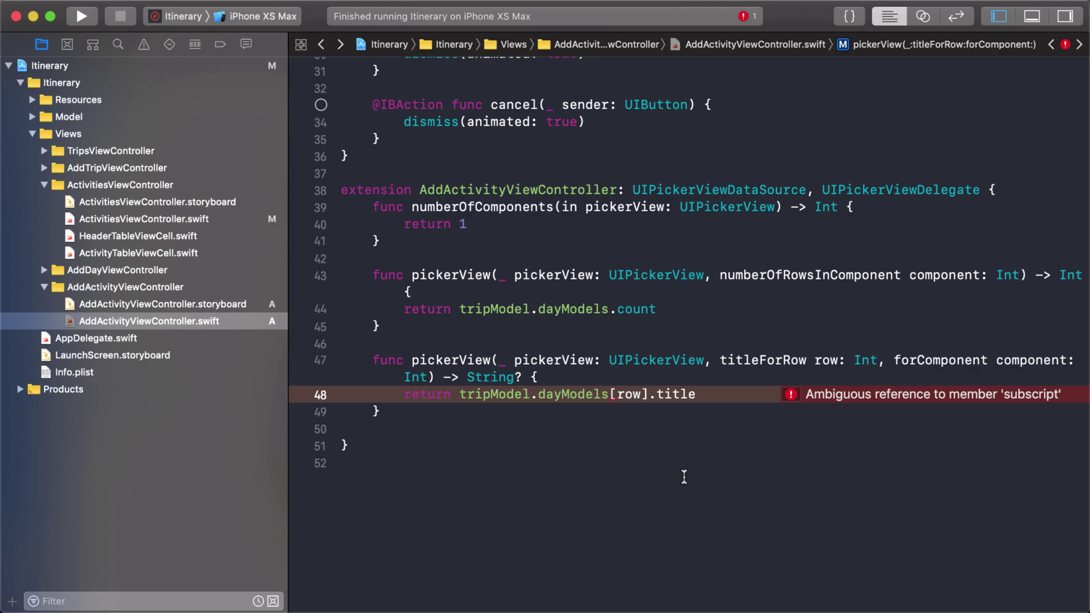
Check DateExtension.swift, then append .mediumDate() to the day title returned in titleForRow
click(33, 100)
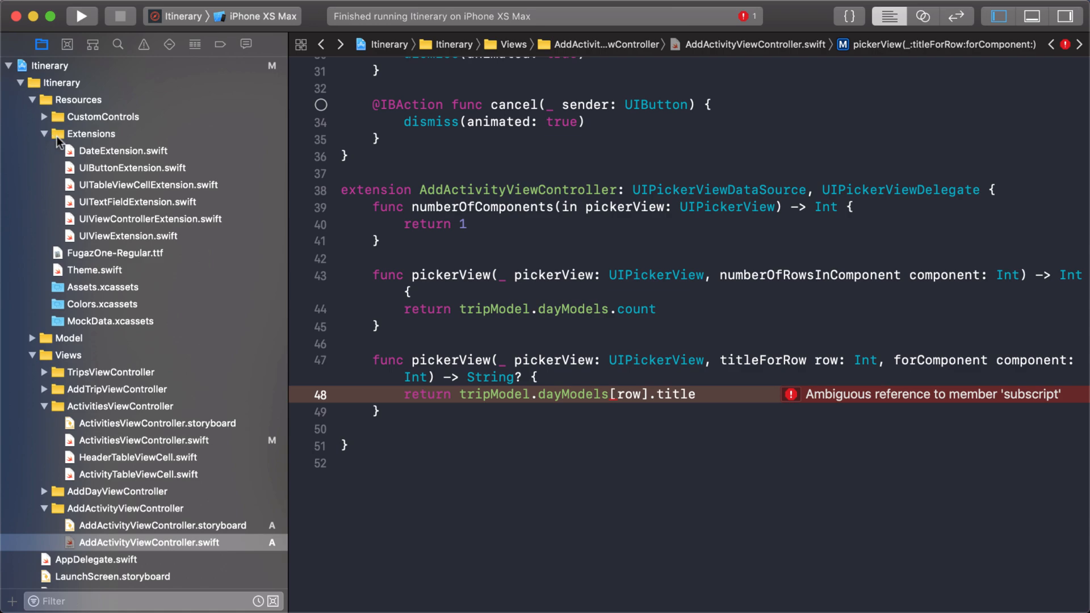
click(122, 150)
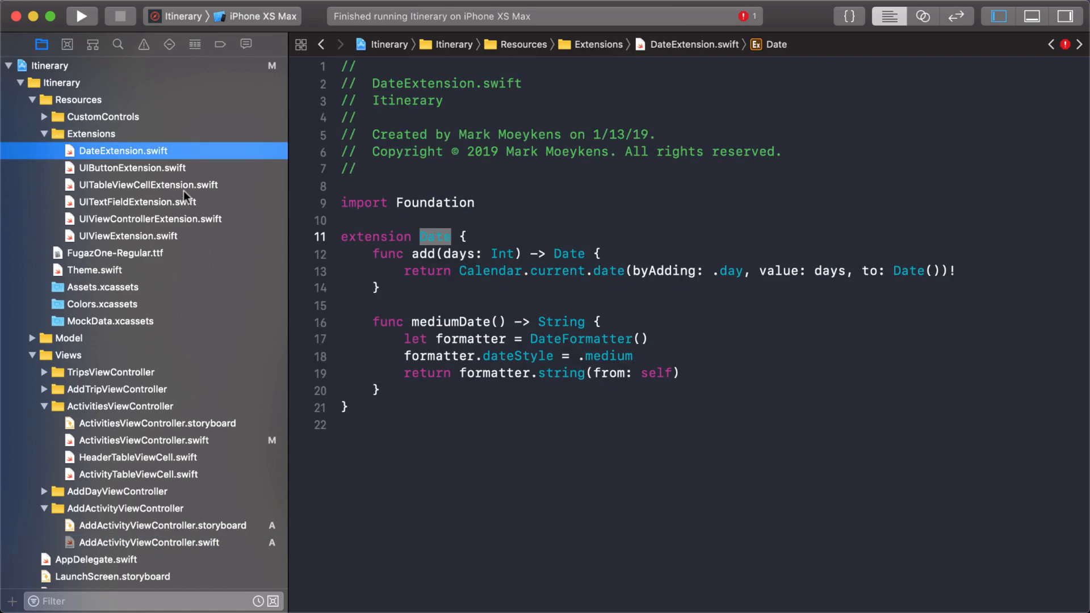
double_click(448, 321)
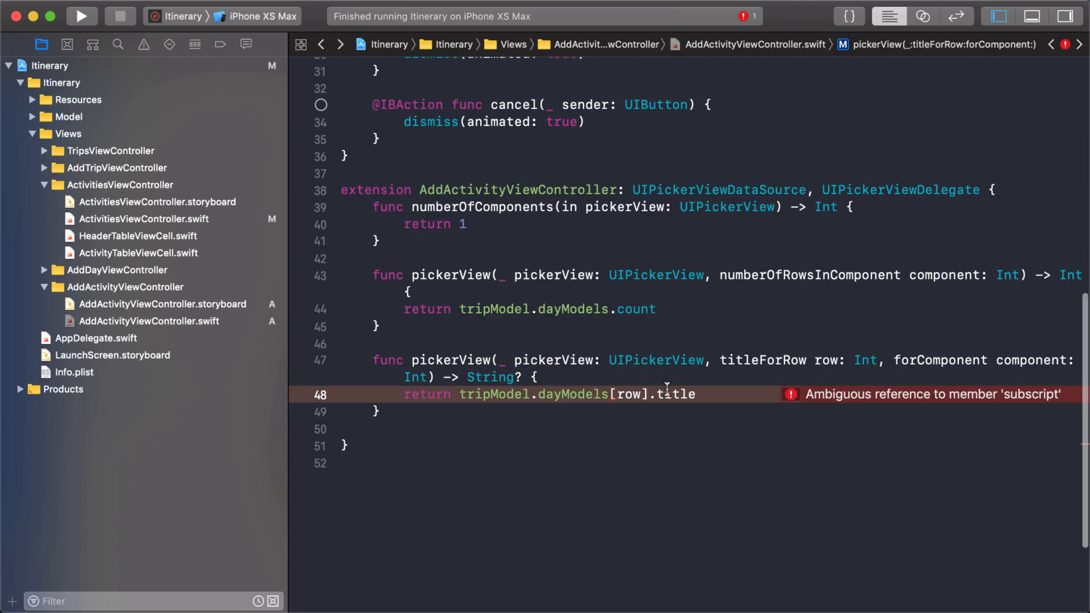
text(.mediumDate())
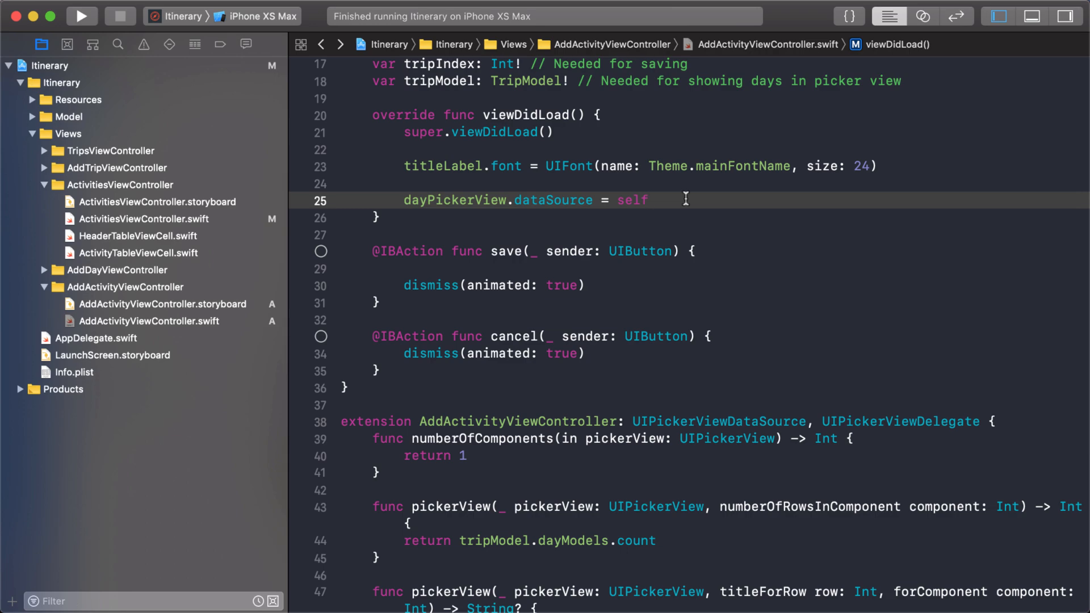
Add 'dayPickerView.delegate = self' to viewDidLoad, then select the Add Activity storyboard
text(dayPickerView.d)
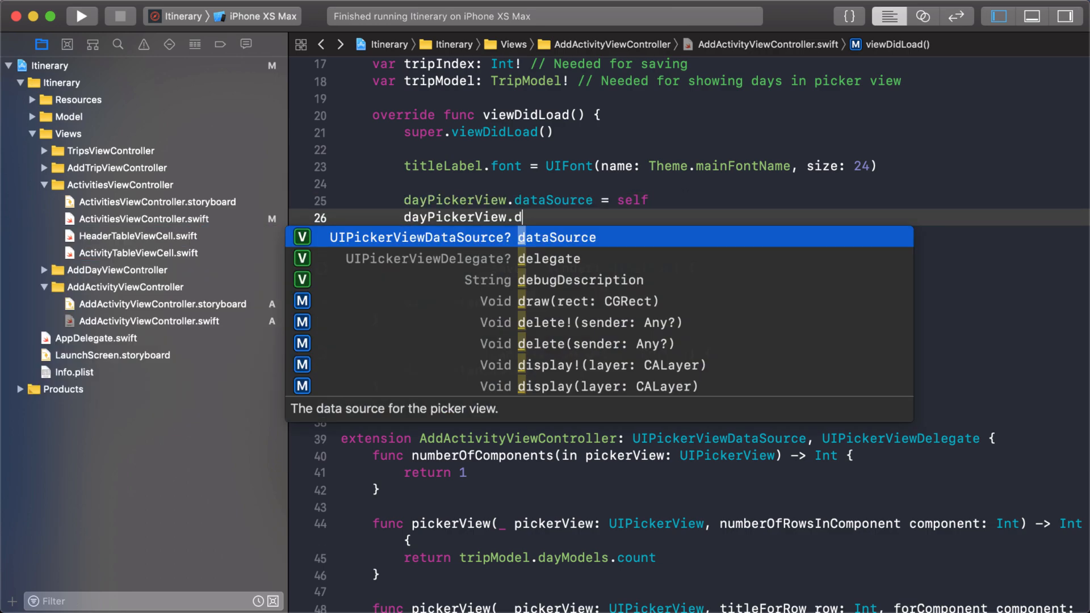
text(elegate = self)
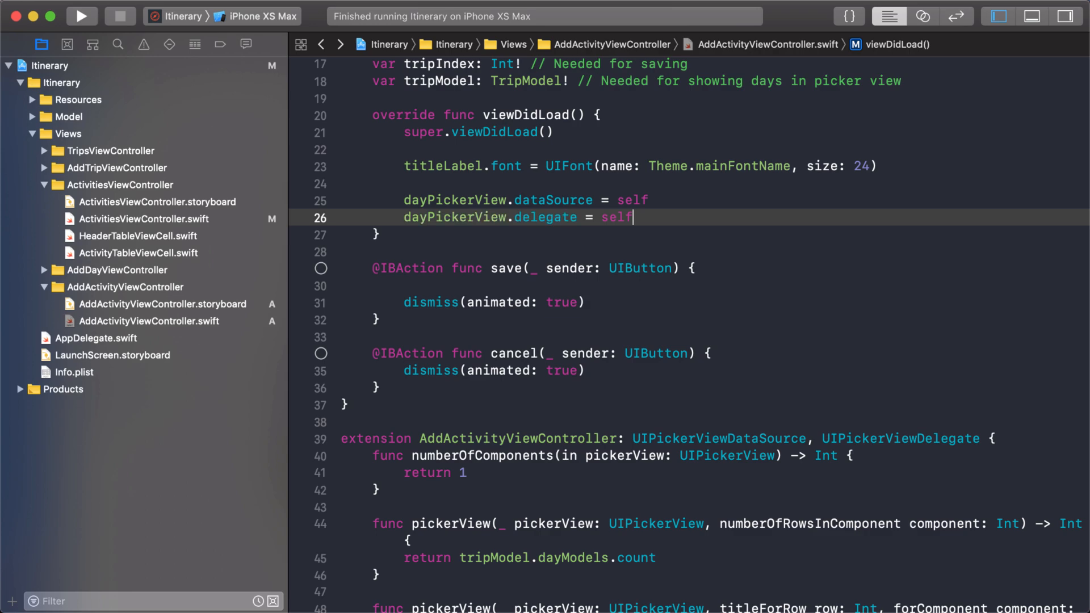
mouse_move(569, 200)
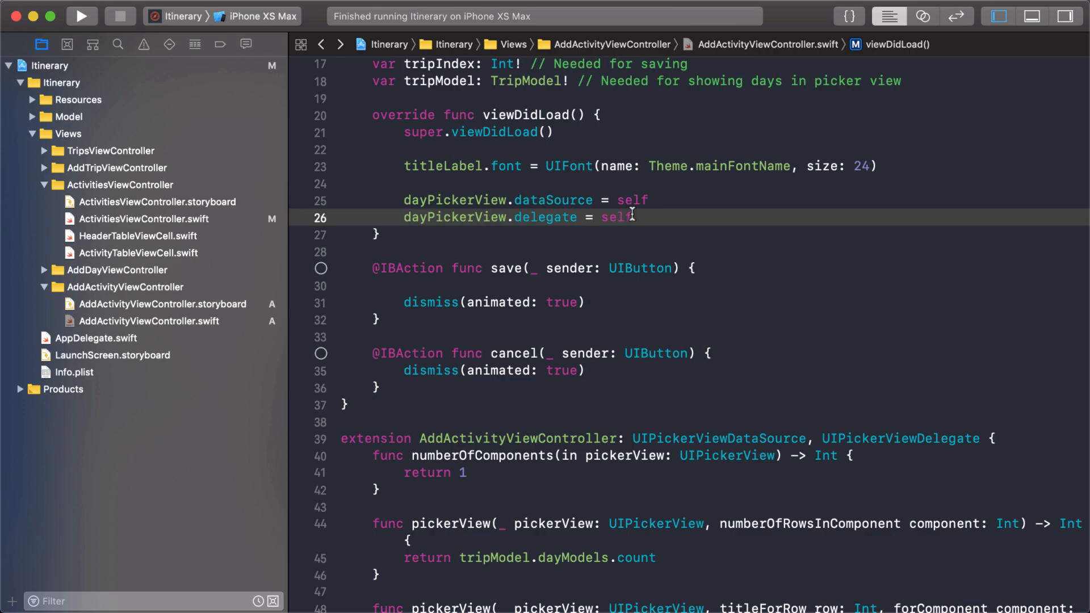
mouse_move(531, 200)
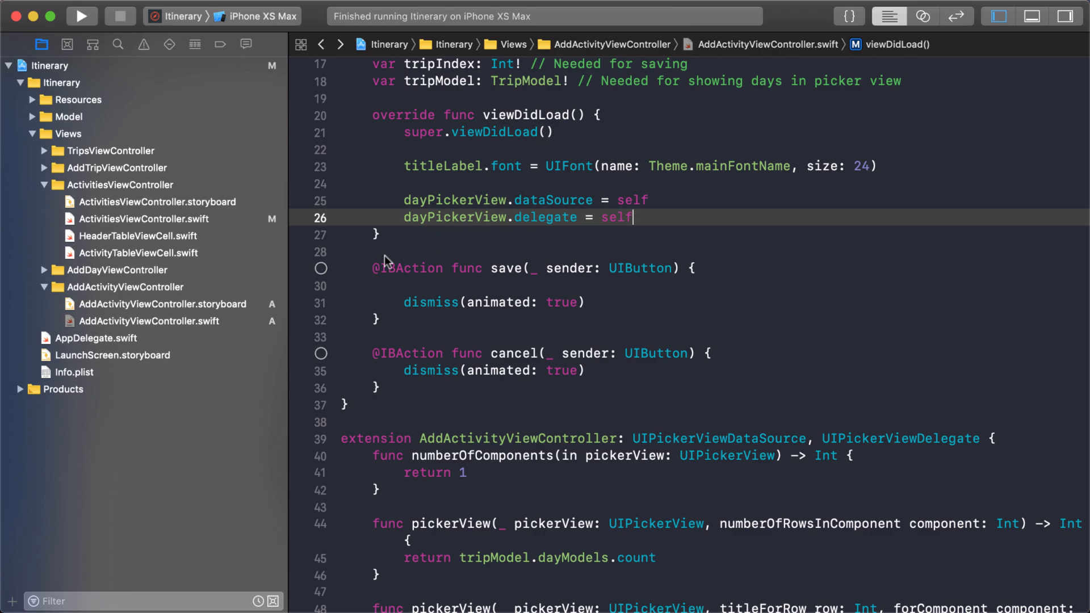
click(163, 304)
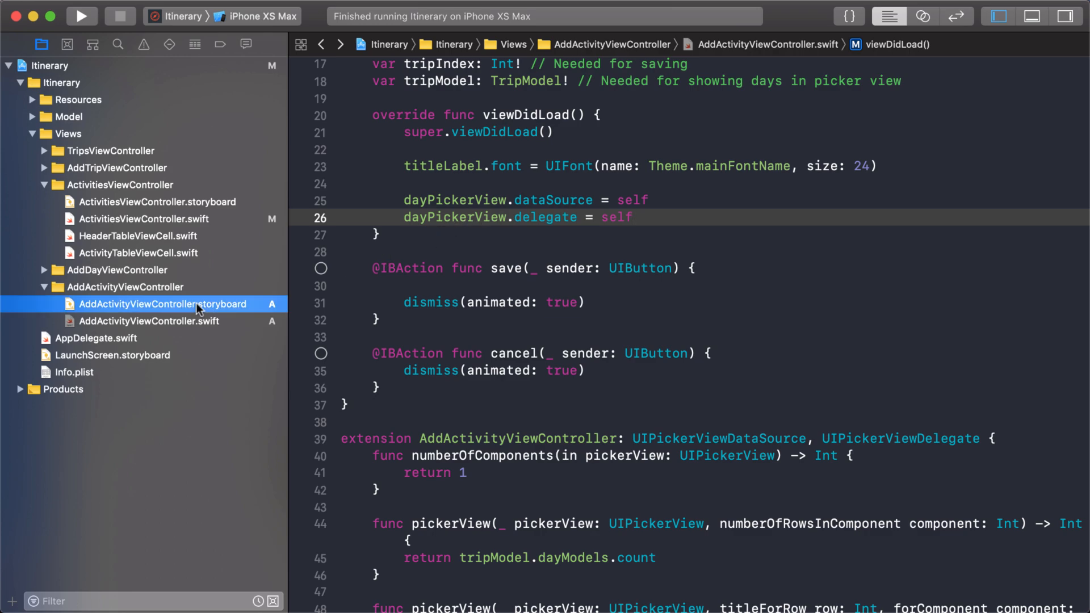
Open AddActivityViewController.storyboard and inspect the Day Picker View's dataSource and delegate outlets
click(155, 304)
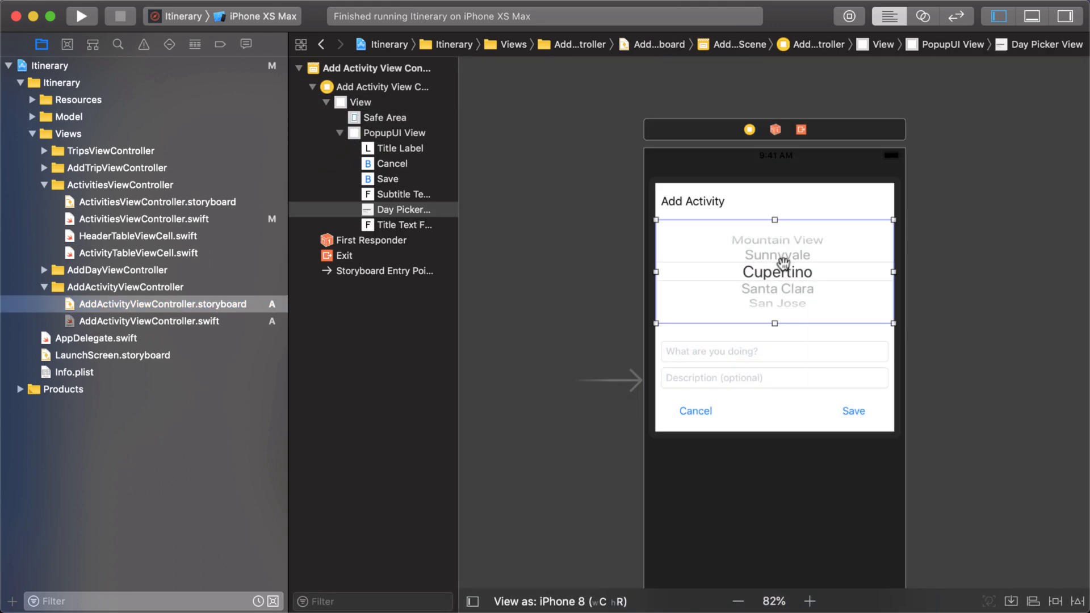
mouse_move(769, 259)
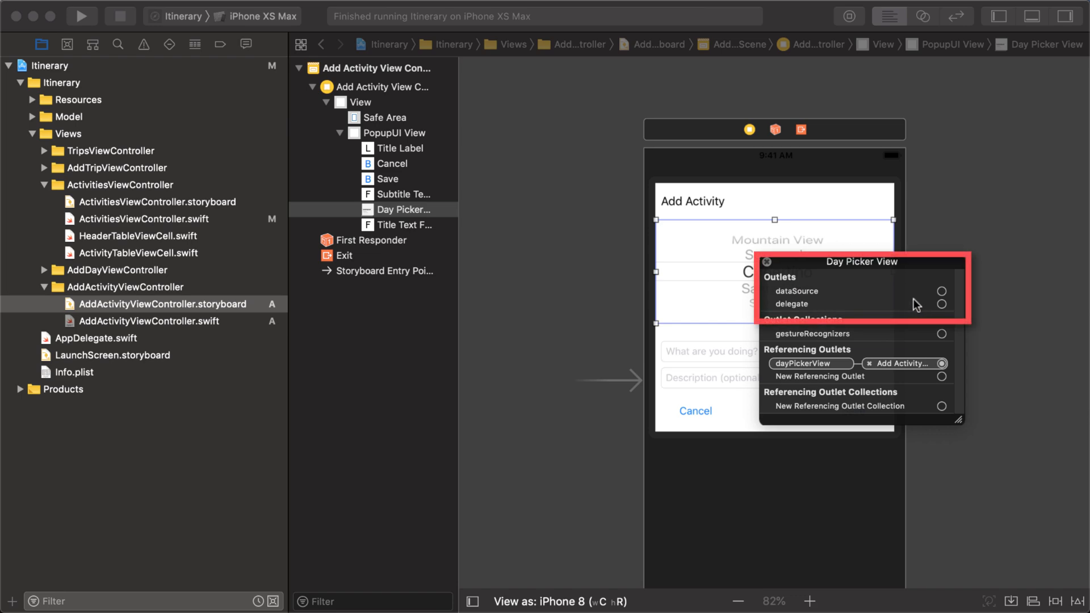
drag(941, 291, 779, 288)
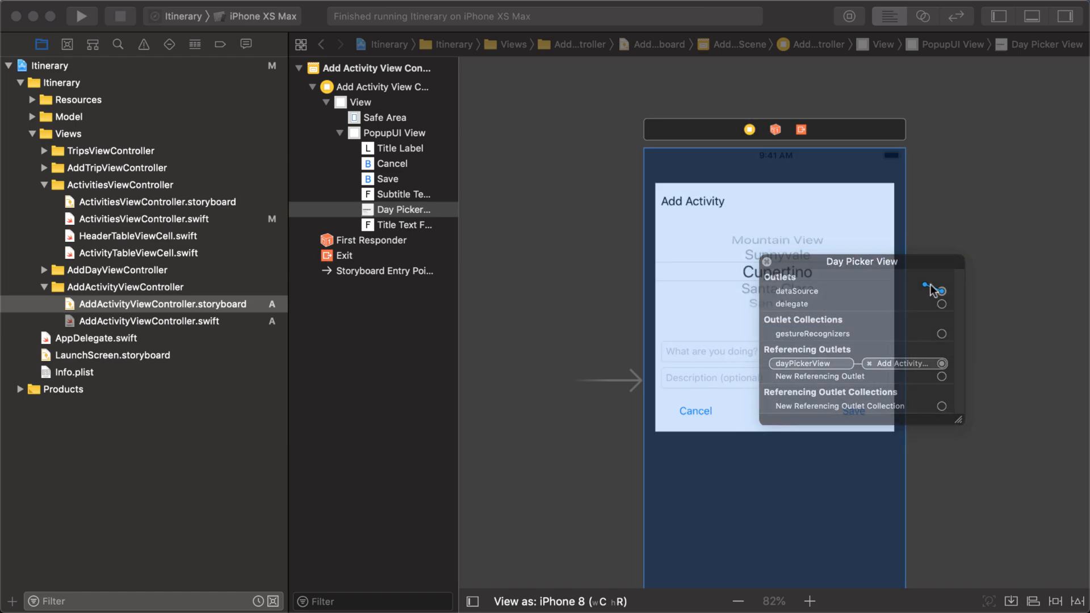
drag(942, 291, 749, 130)
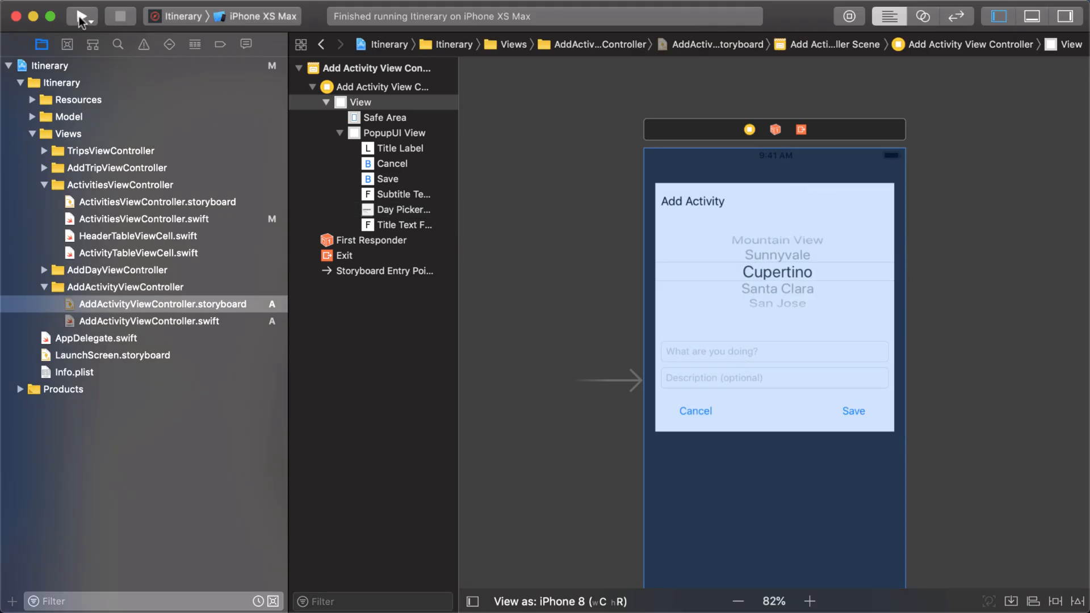
Run the app and open Trip to Bali's Add Activity popup to check the picker's dates
click(83, 16)
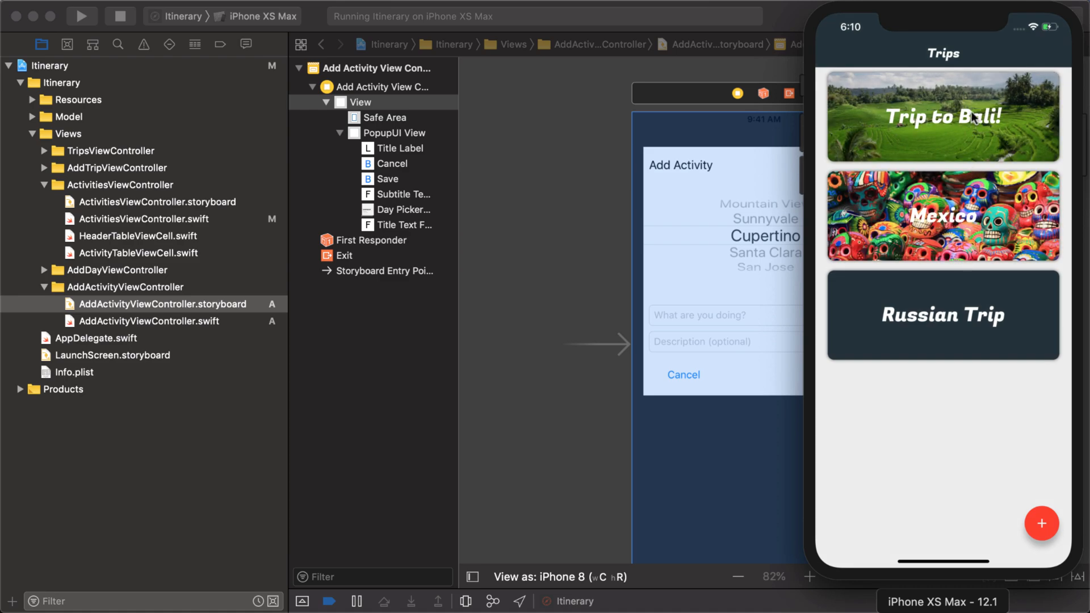
click(942, 116)
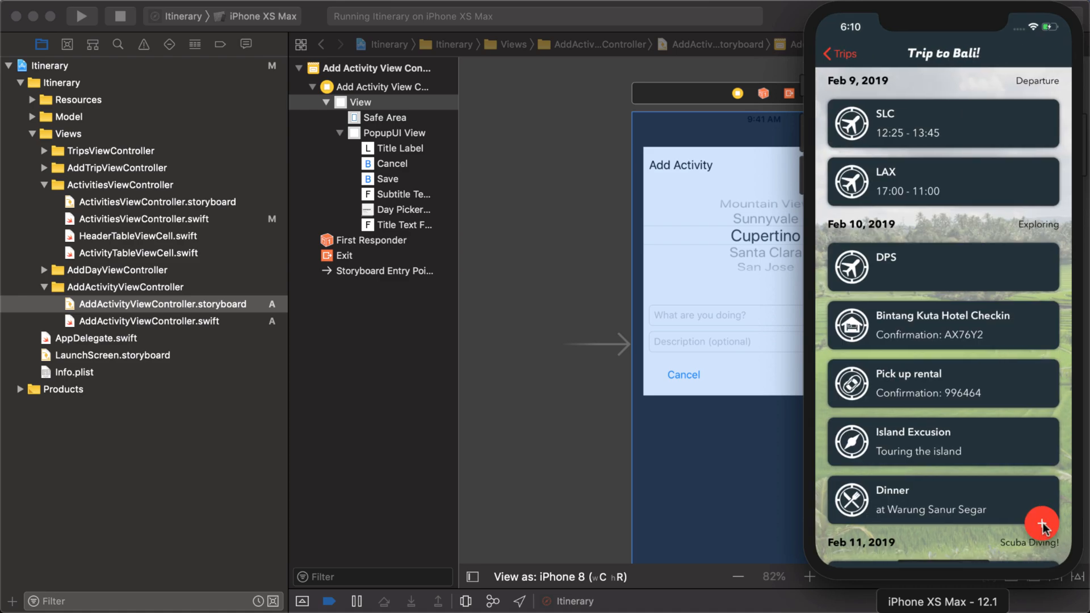
click(1043, 529)
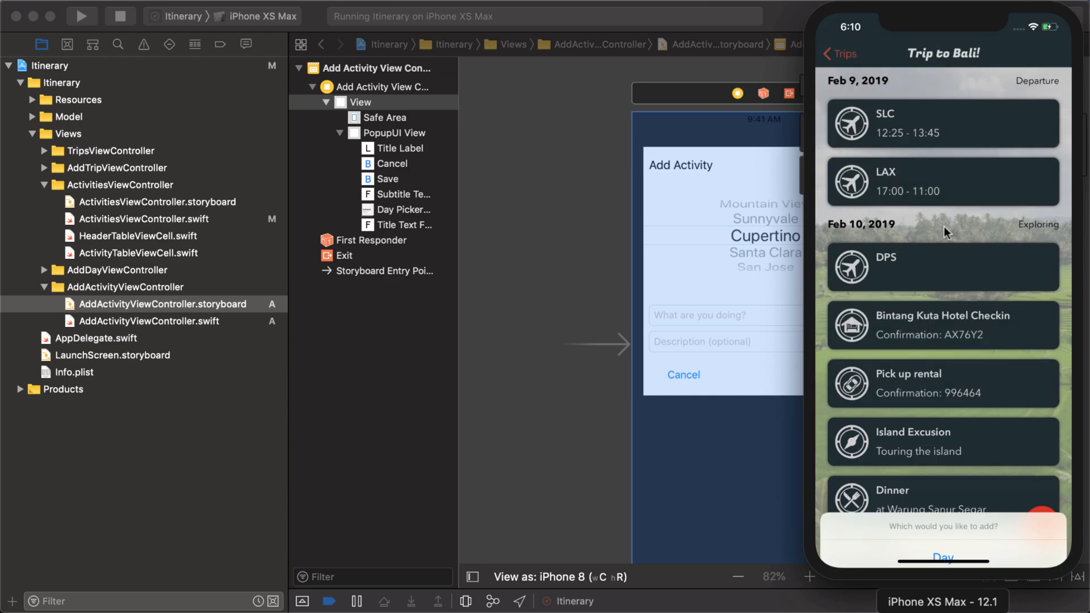
scroll(down, 3)
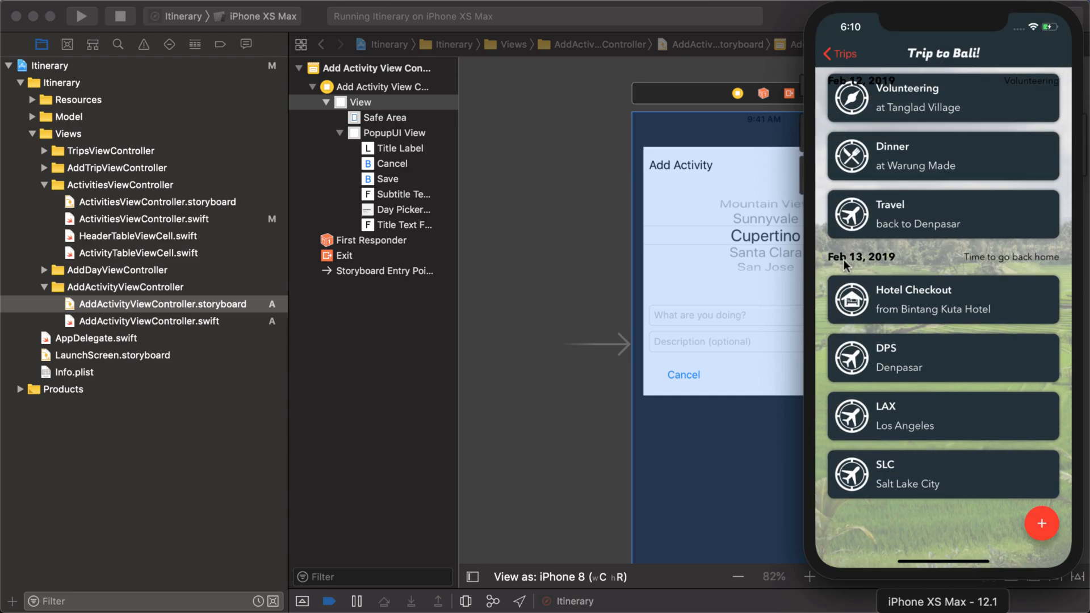
click(1041, 523)
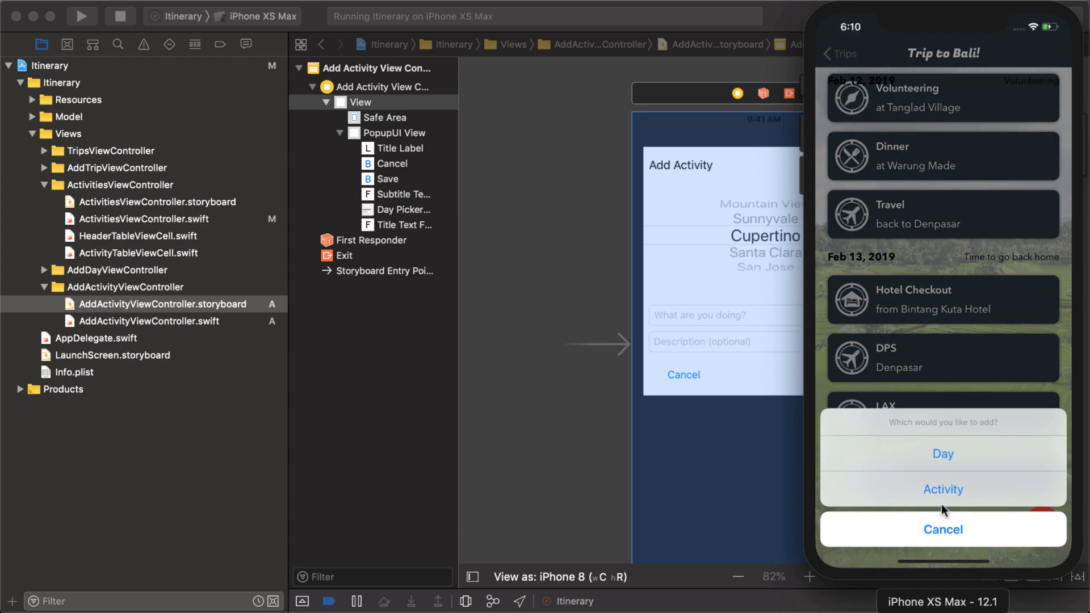
click(943, 489)
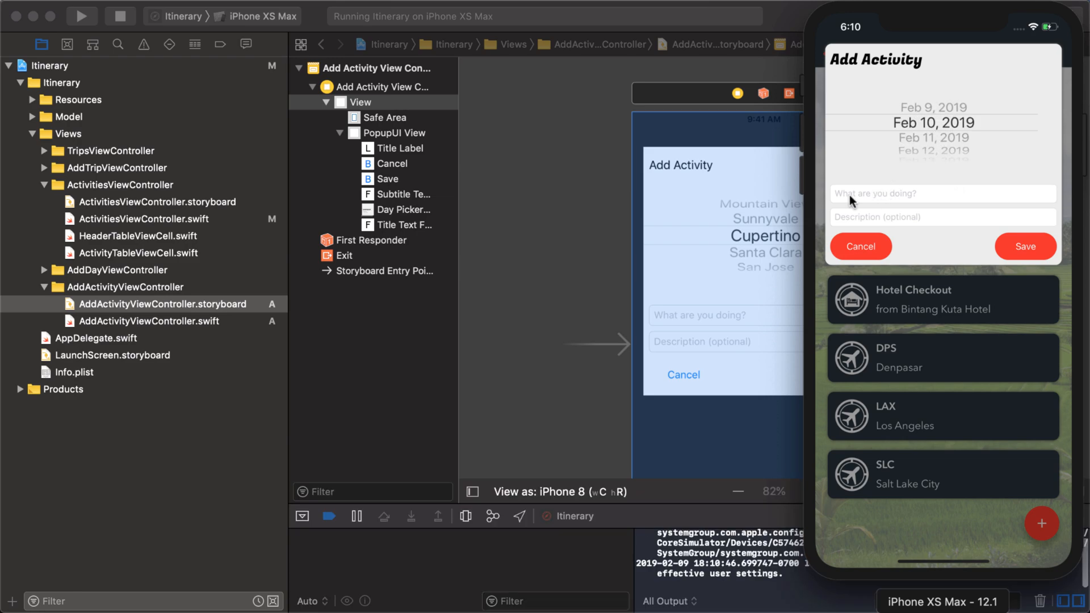
mouse_move(906, 200)
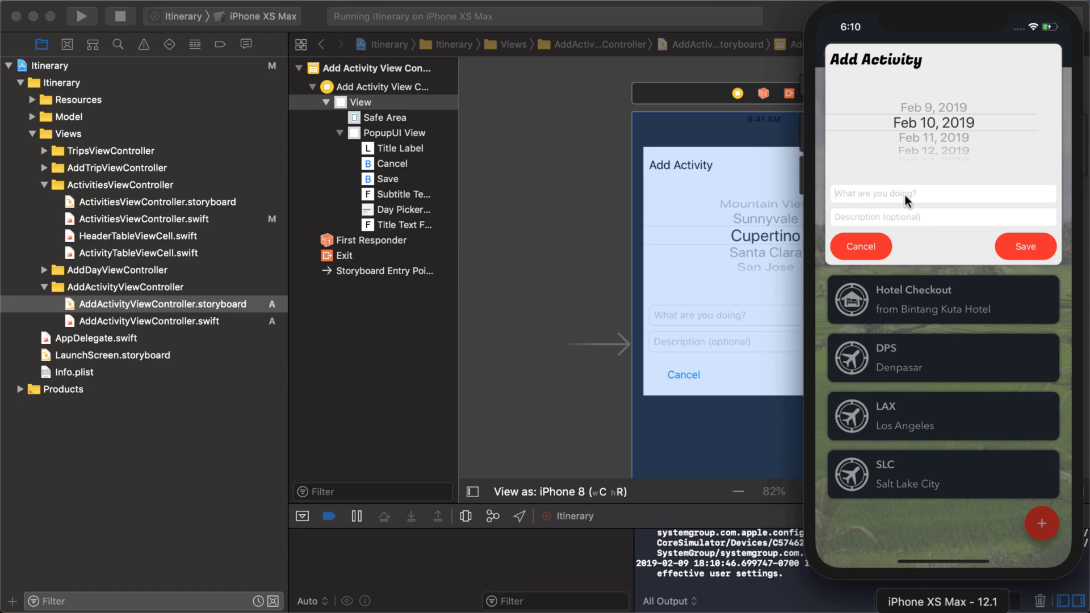
mouse_move(916, 200)
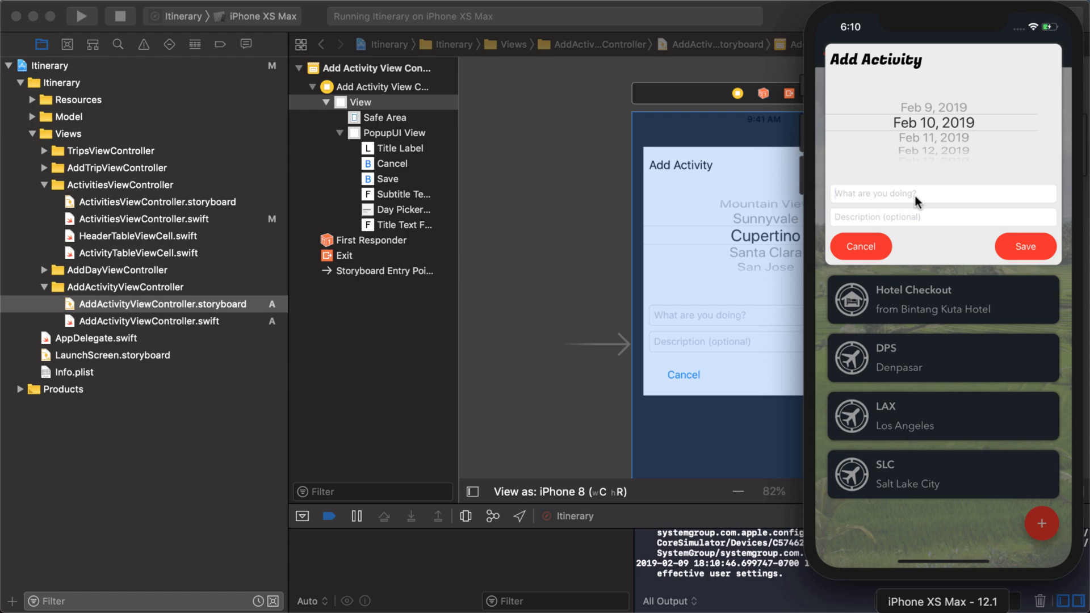
Dismiss the Add Activity popup, then bring up the trip's add choices again
click(860, 246)
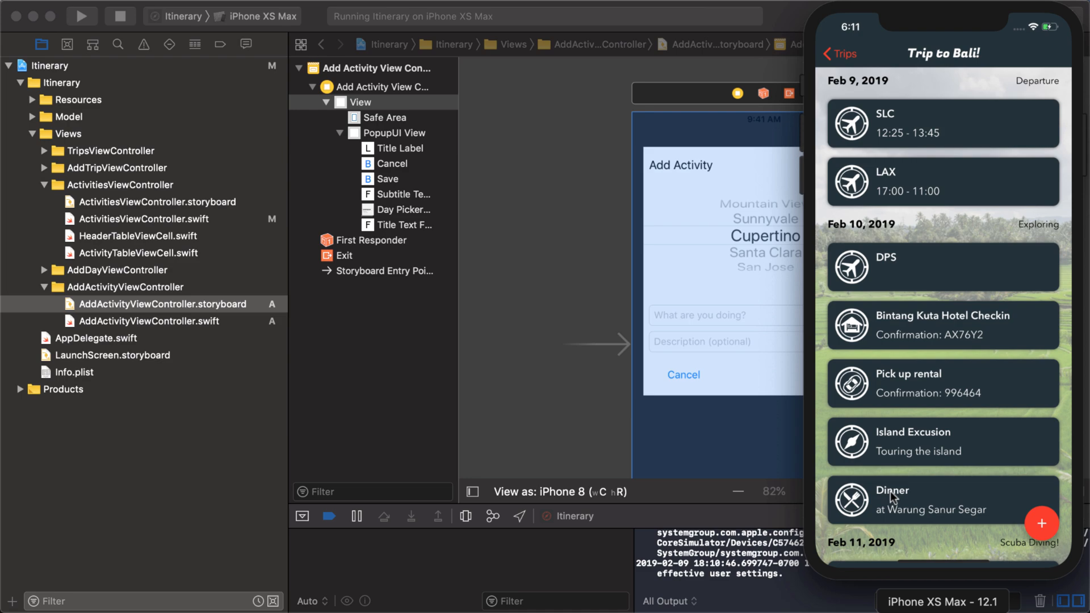
click(1040, 523)
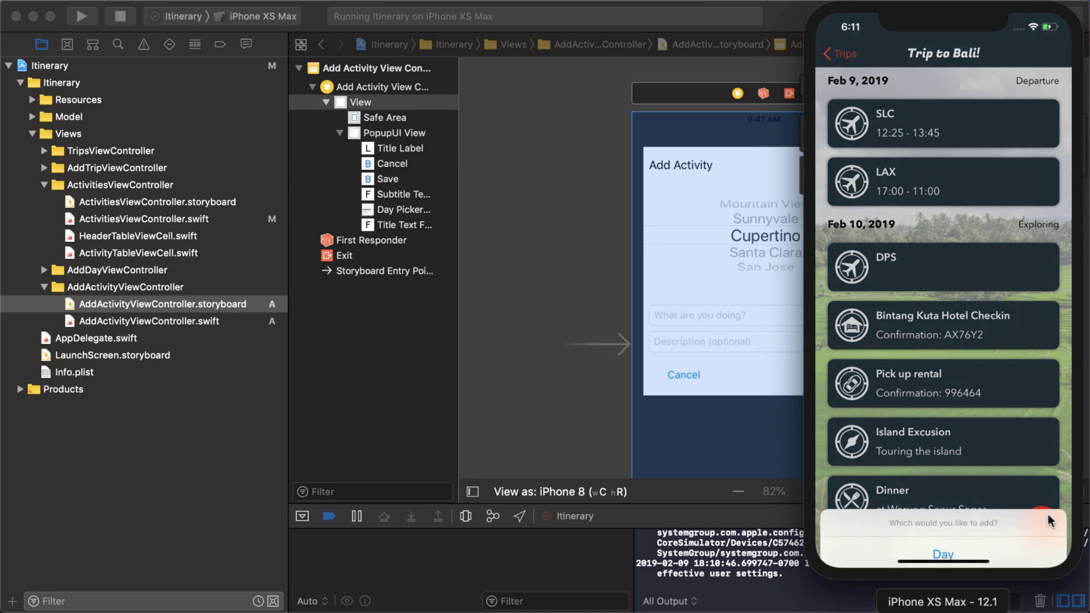
click(943, 554)
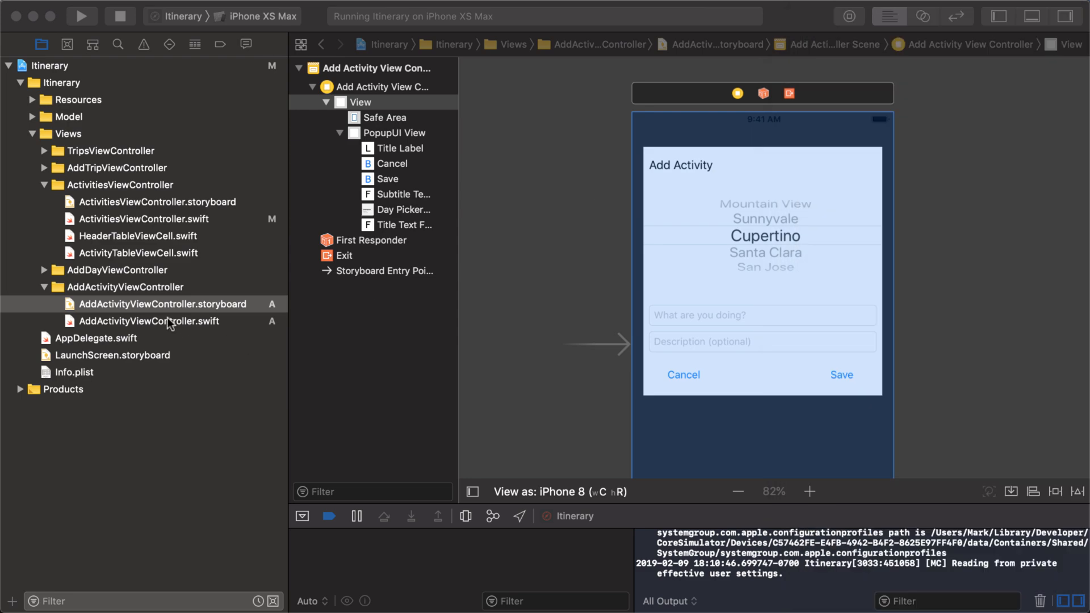
Open AddActivityViewController.swift and scroll down to the picker extension
click(149, 320)
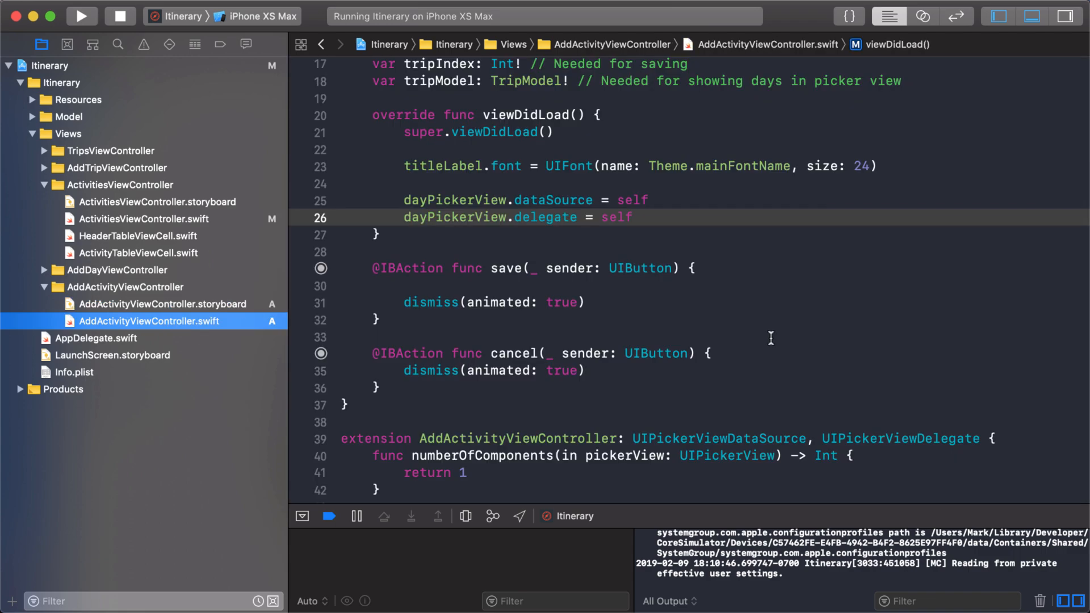
scroll(down, 3)
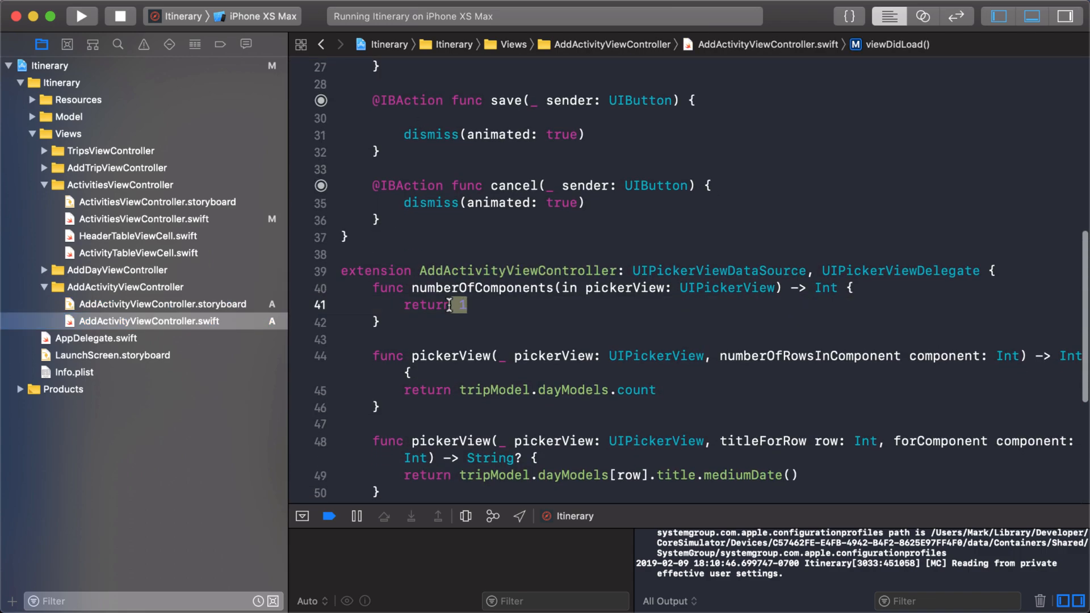